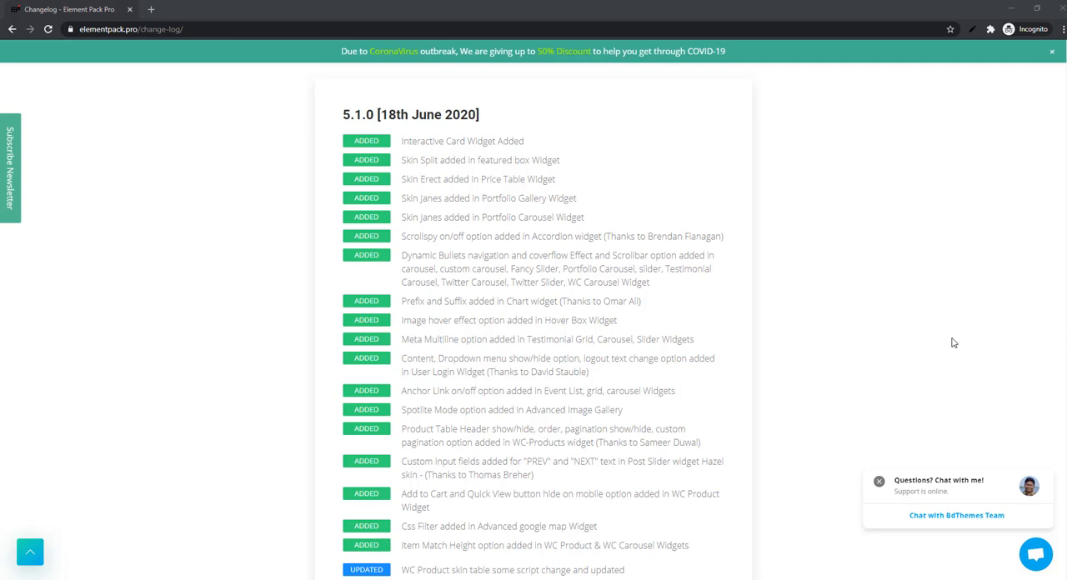
mouse_move(862, 300)
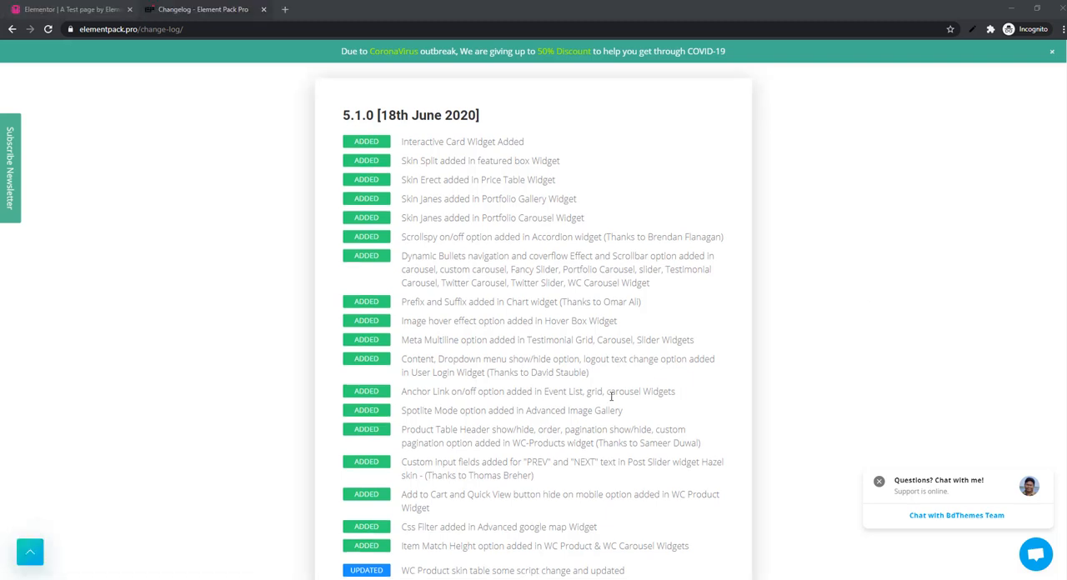
- Select the Interactive Card widget in the Elementor editor to show its Content settings
left_click(67, 10)
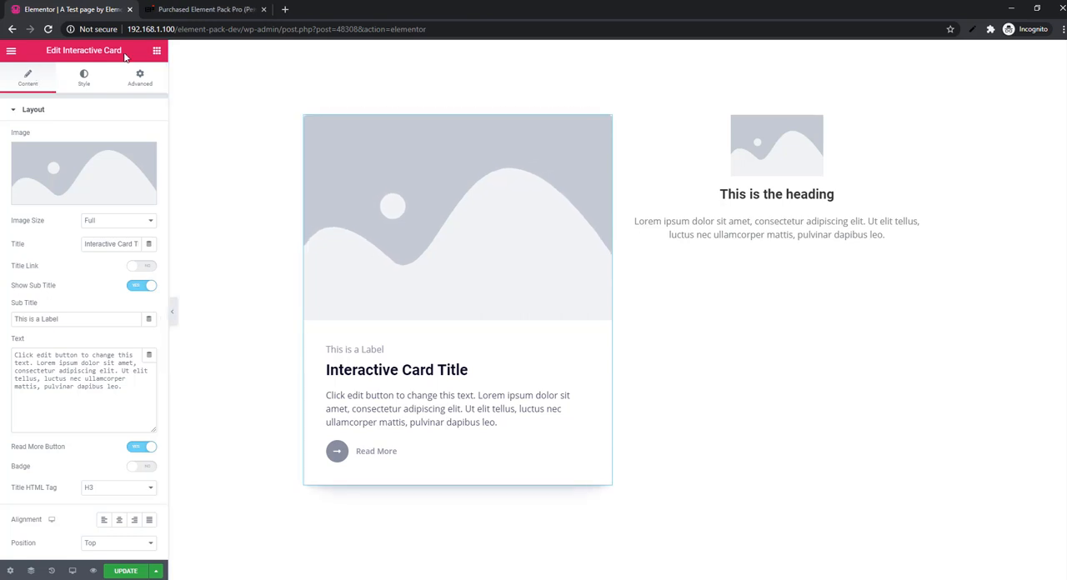
left_click(777, 175)
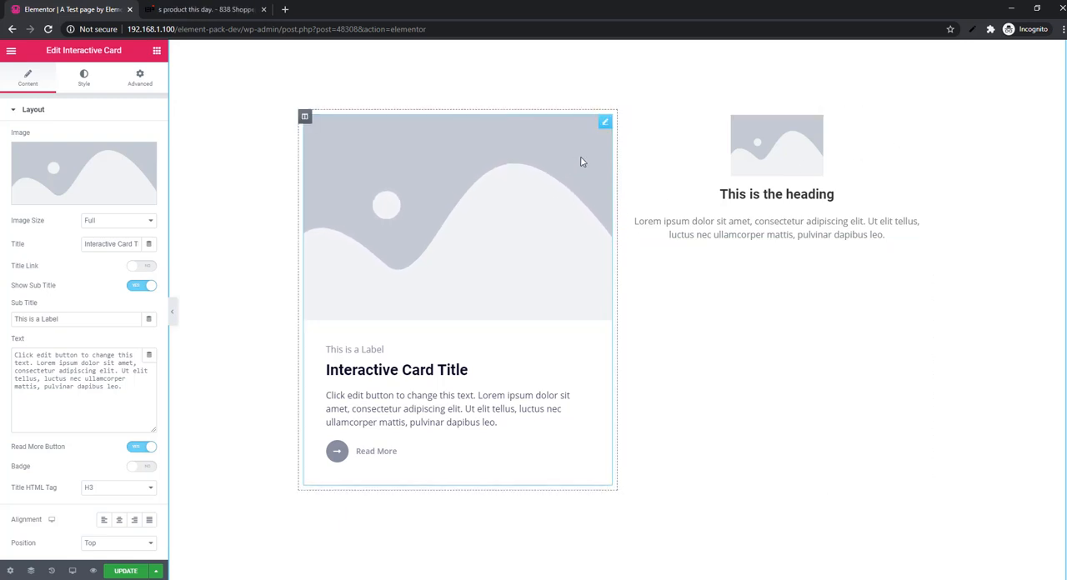
mouse_move(603, 123)
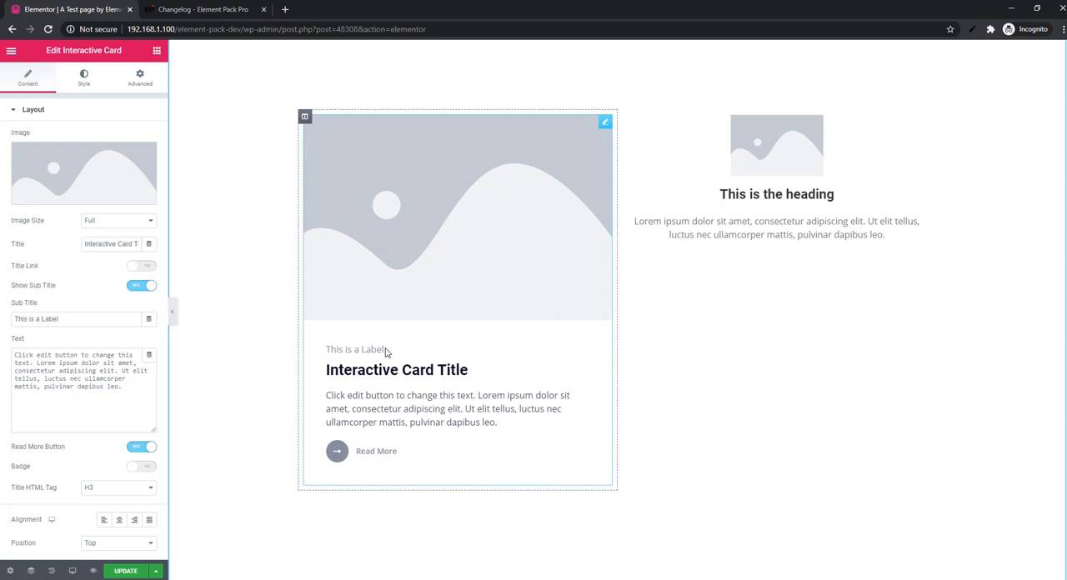
mouse_move(356, 352)
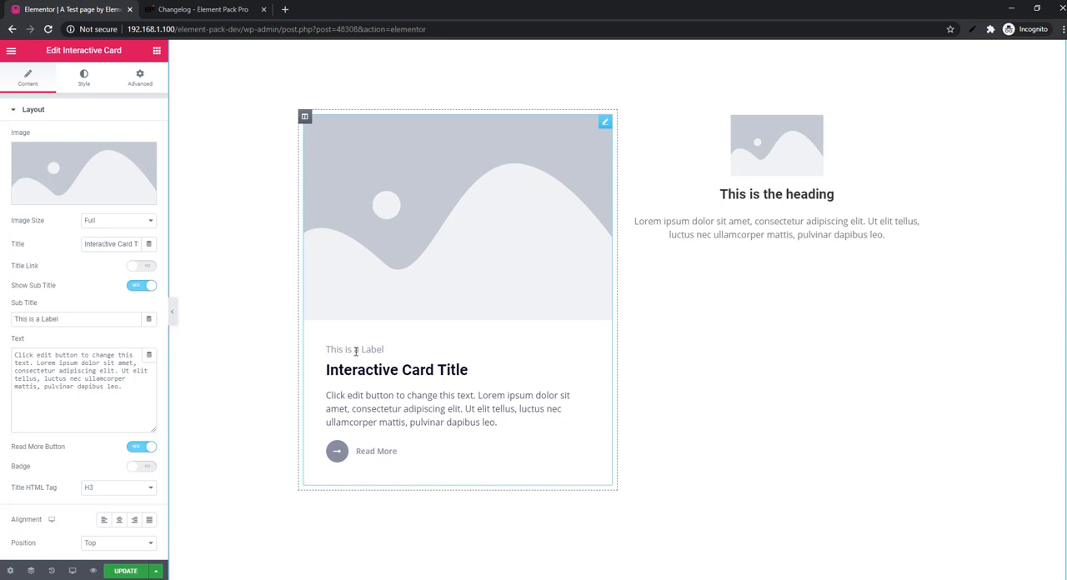
mouse_move(354, 458)
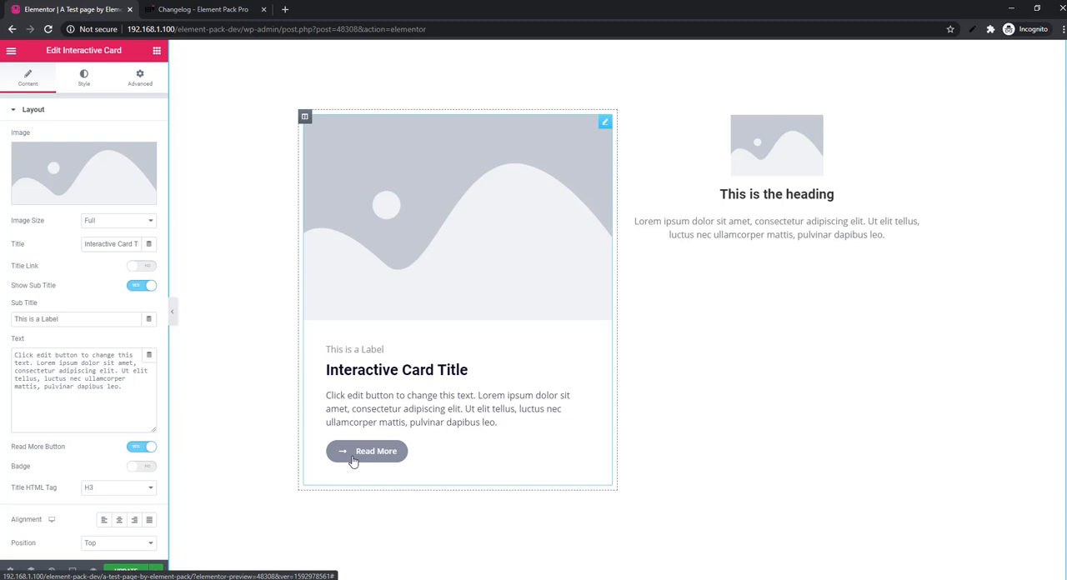
mouse_move(354, 463)
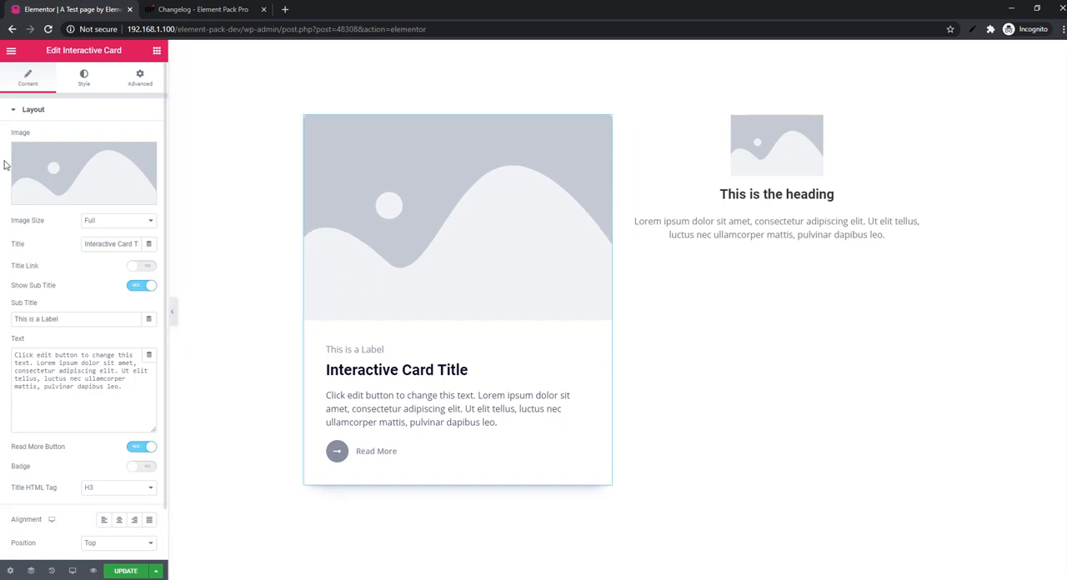
mouse_move(30, 120)
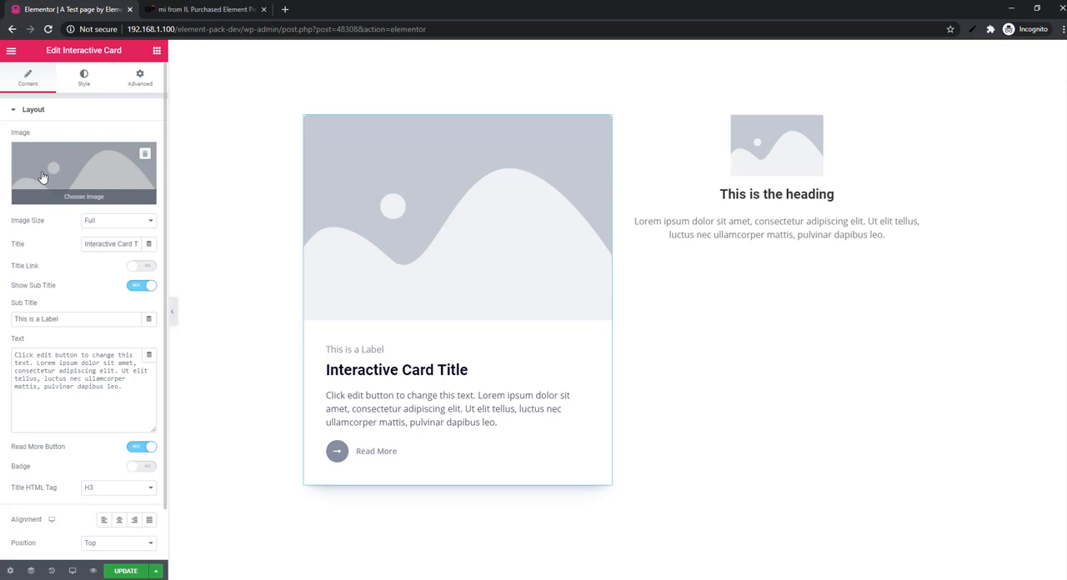
- Set the Interactive Card image to the jersey photo from the Media Library
left_click(84, 173)
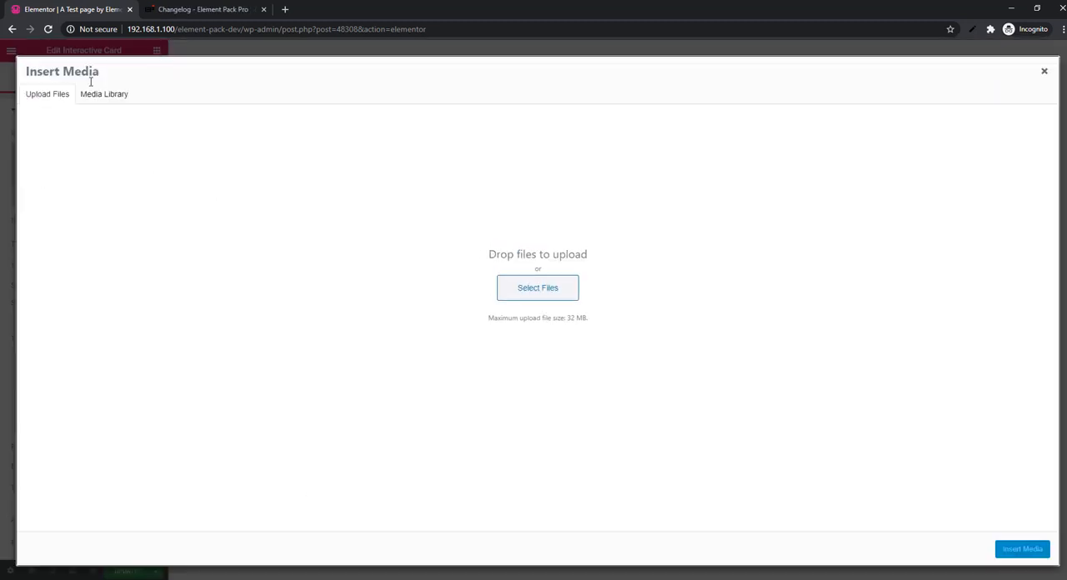
left_click(103, 94)
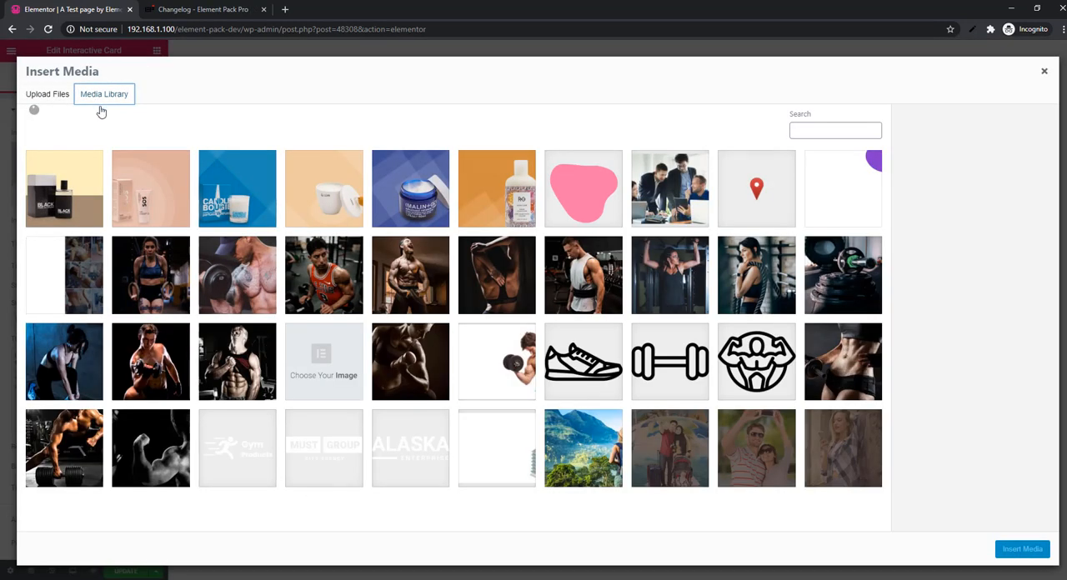
left_click(320, 273)
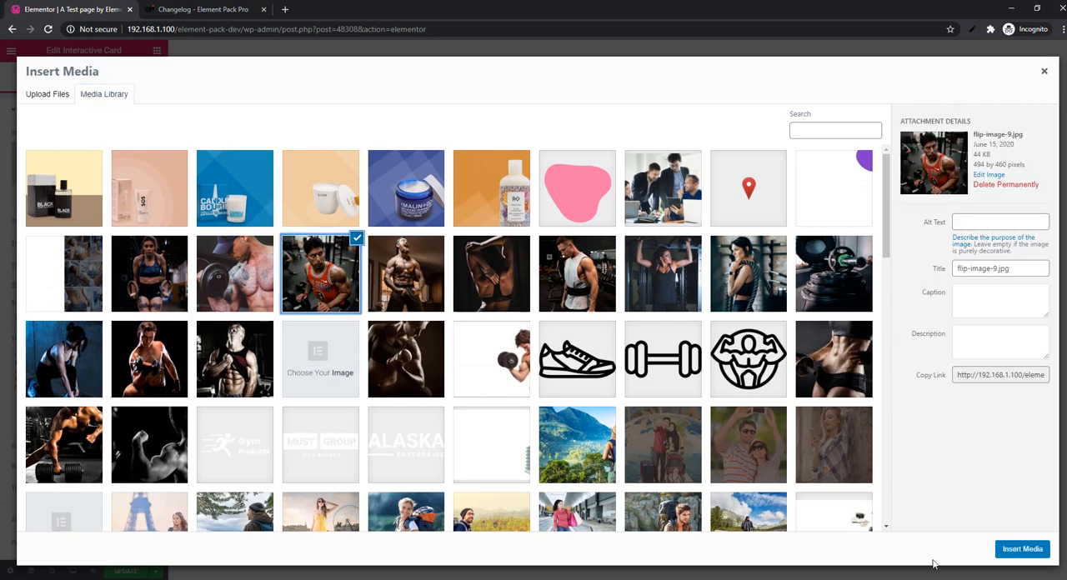
left_click(1020, 549)
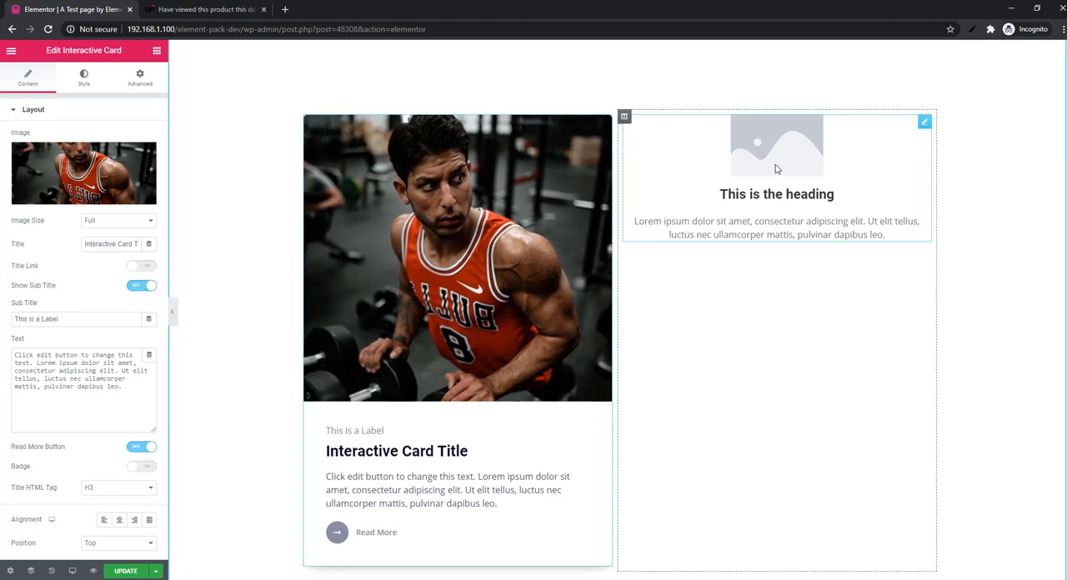
mouse_move(923, 124)
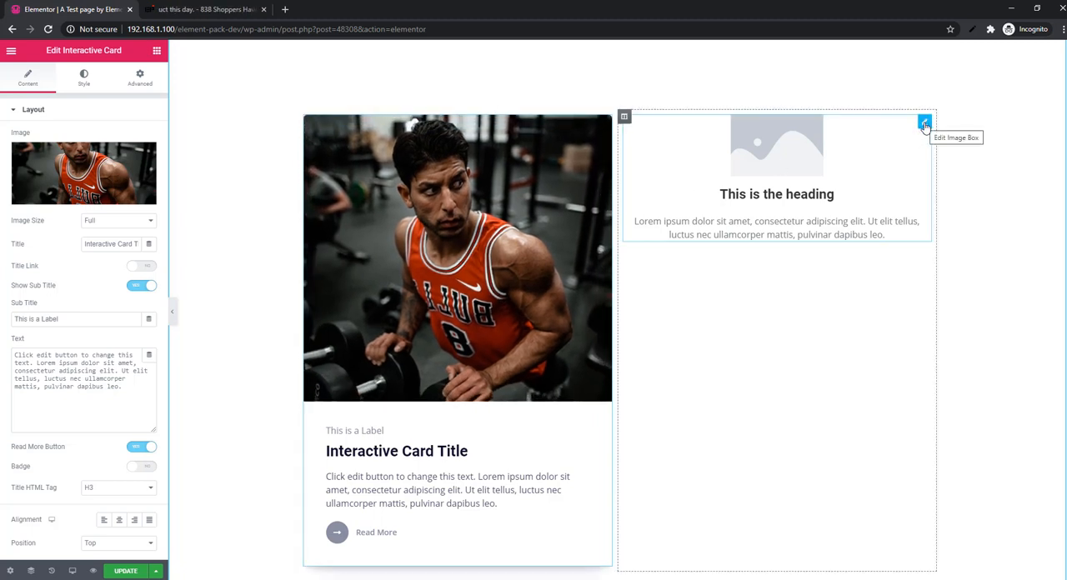
- Set the neighbouring Image Box's image to the same jersey photo
left_click(923, 123)
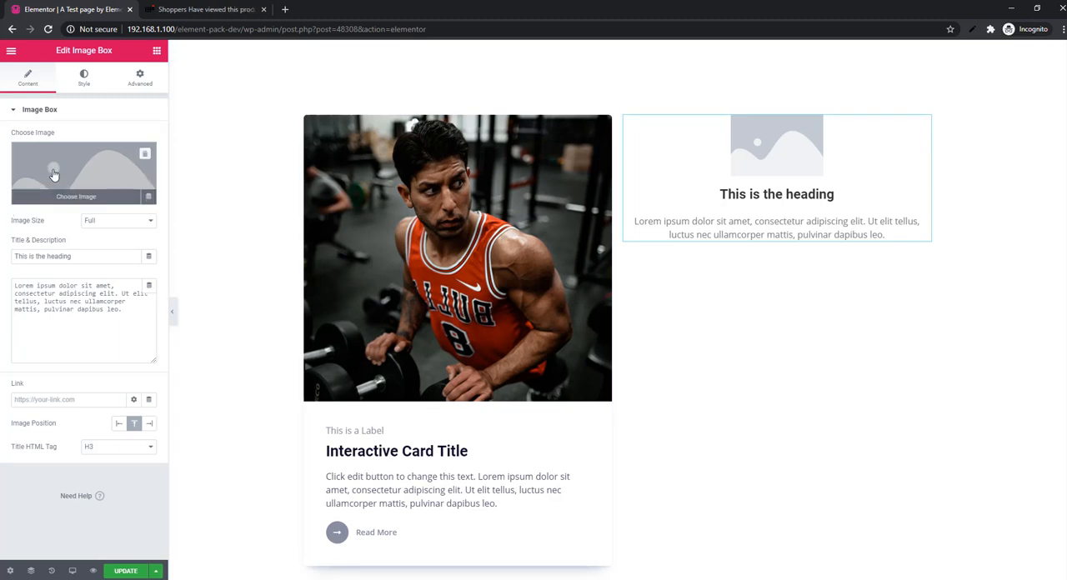
left_click(84, 173)
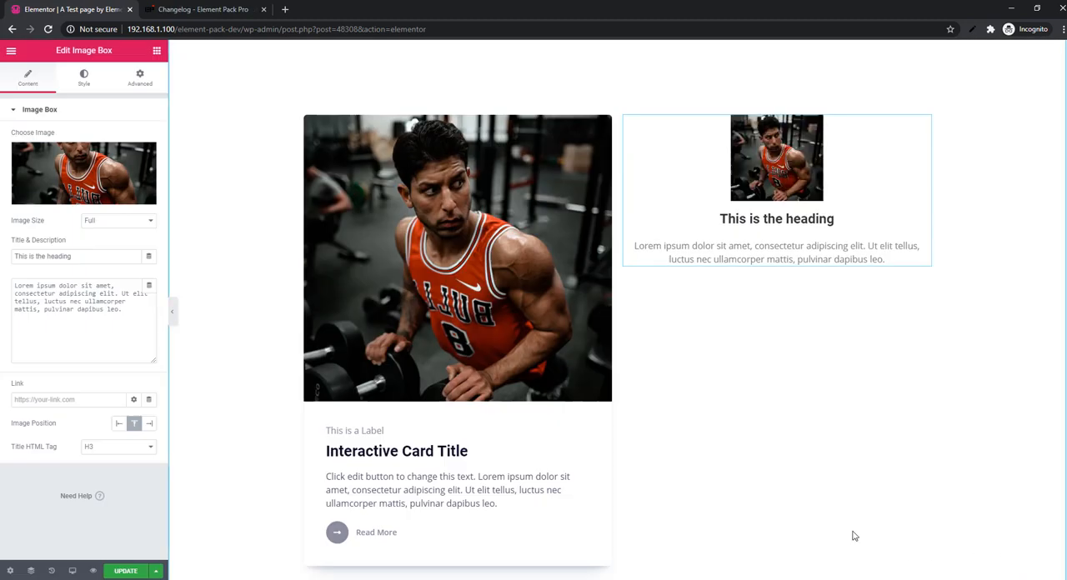
mouse_move(957, 413)
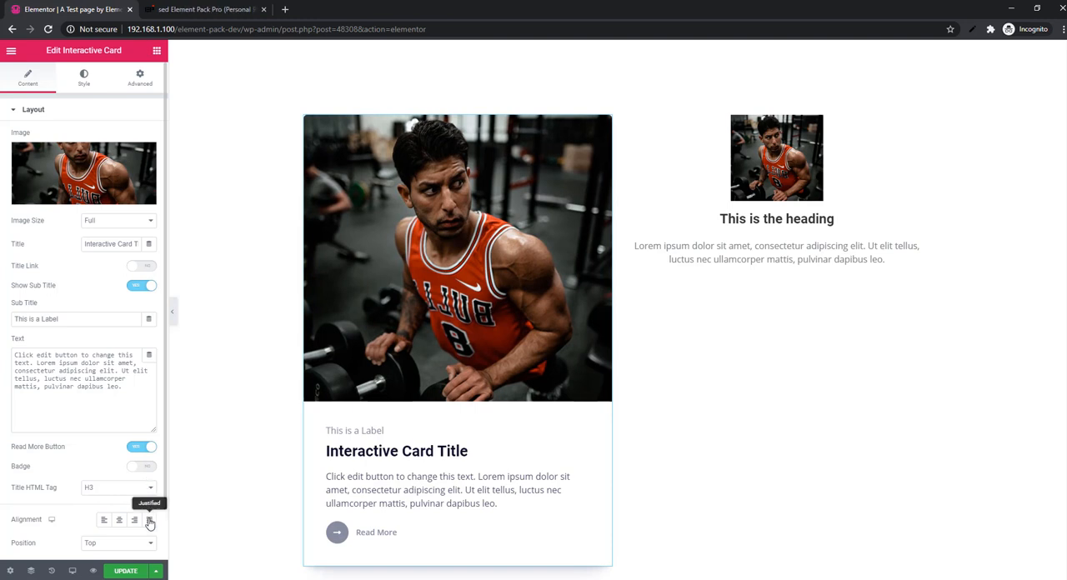
- Set the card's image Position to Bottom, then to Left of the text
left_click(116, 487)
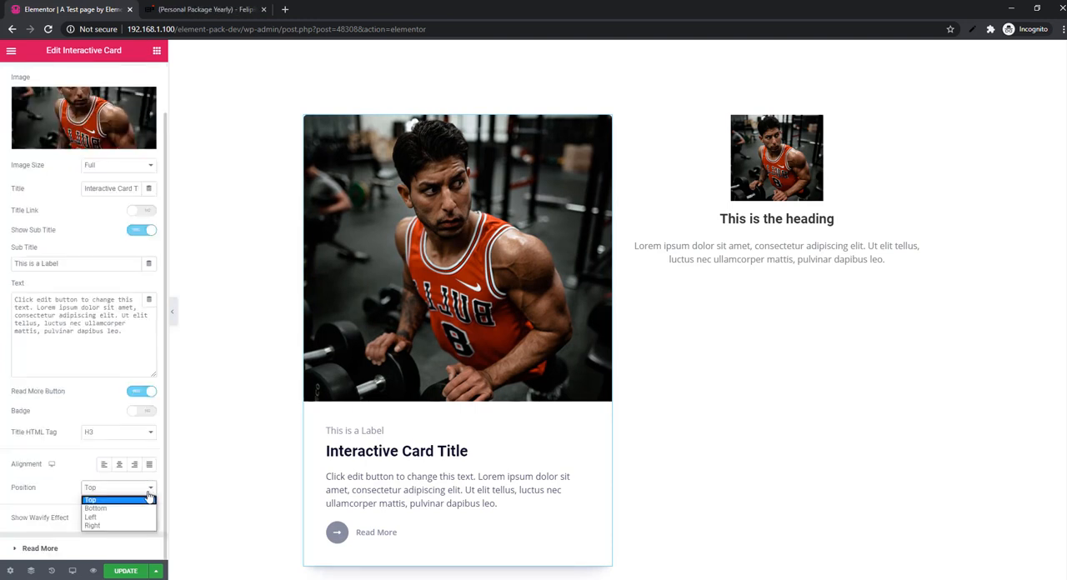
mouse_move(95, 508)
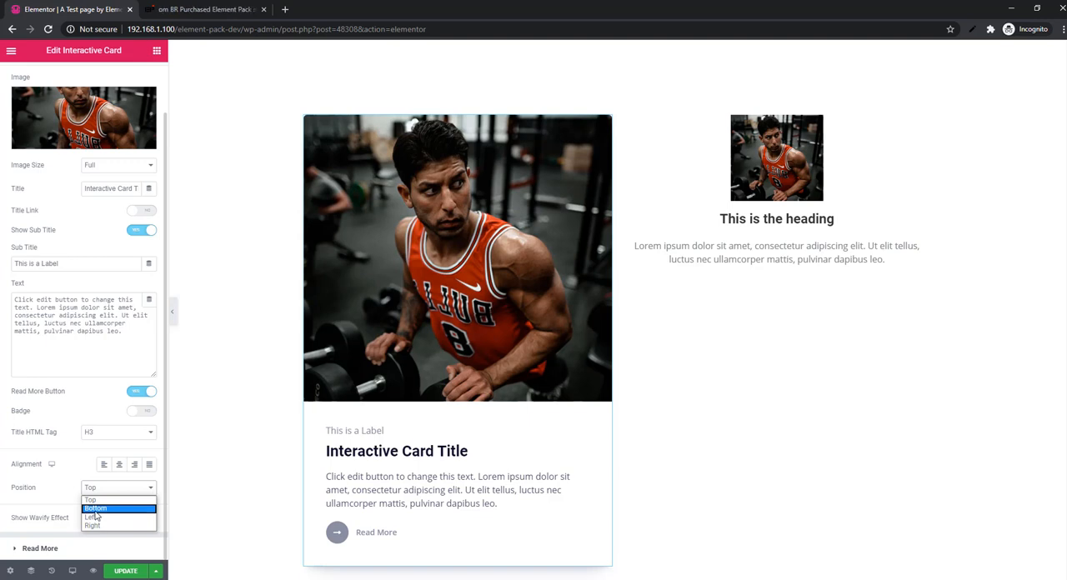
left_click(95, 509)
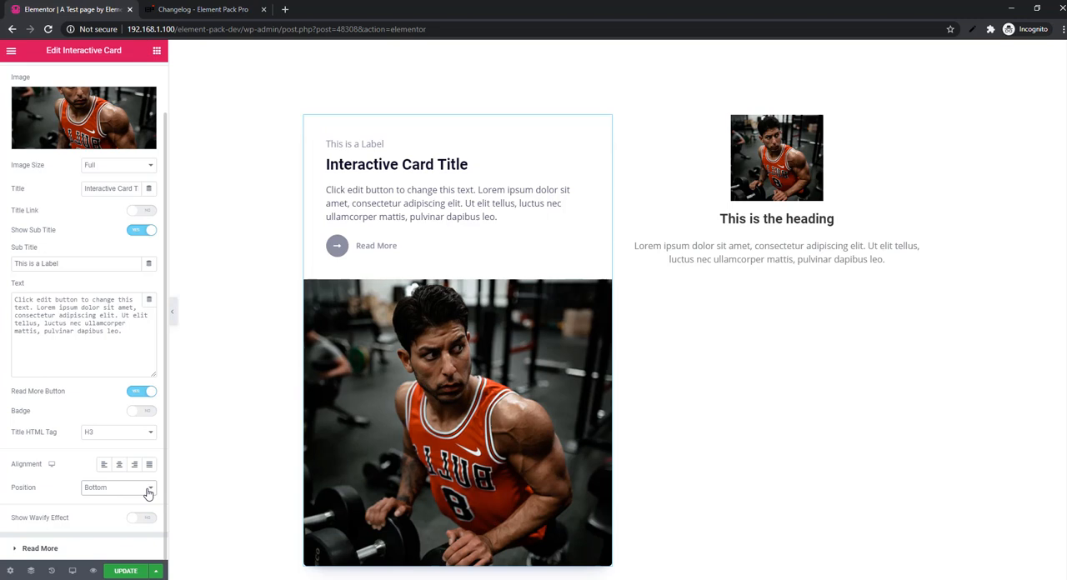
left_click(117, 487)
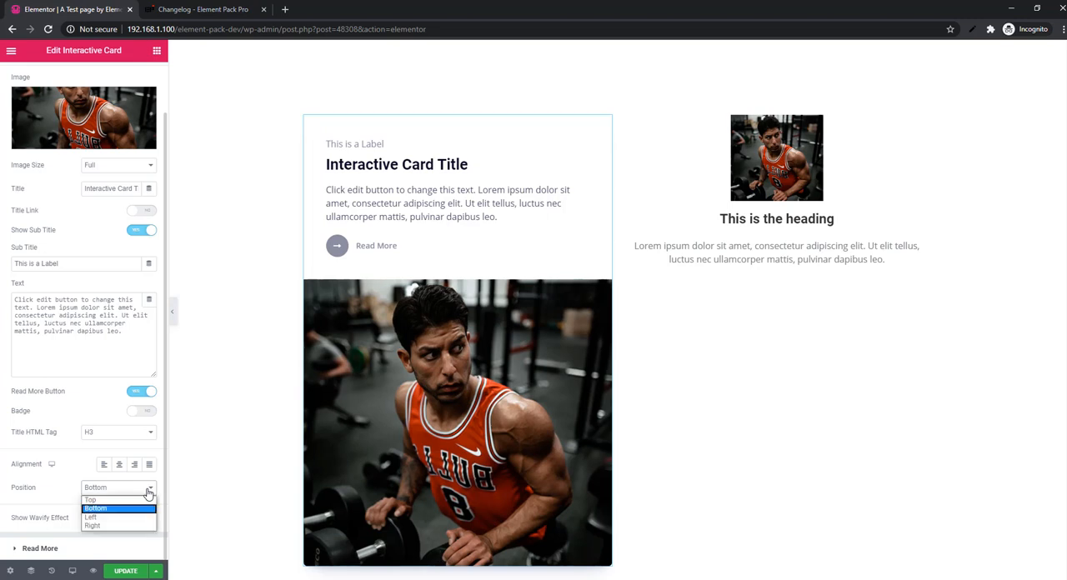
left_click(90, 517)
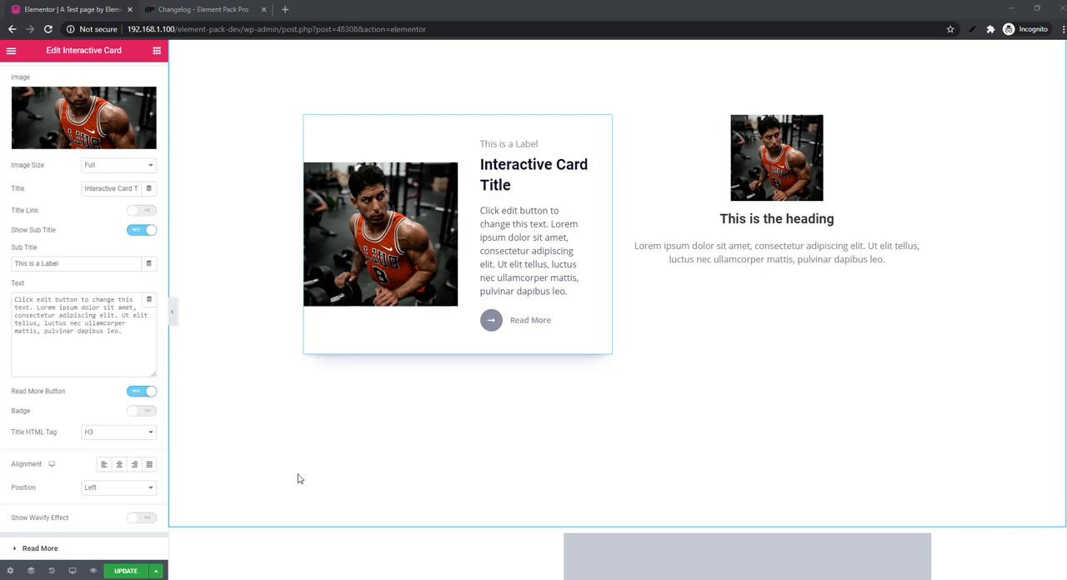
mouse_move(270, 487)
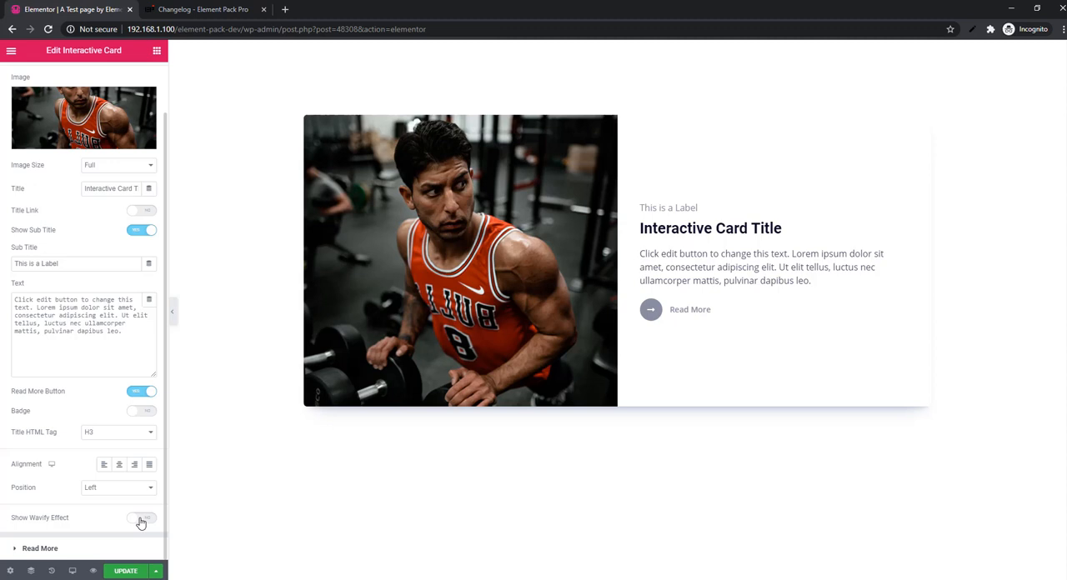
- Switch on Show Wavify Effect for the card's image
left_click(140, 517)
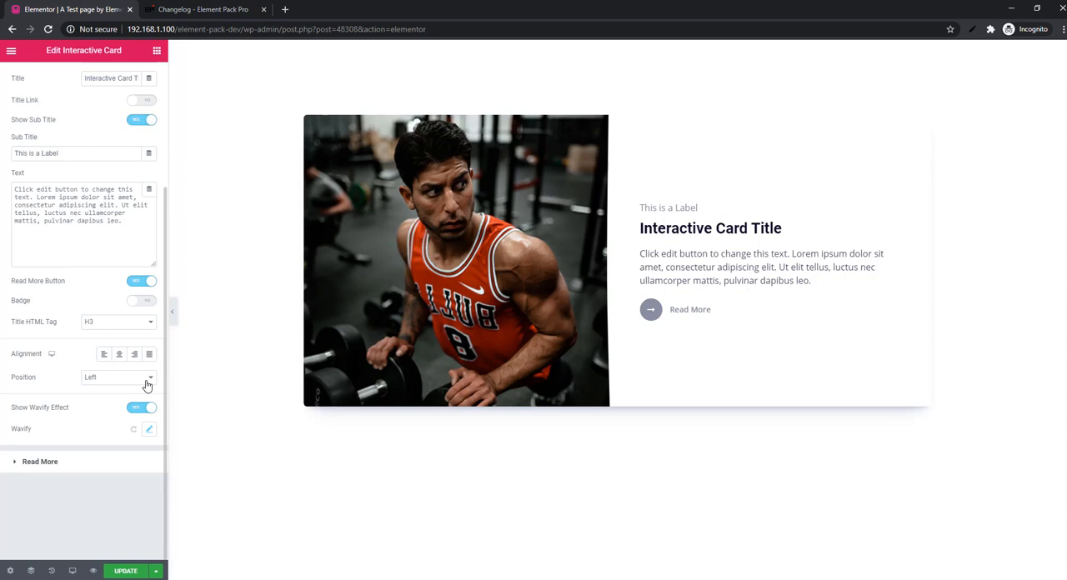
- Set the image Position to Right and cycle through three Wavify wave styles
left_click(116, 377)
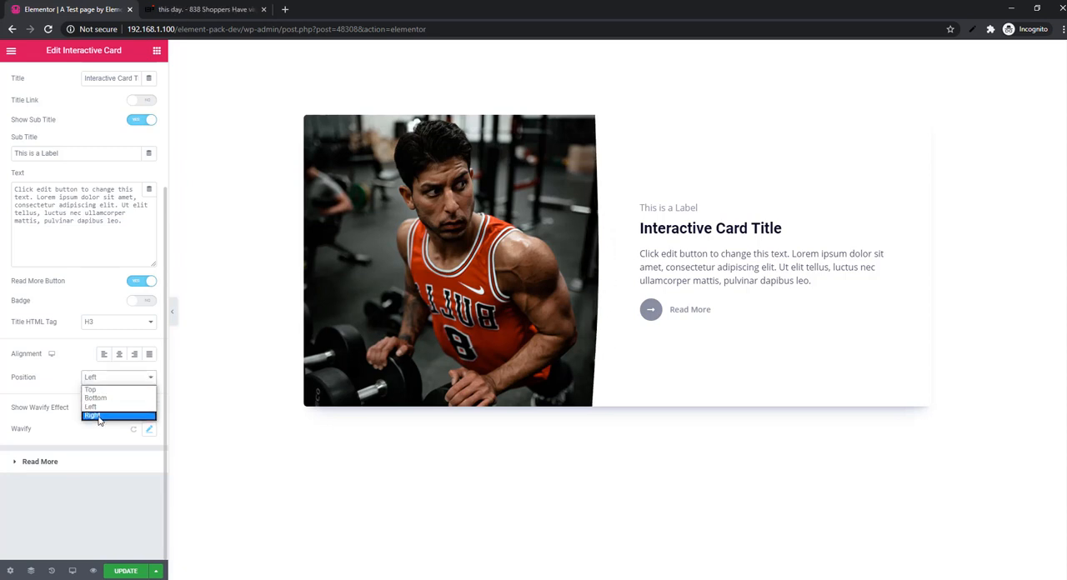
left_click(93, 416)
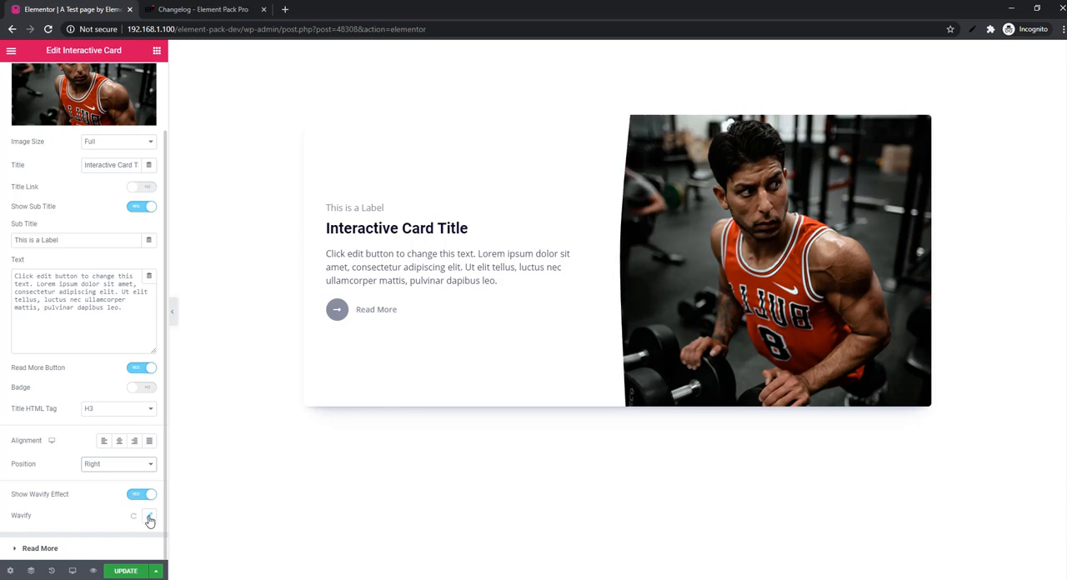
left_click(148, 519)
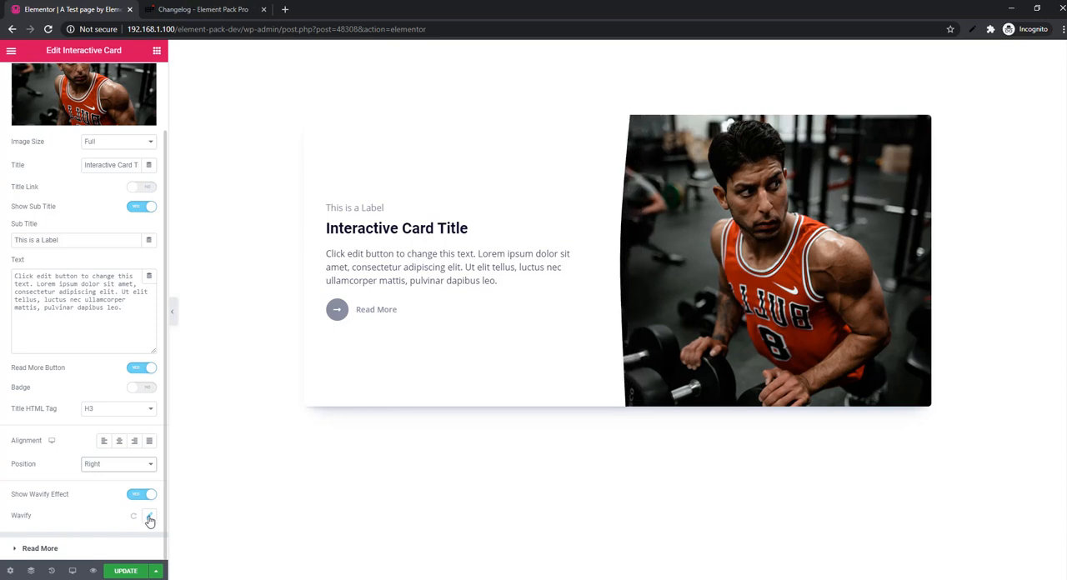
left_click(150, 517)
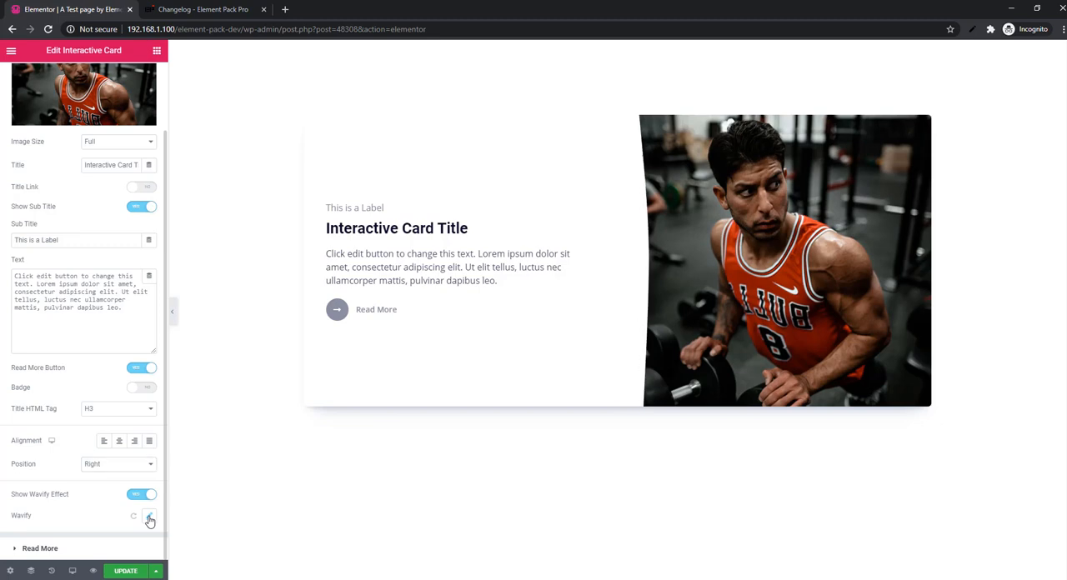
left_click(150, 520)
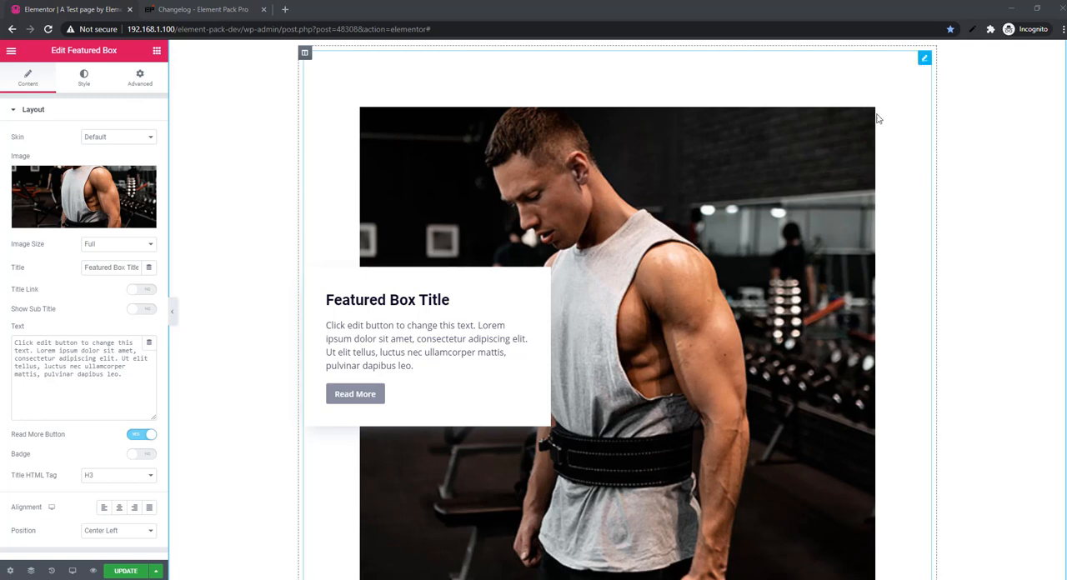
mouse_move(567, 335)
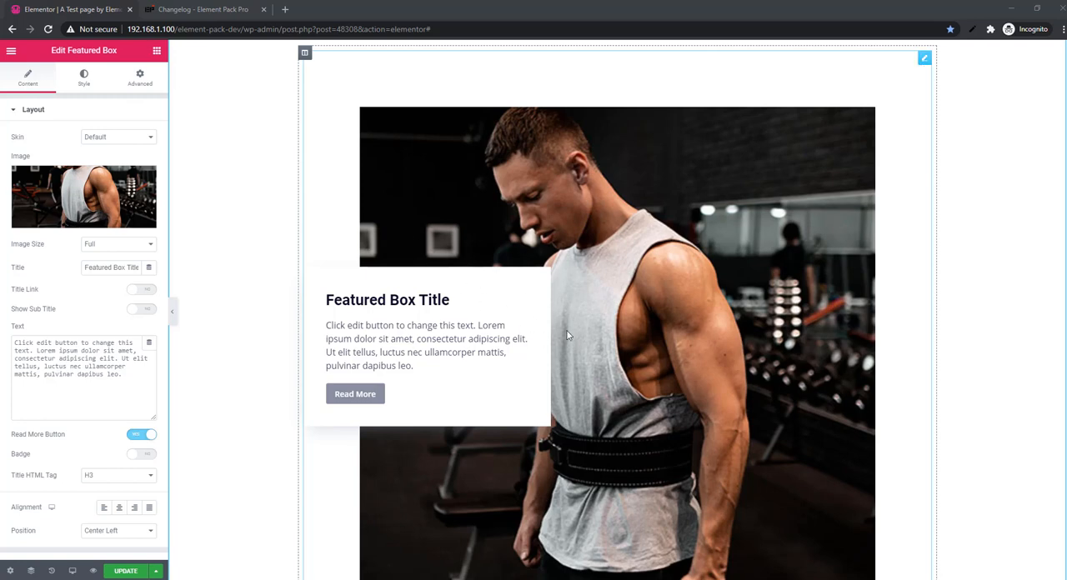
- Set the Featured Box Skin to its second option in the Layout section
left_click(117, 136)
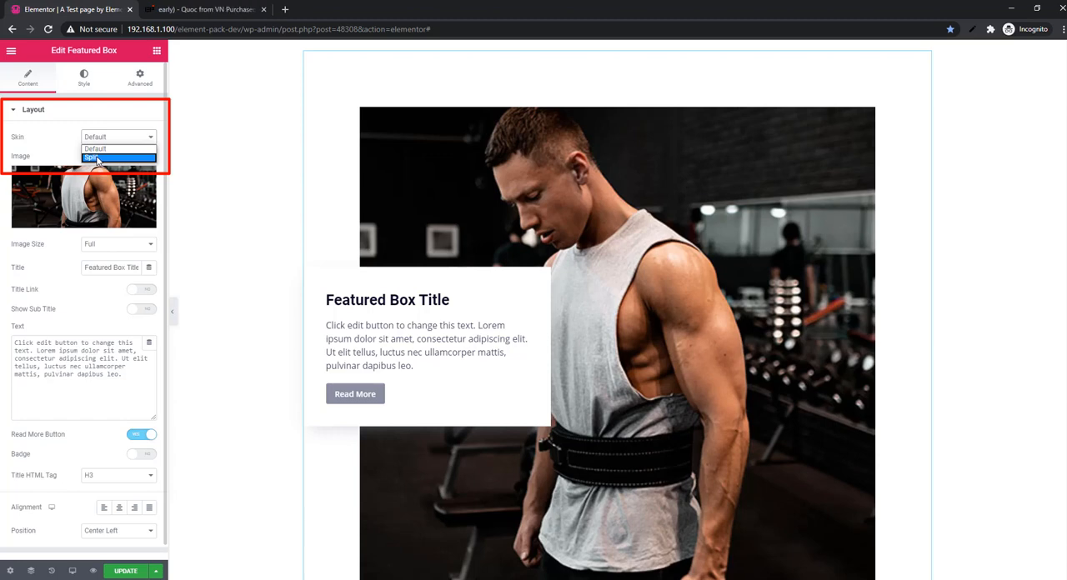
left_click(110, 157)
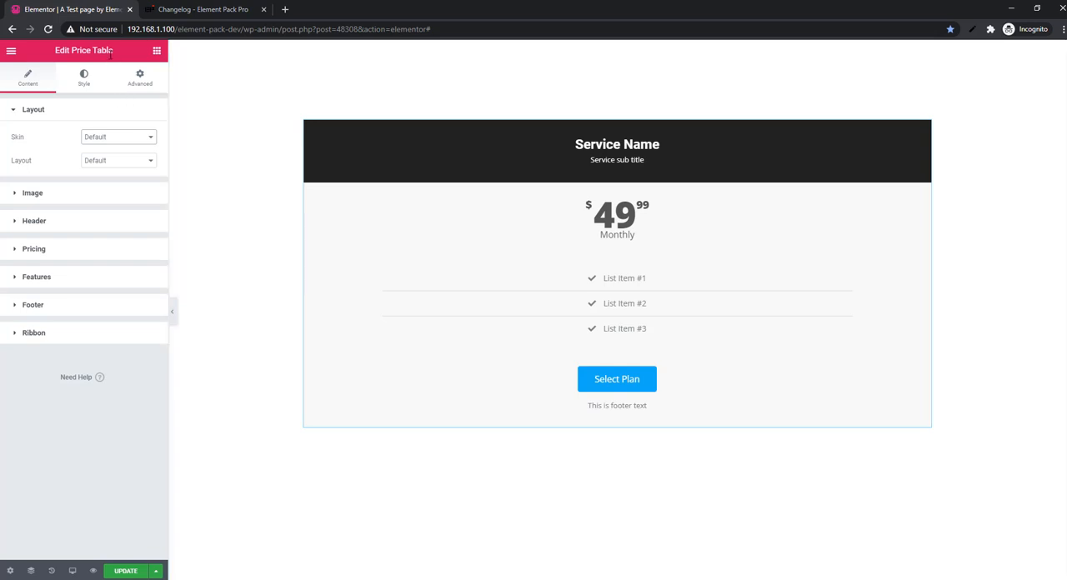
- Set the Price Table Skin to its third option in the Layout section
left_click(504, 197)
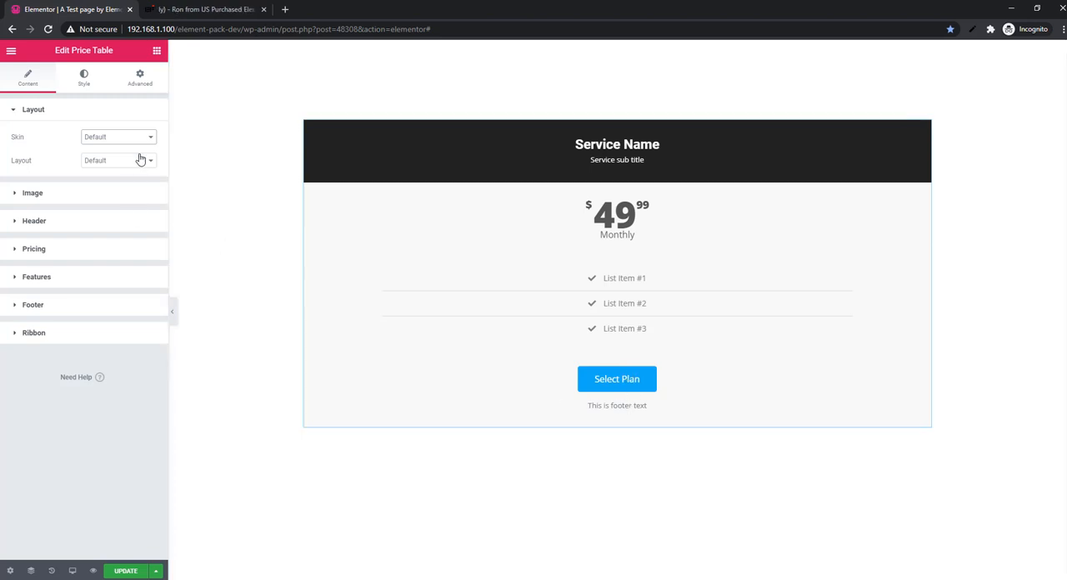
left_click(116, 160)
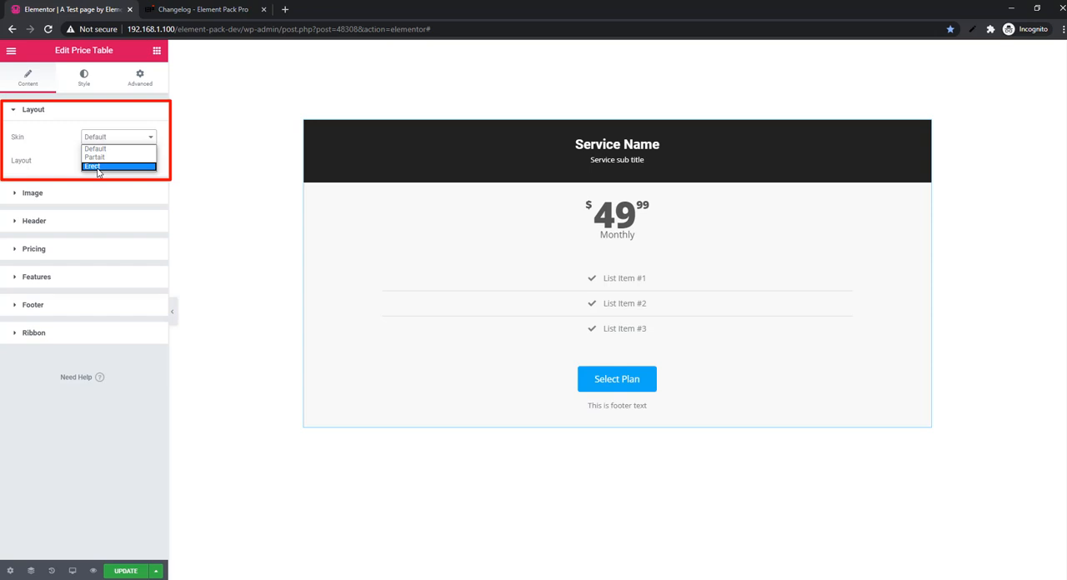
left_click(91, 166)
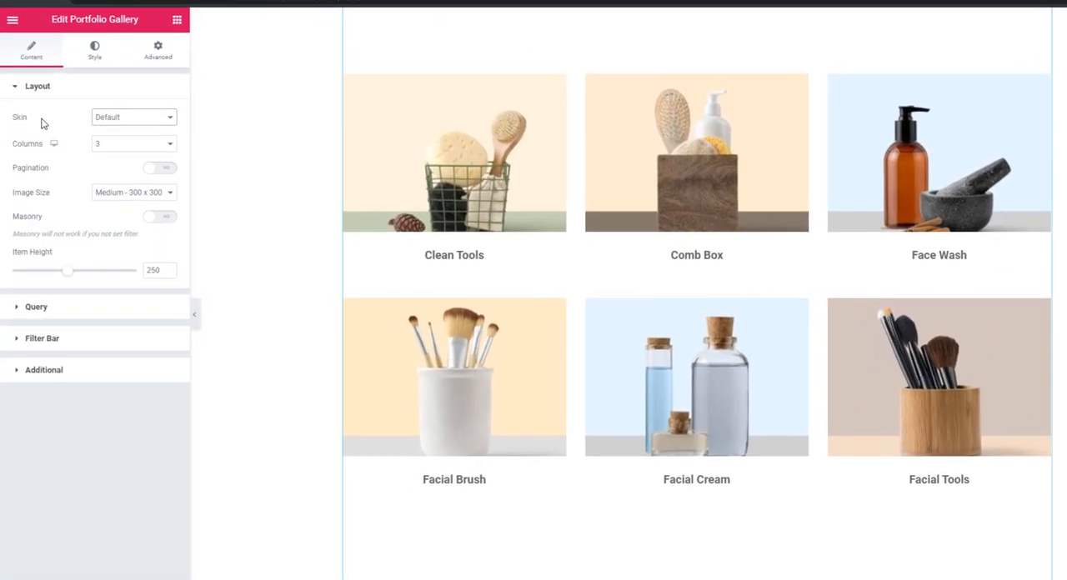
- Set the Portfolio Gallery Skin to Janes so titles show in a grey overlay
left_click(133, 117)
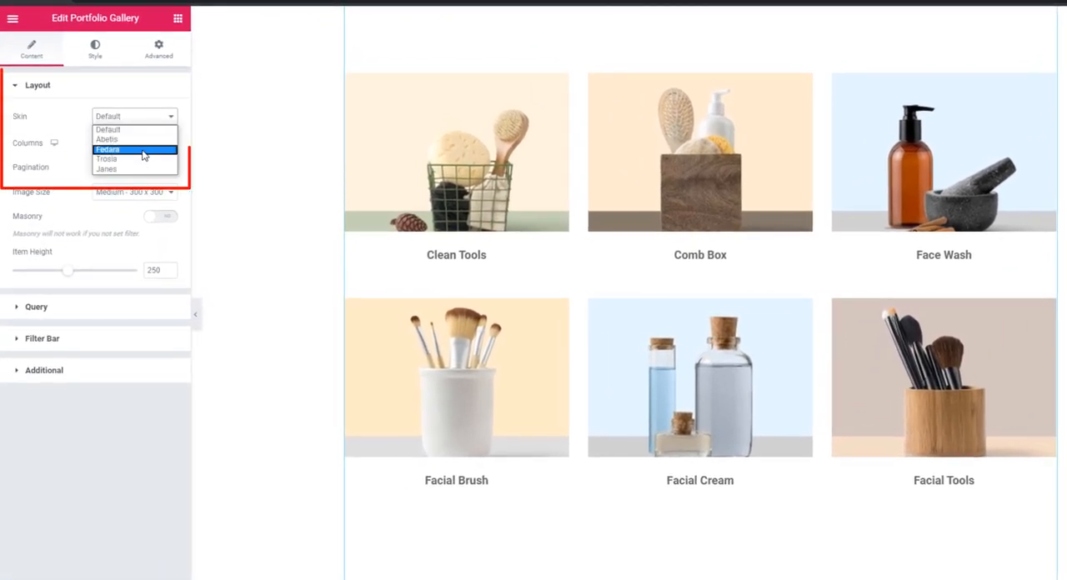
left_click(106, 169)
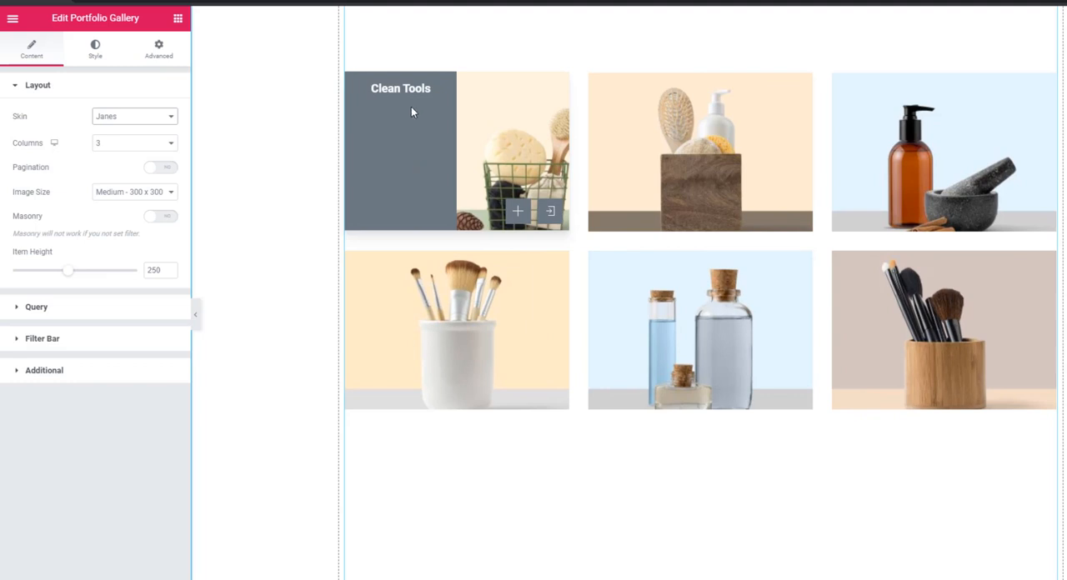
mouse_move(396, 150)
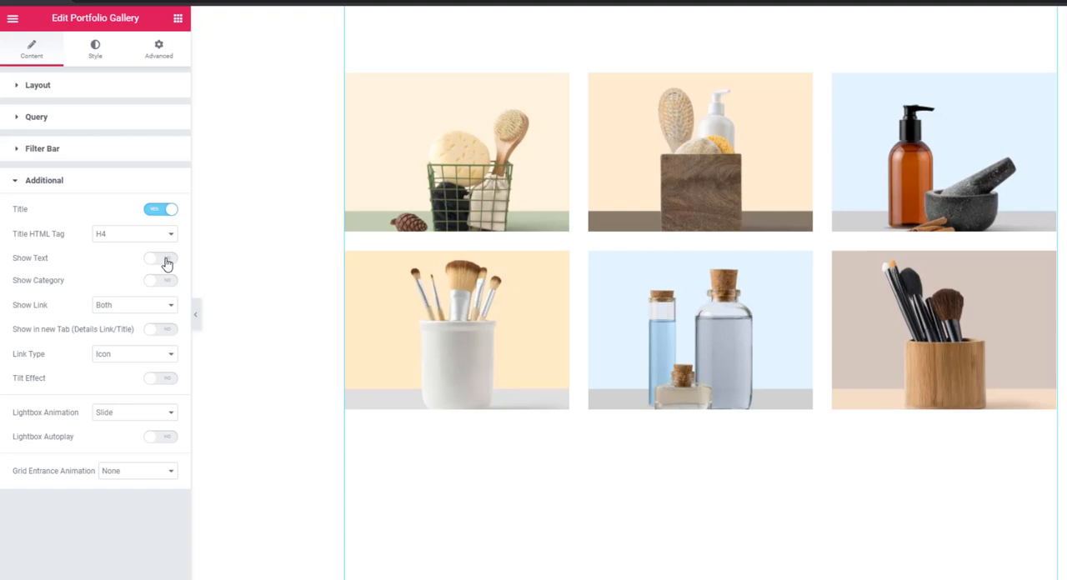
- Switch on Show Text and Show Category in the gallery's Additional section
left_click(160, 257)
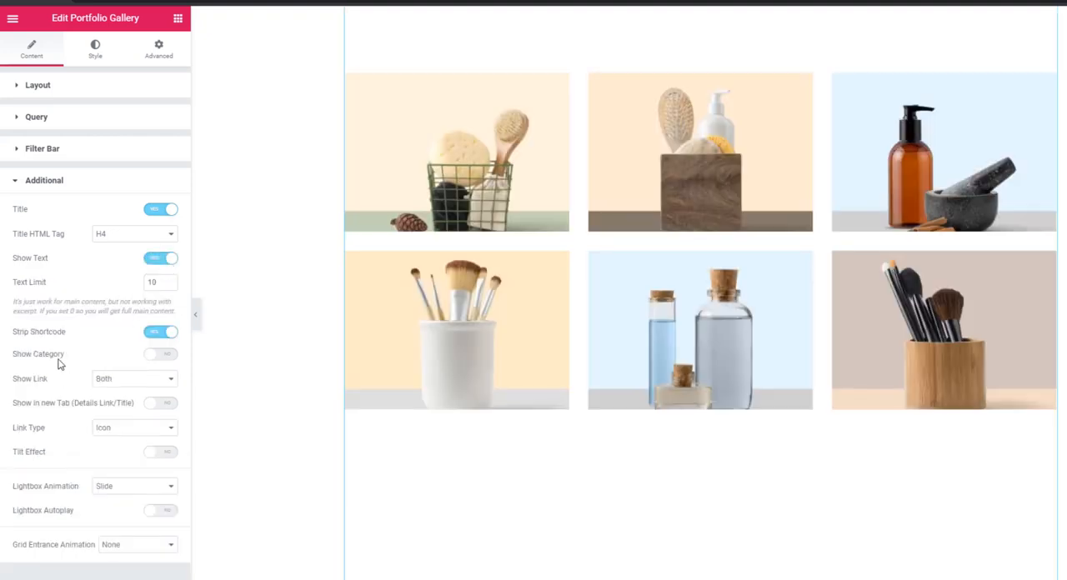
left_click(160, 353)
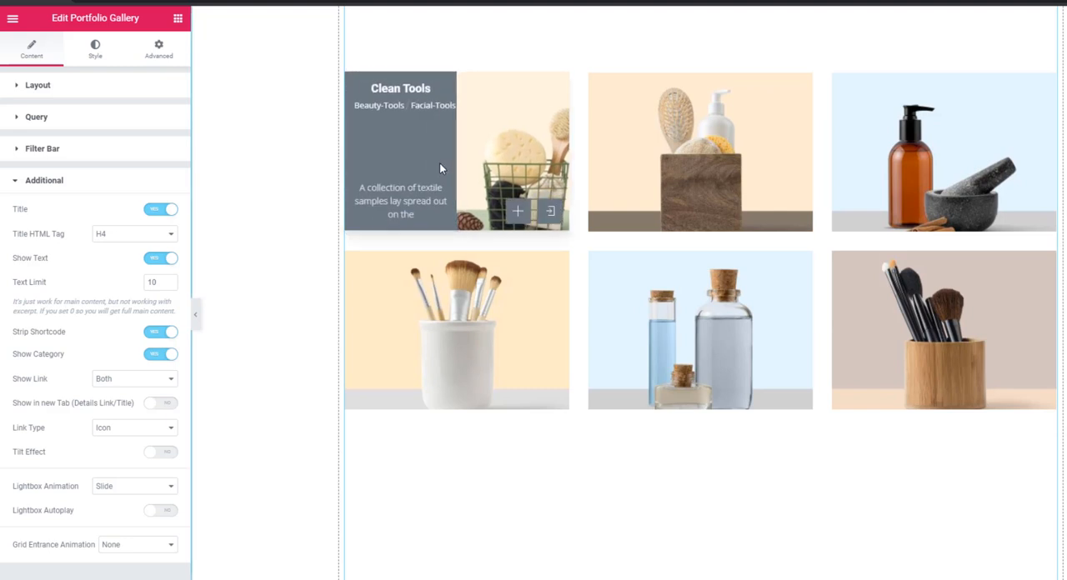
mouse_move(425, 127)
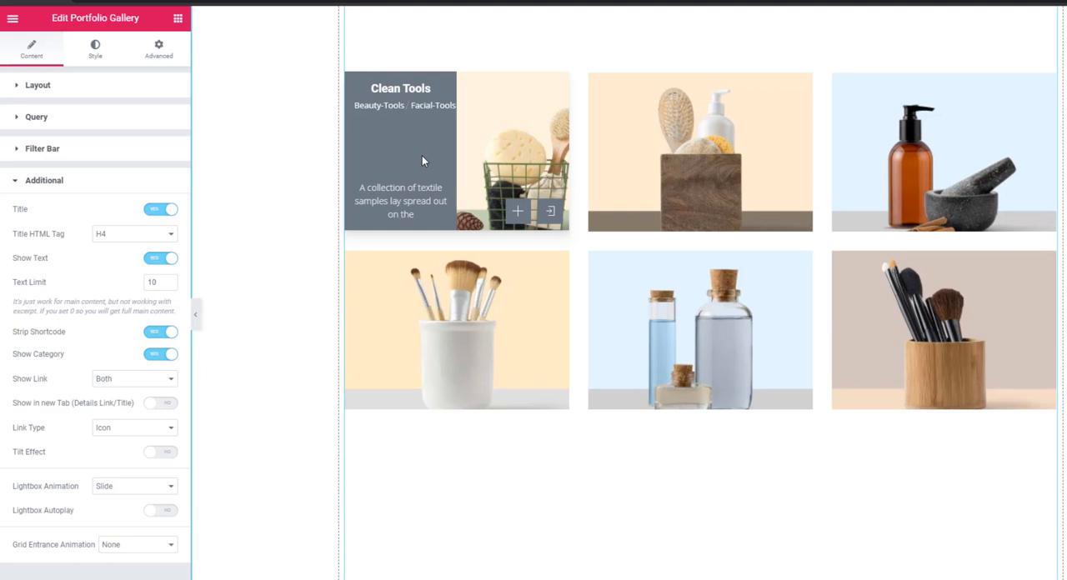
mouse_move(518, 156)
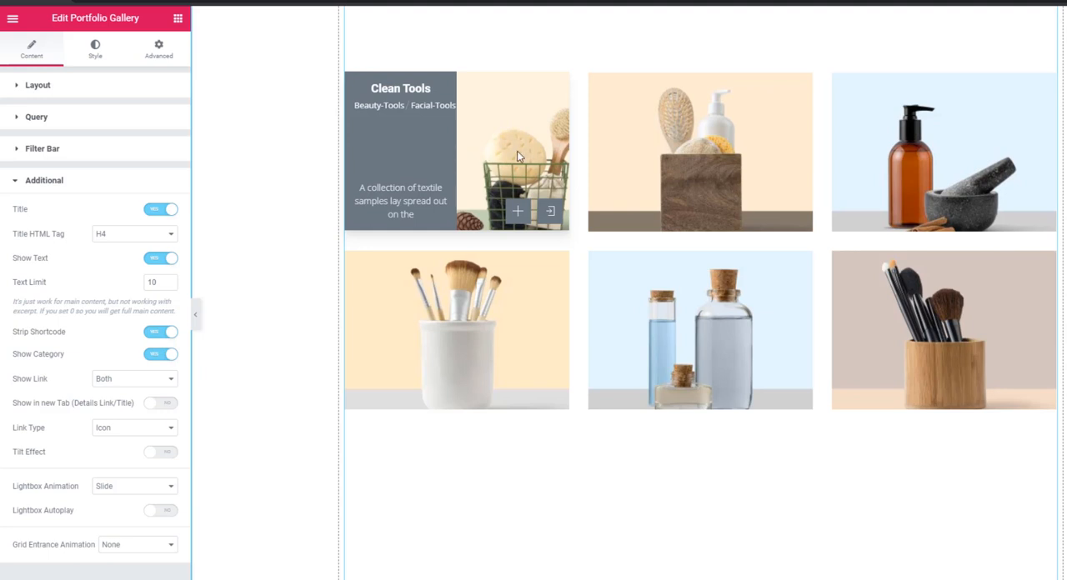
mouse_move(533, 162)
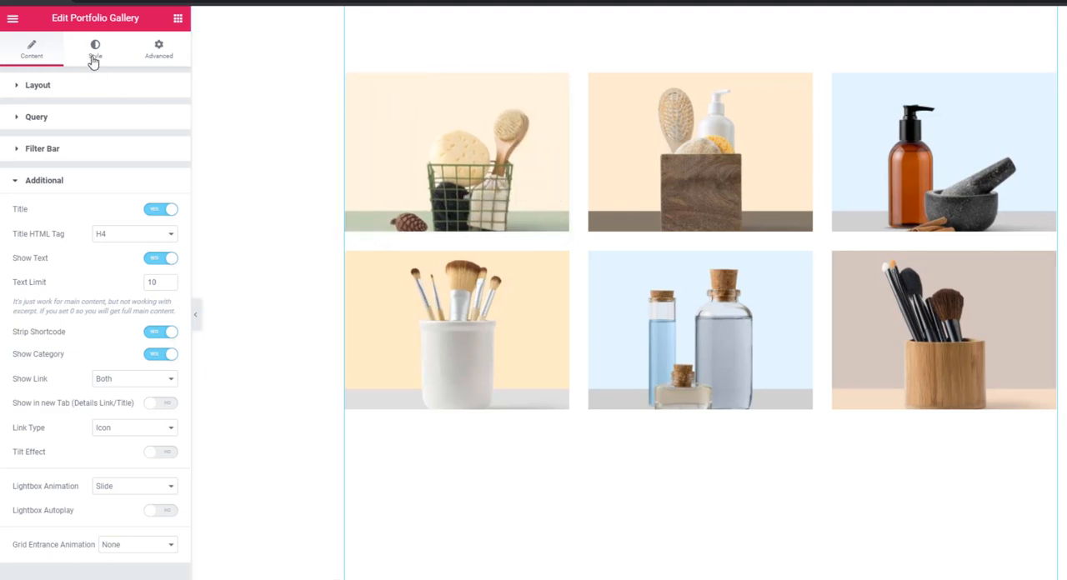
- Raise the gallery item Content Width (%) from its minimum by dragging the Style slider right
left_click(95, 48)
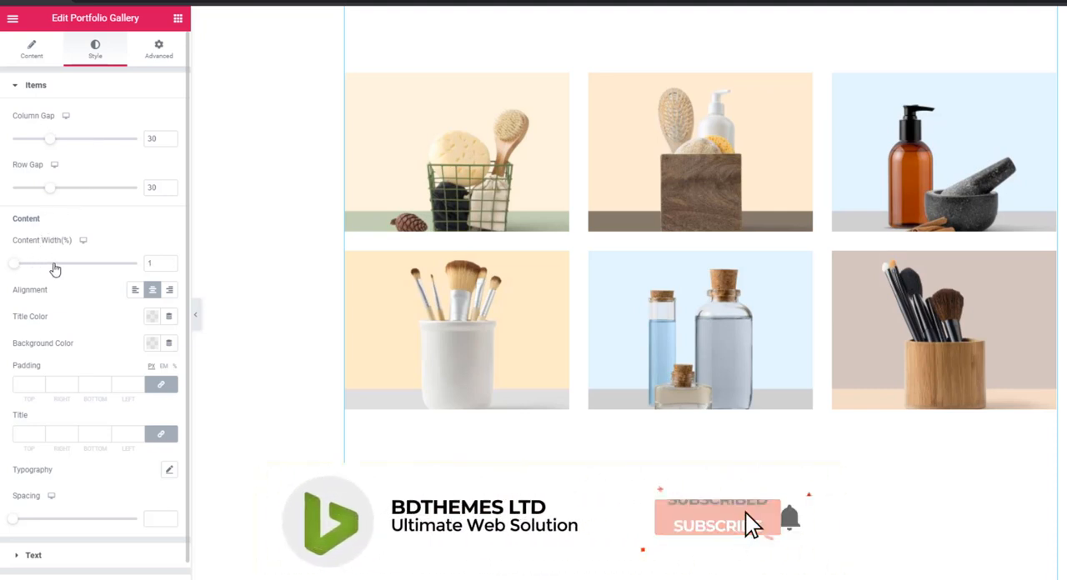
left_click_drag(13, 263, 123, 263)
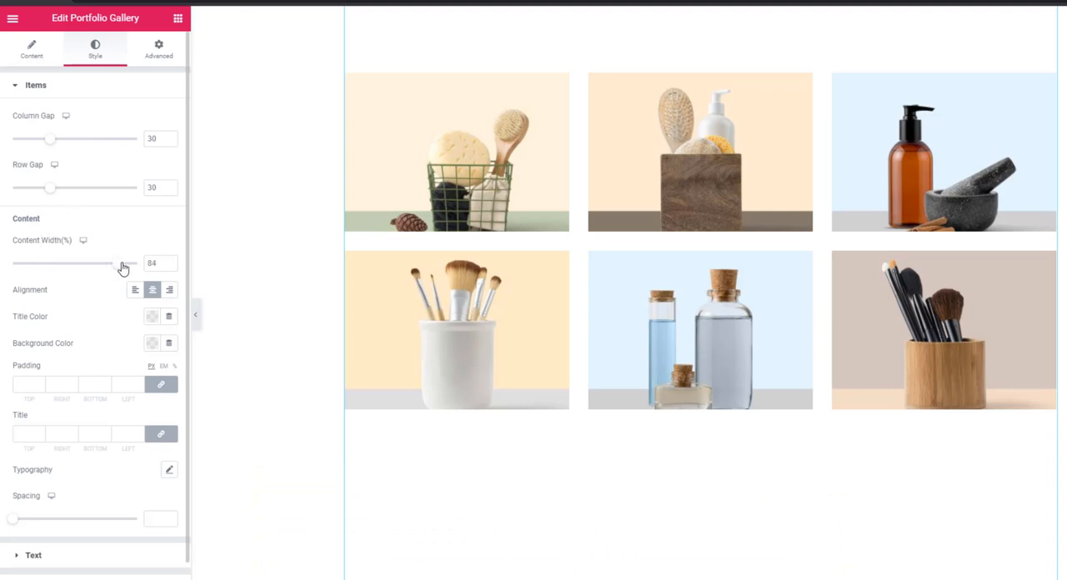
left_click_drag(116, 264, 123, 263)
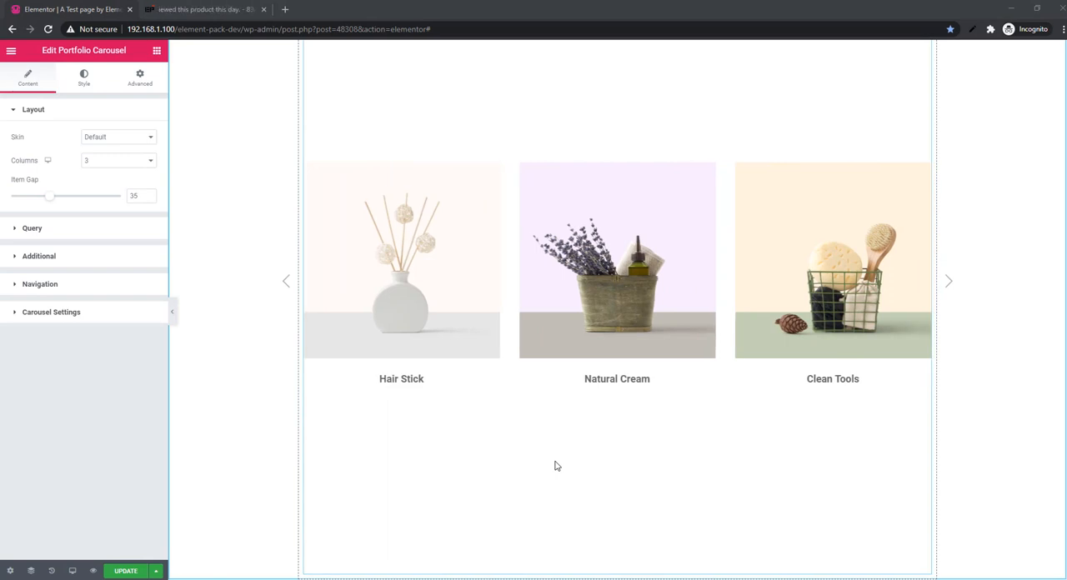
- Choose the Janes skin for the Portfolio Carousel in its Layout settings
left_click(946, 280)
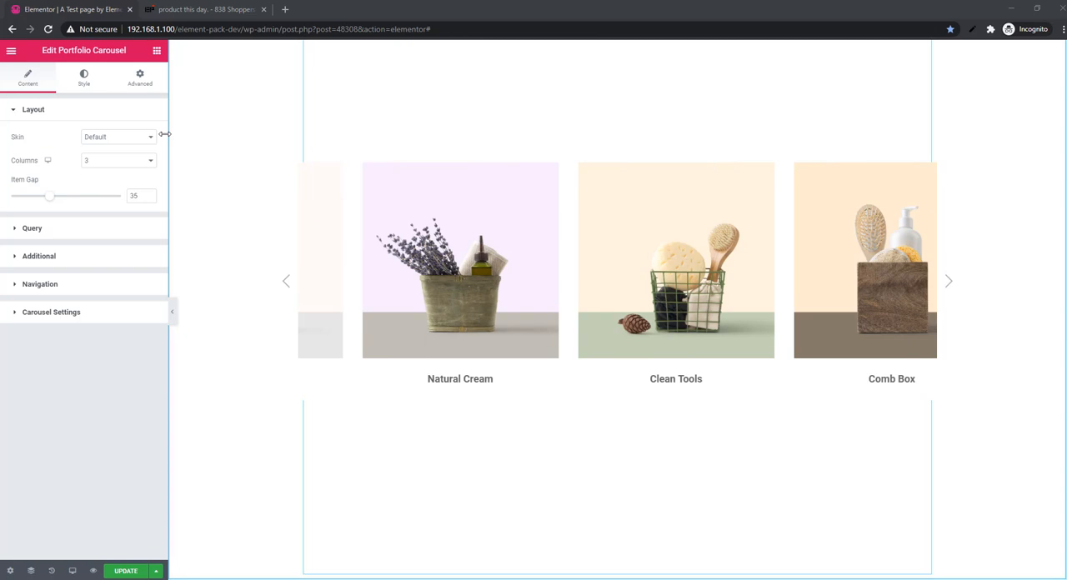
left_click(117, 137)
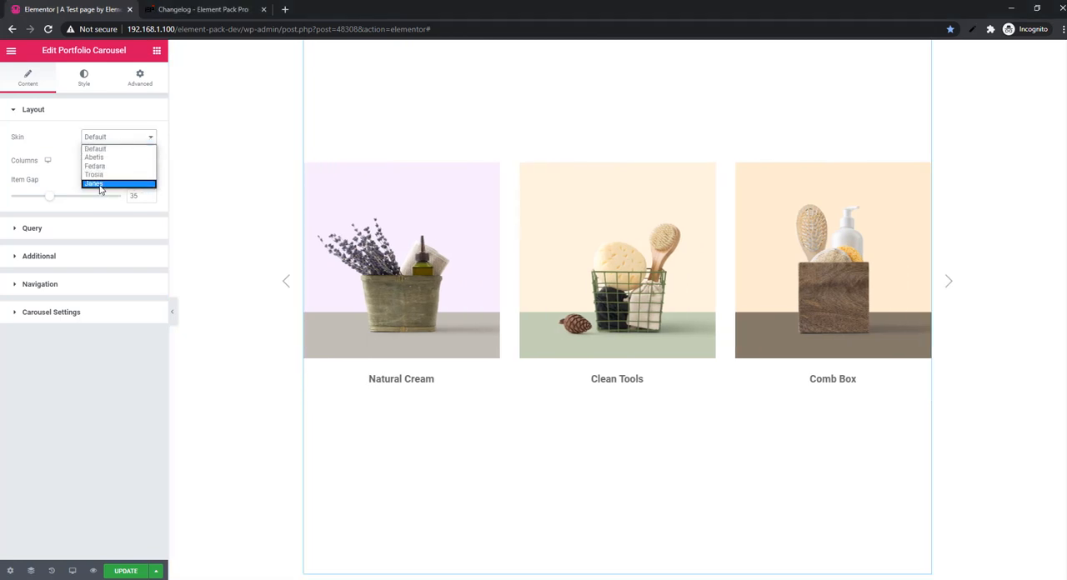
left_click(94, 183)
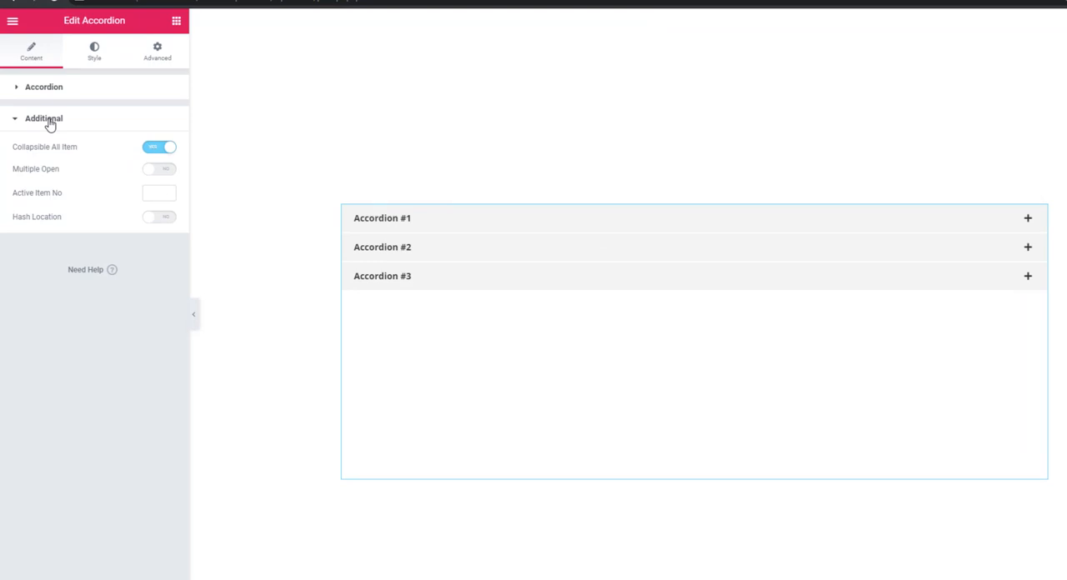
mouse_move(60, 225)
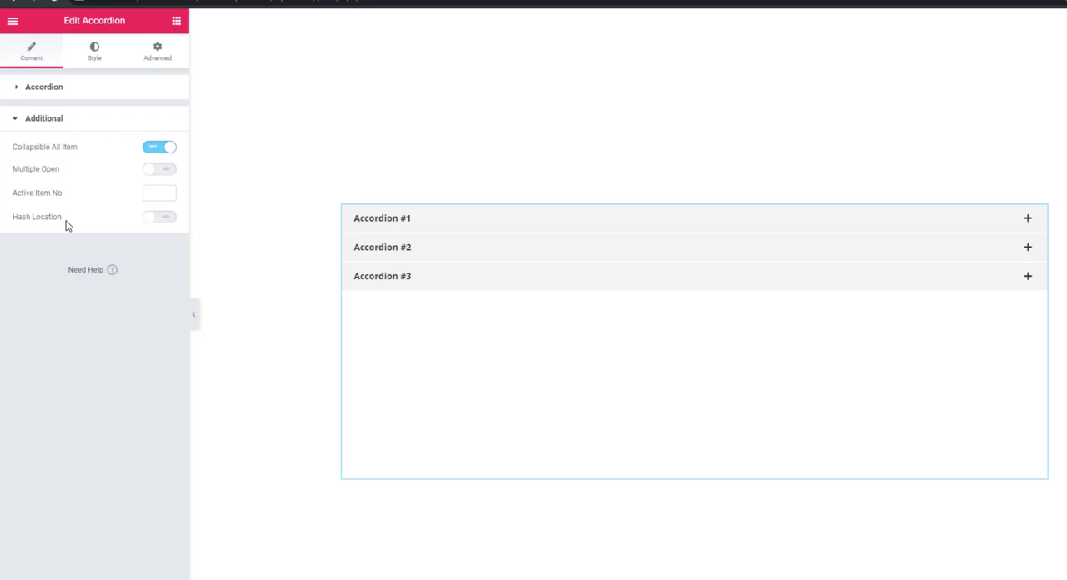
mouse_move(165, 220)
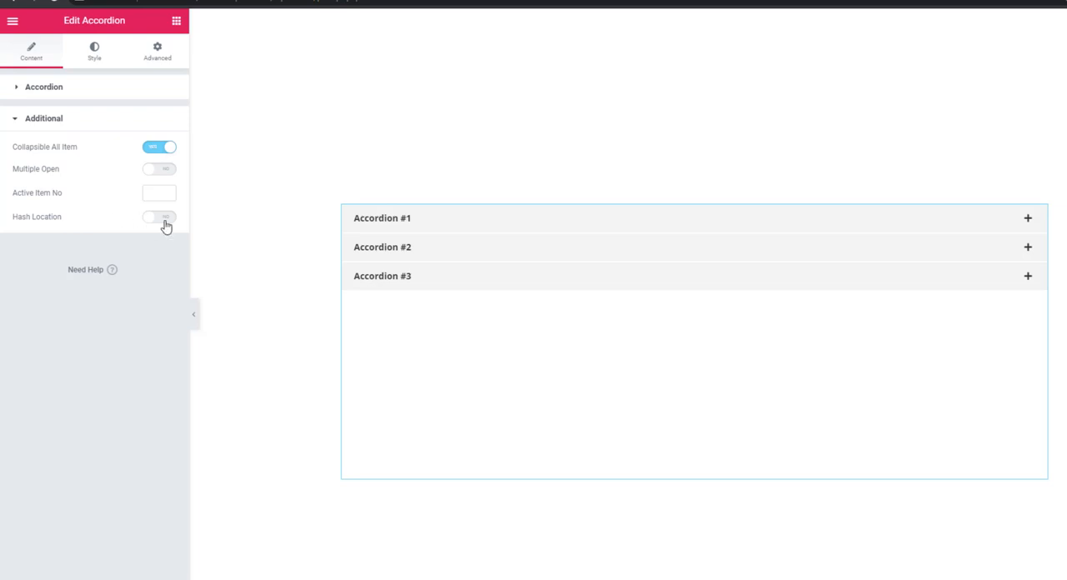
- Switch on Hash Location and Scrollspy for the accordion in its Additional settings
left_click(160, 216)
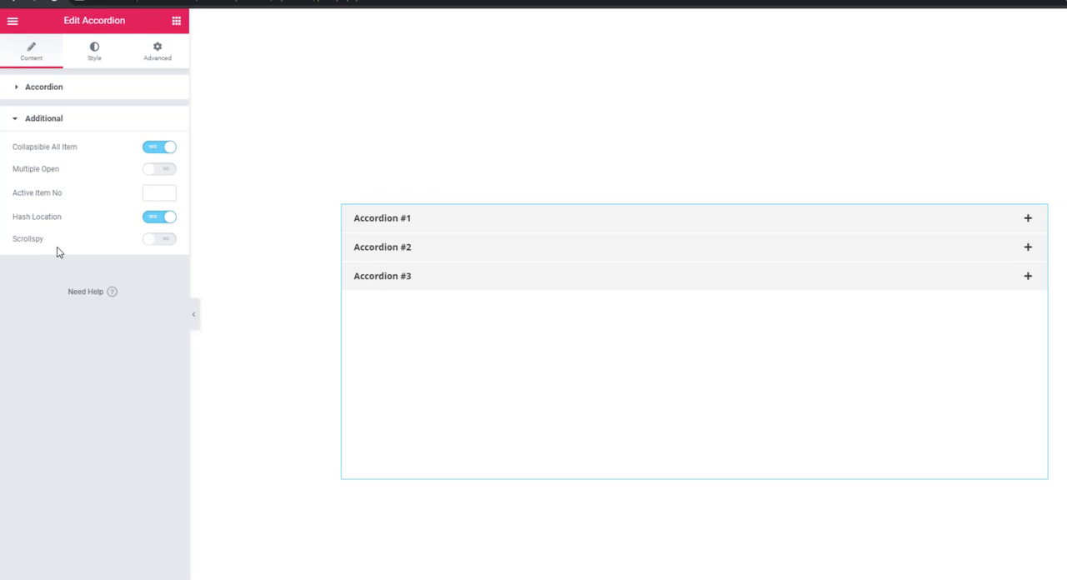
mouse_move(163, 247)
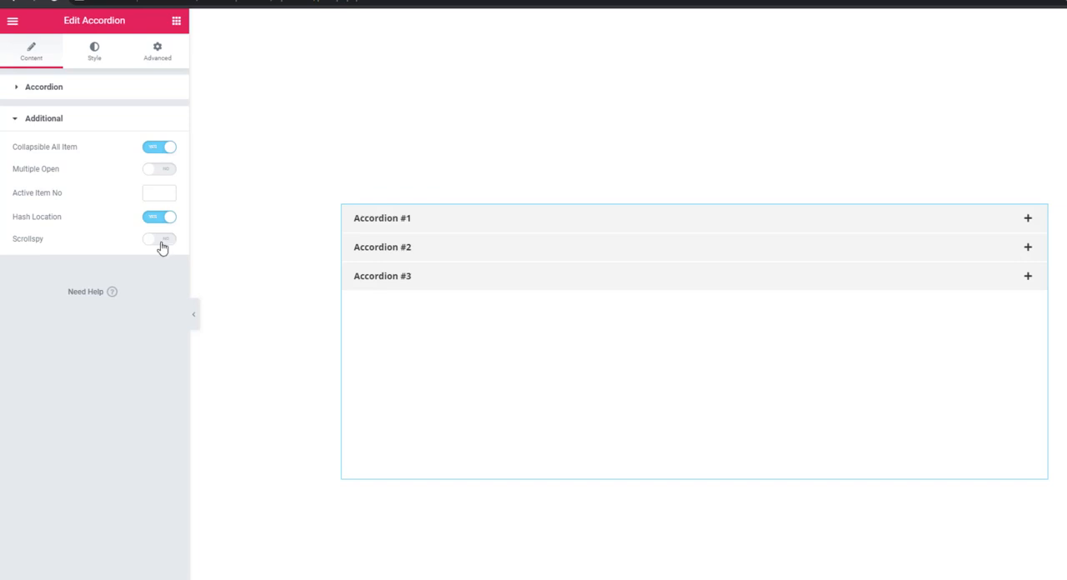
left_click(158, 240)
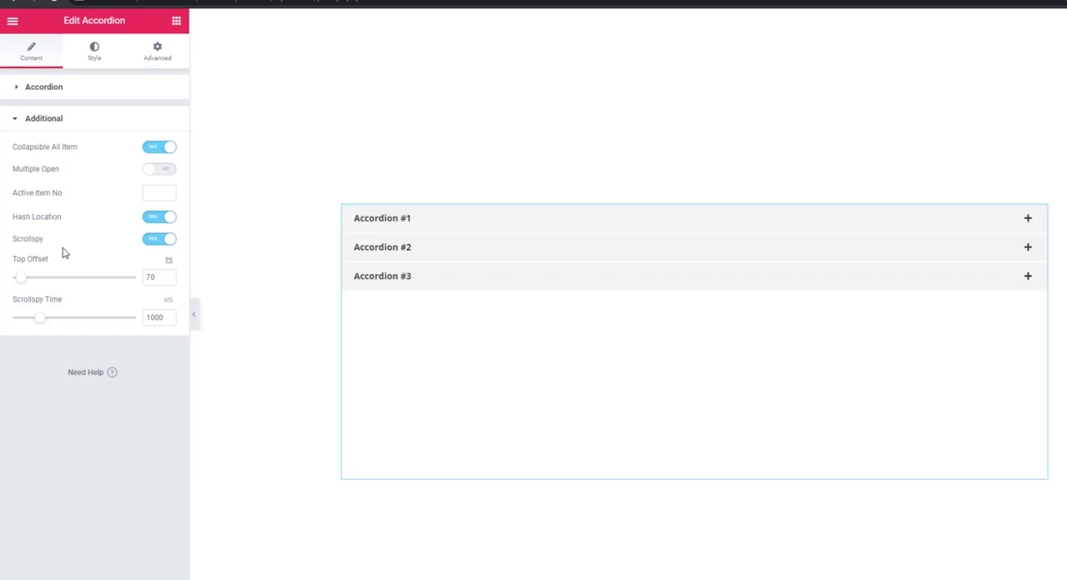
mouse_move(58, 257)
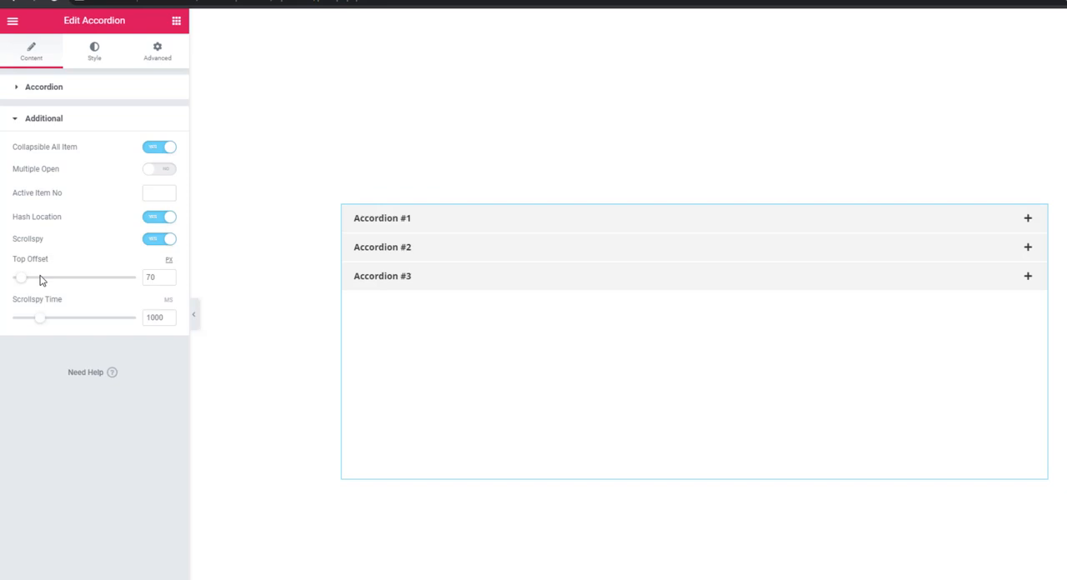
mouse_move(57, 285)
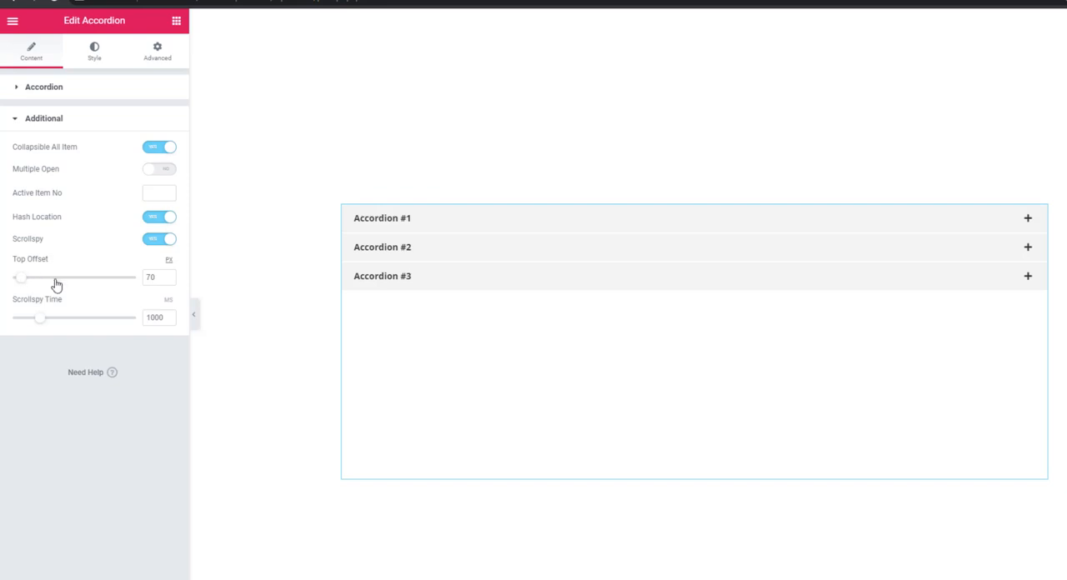
mouse_move(47, 280)
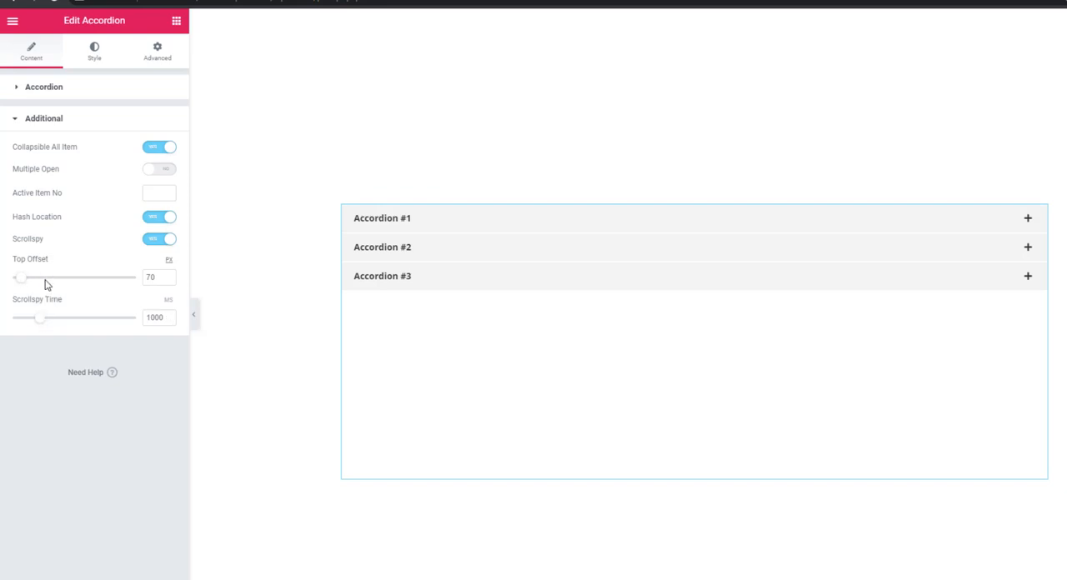
mouse_move(57, 257)
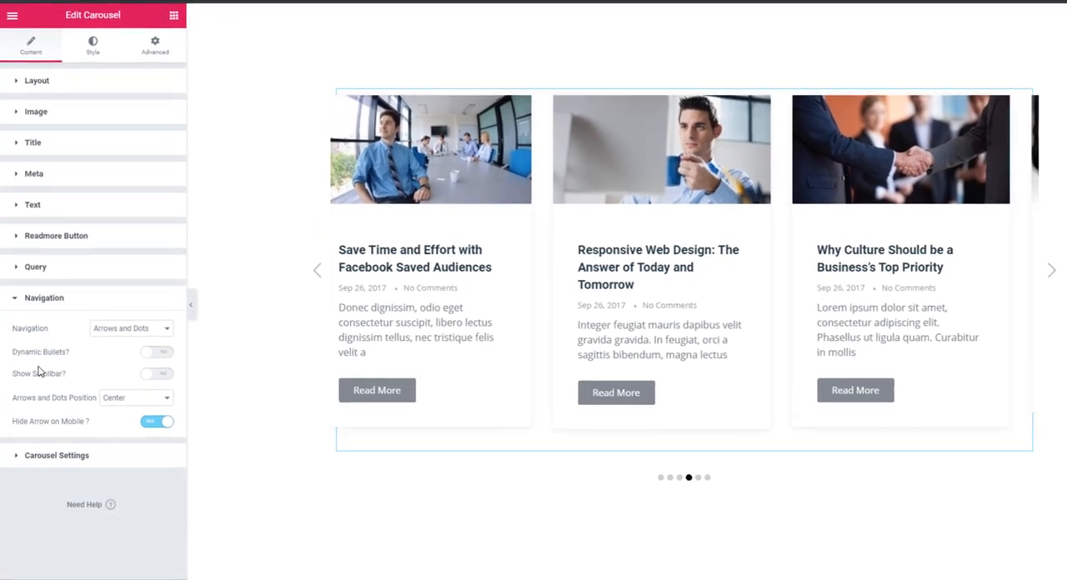
- Enable Dynamic Bullets and Show Scrollbar in the post carousel's Navigation settings
left_click(1050, 270)
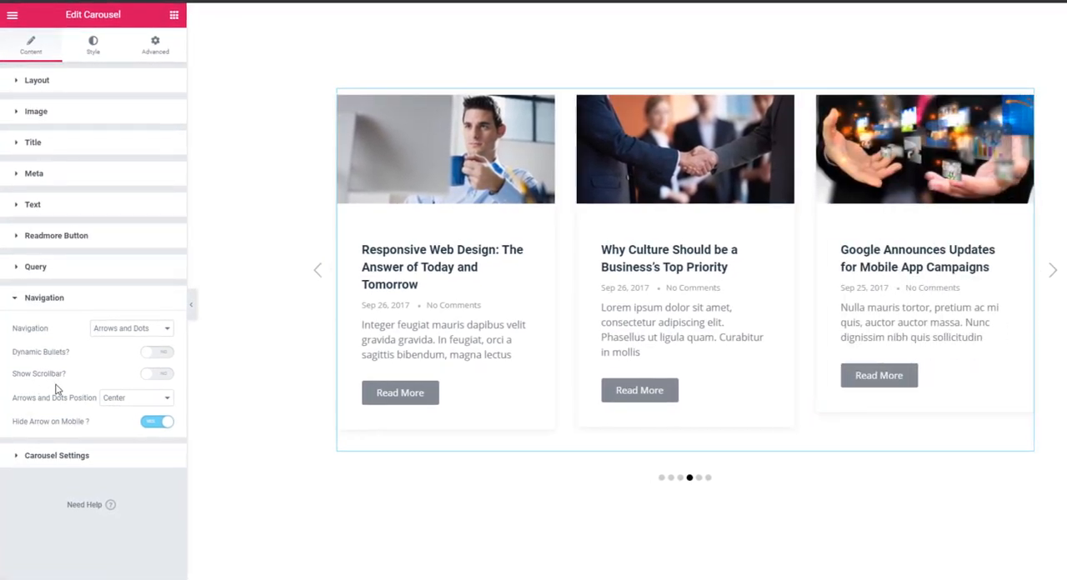
mouse_move(154, 367)
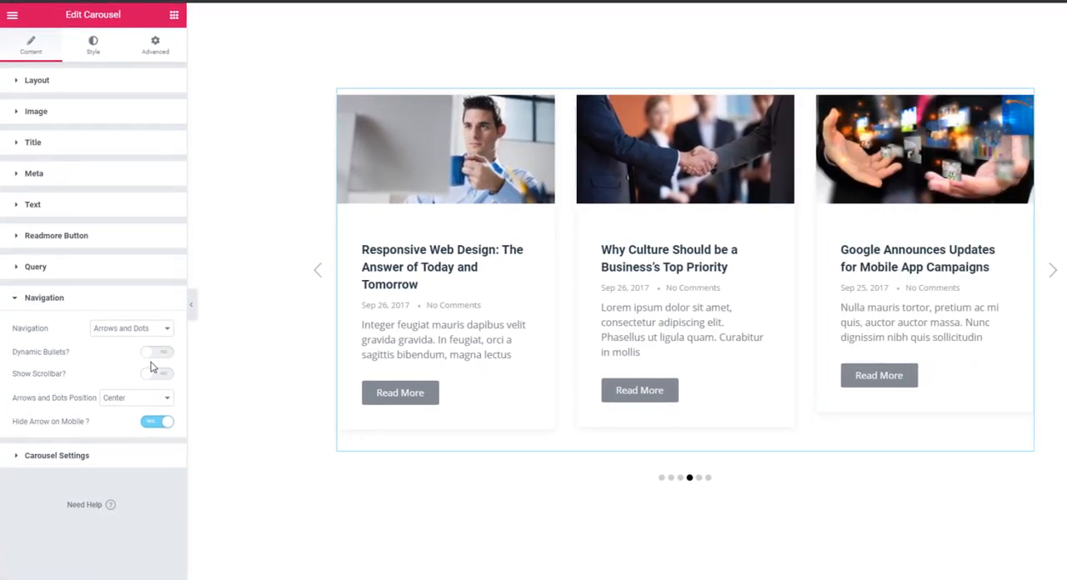
left_click(157, 351)
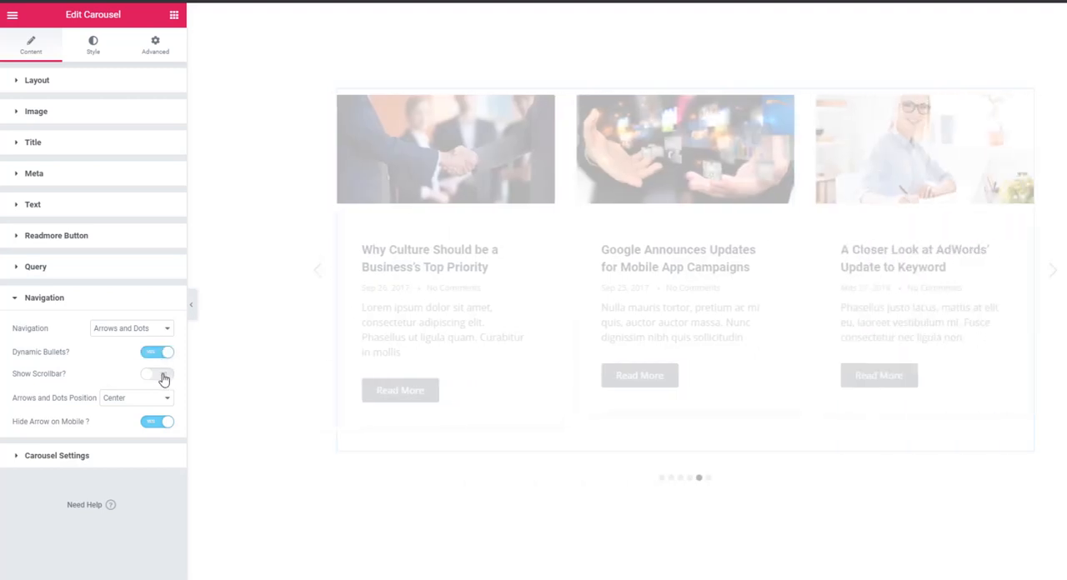
left_click(157, 373)
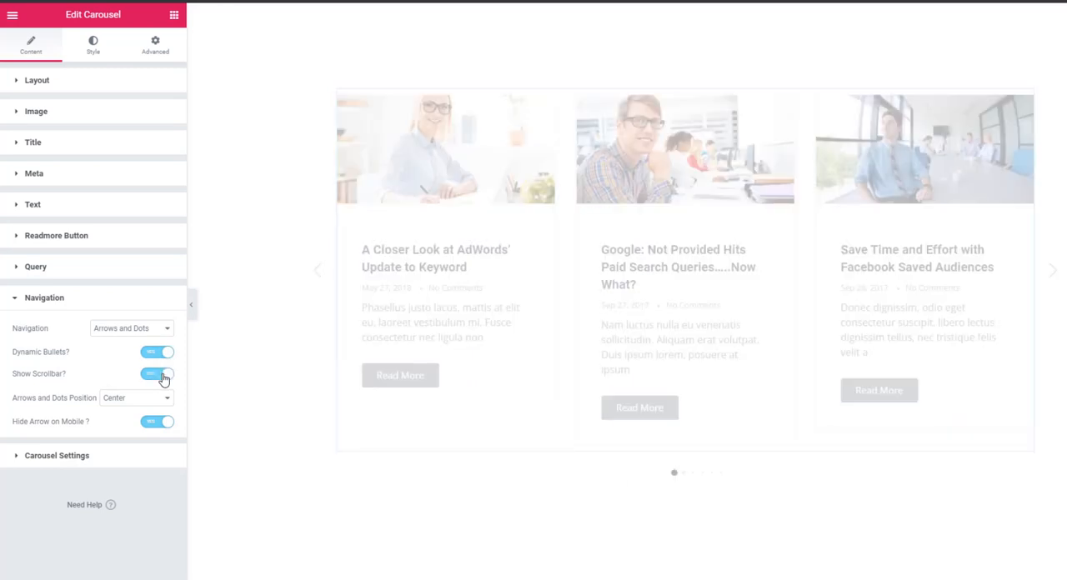
left_click(156, 373)
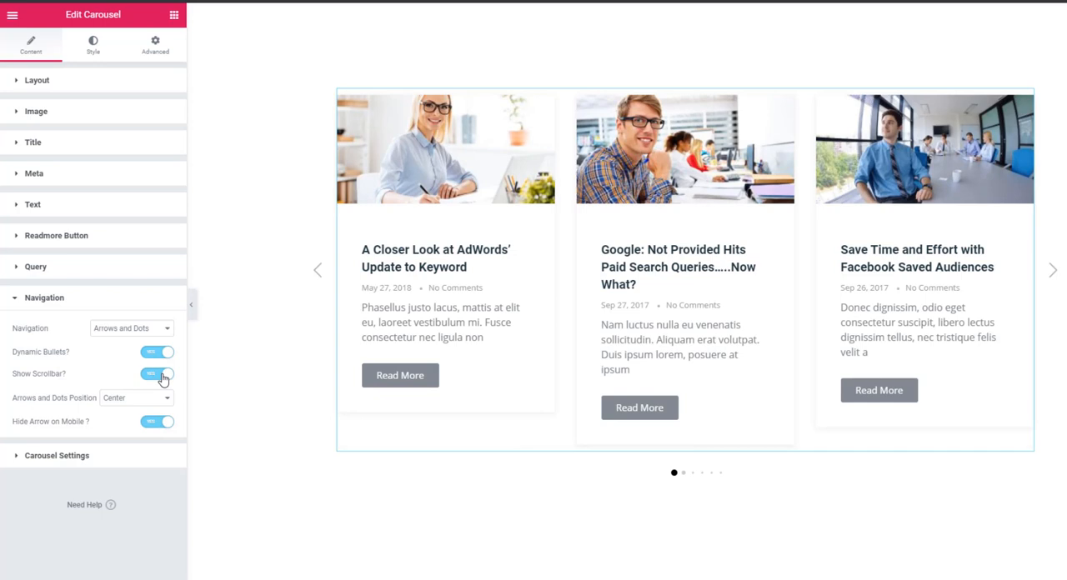
left_click(1051, 270)
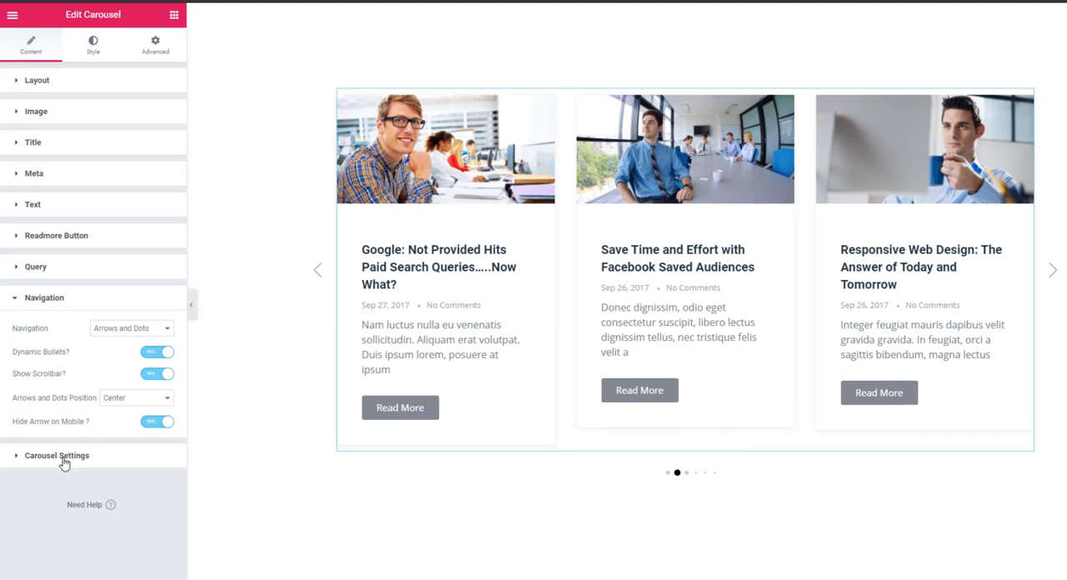
- Set the post carousel's Layout to Coverflow under Carousel Settings
left_click(57, 455)
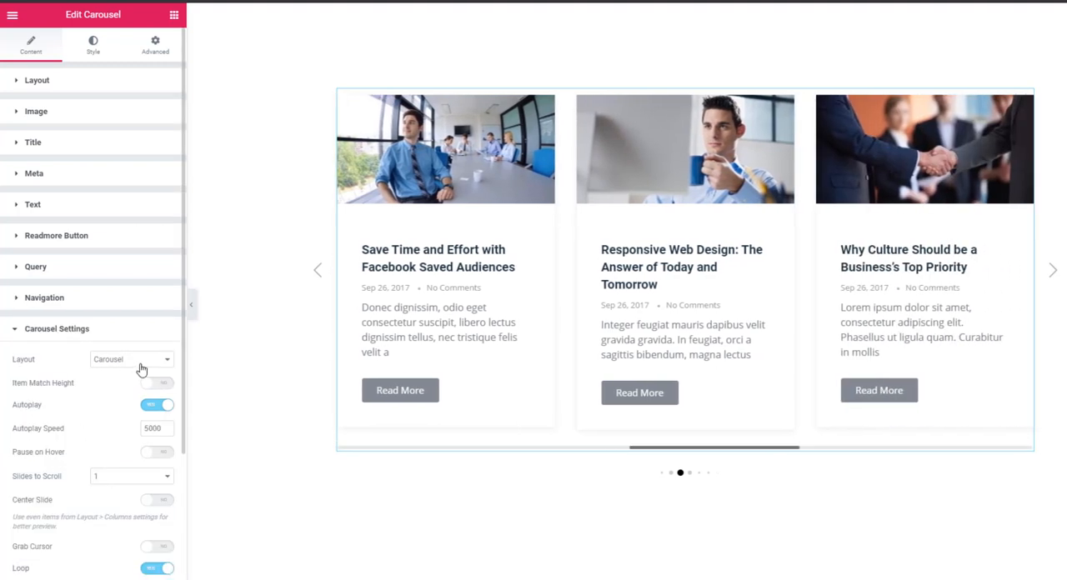
left_click(130, 359)
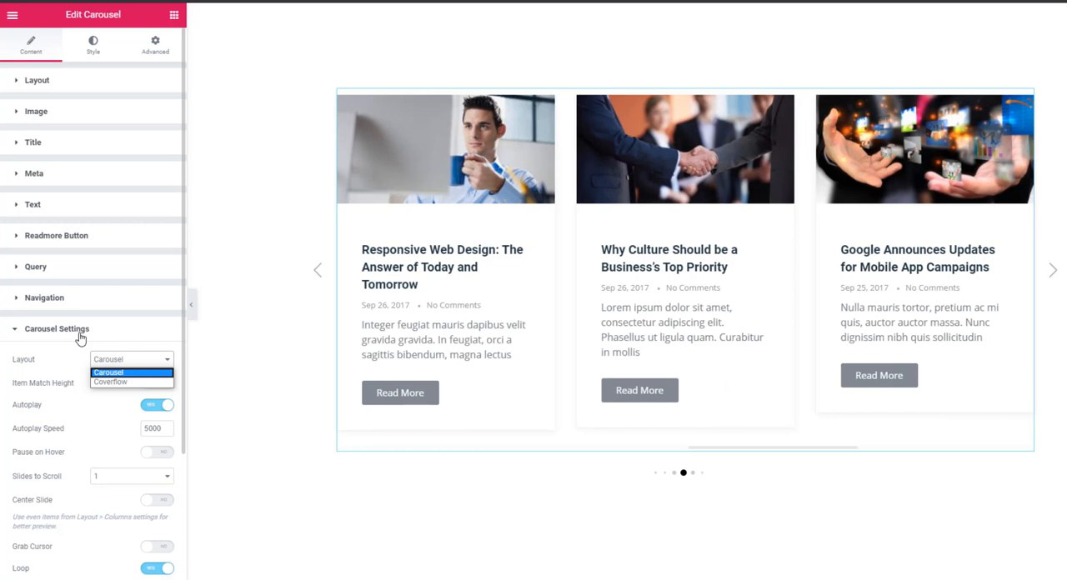
mouse_move(36, 372)
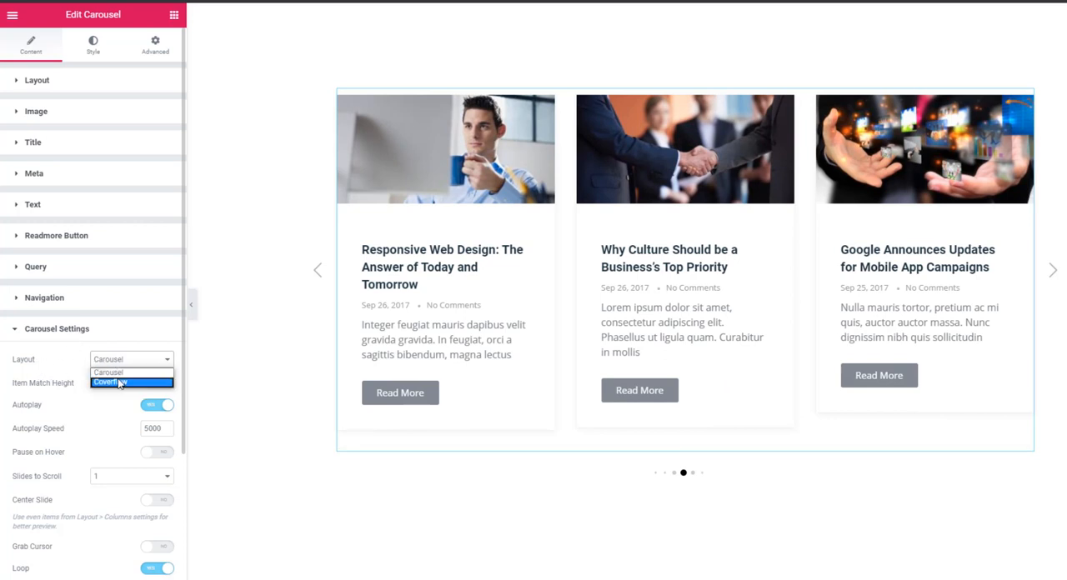
left_click(130, 382)
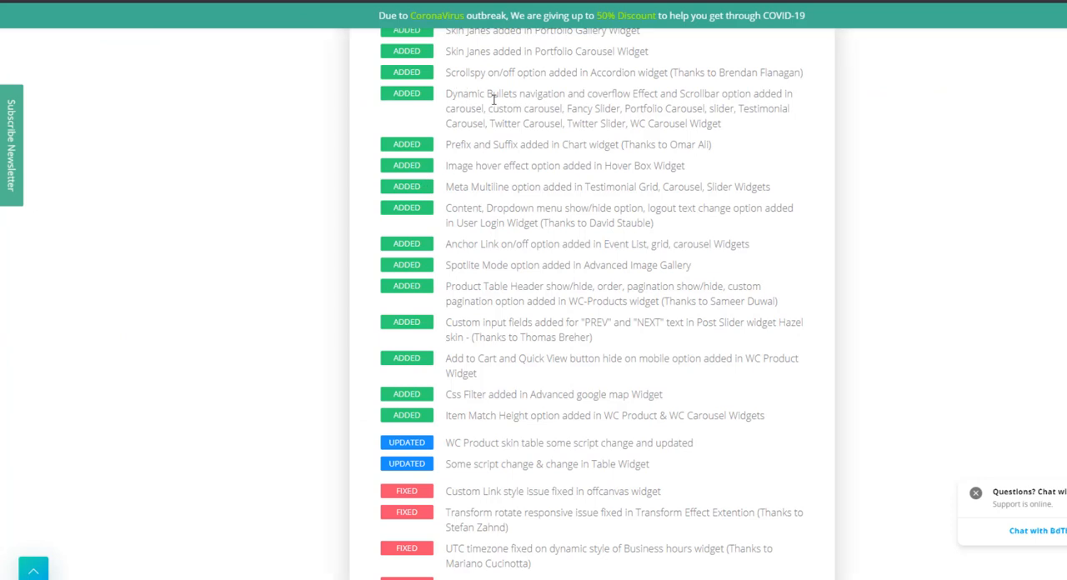
mouse_move(620, 100)
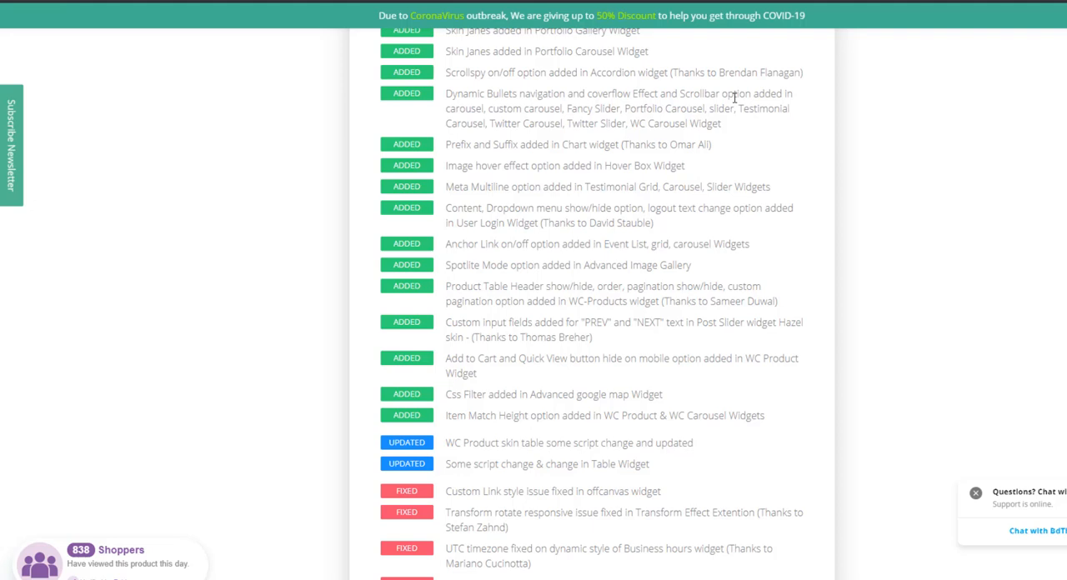
mouse_move(463, 110)
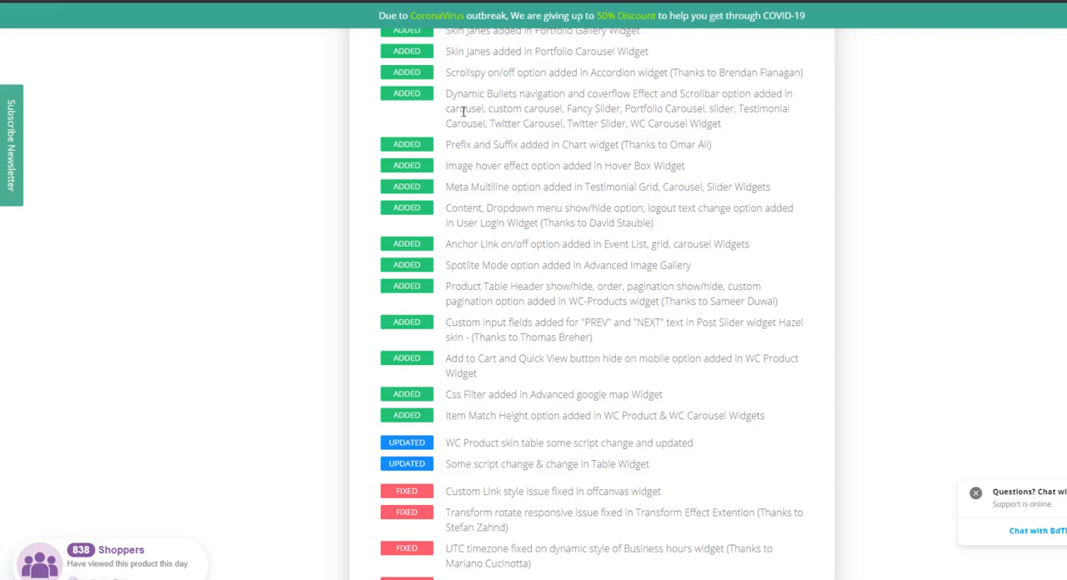
mouse_move(598, 110)
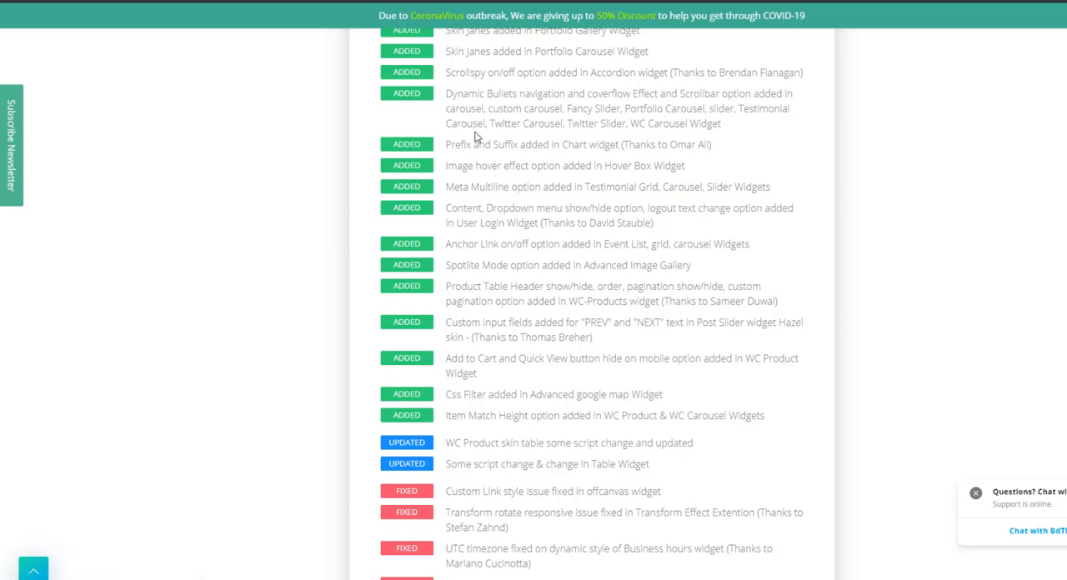
mouse_move(576, 125)
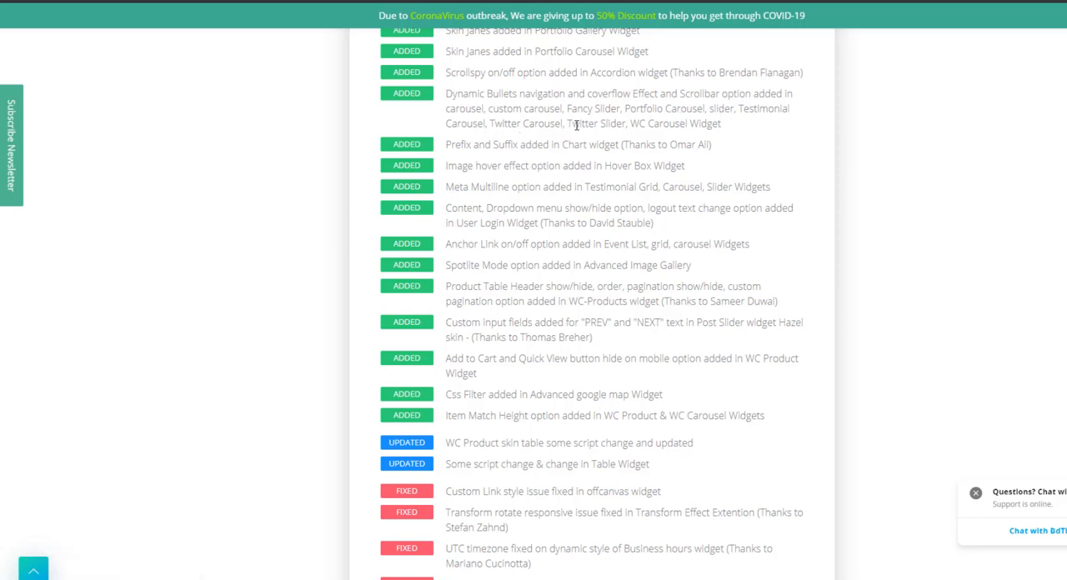
mouse_move(644, 127)
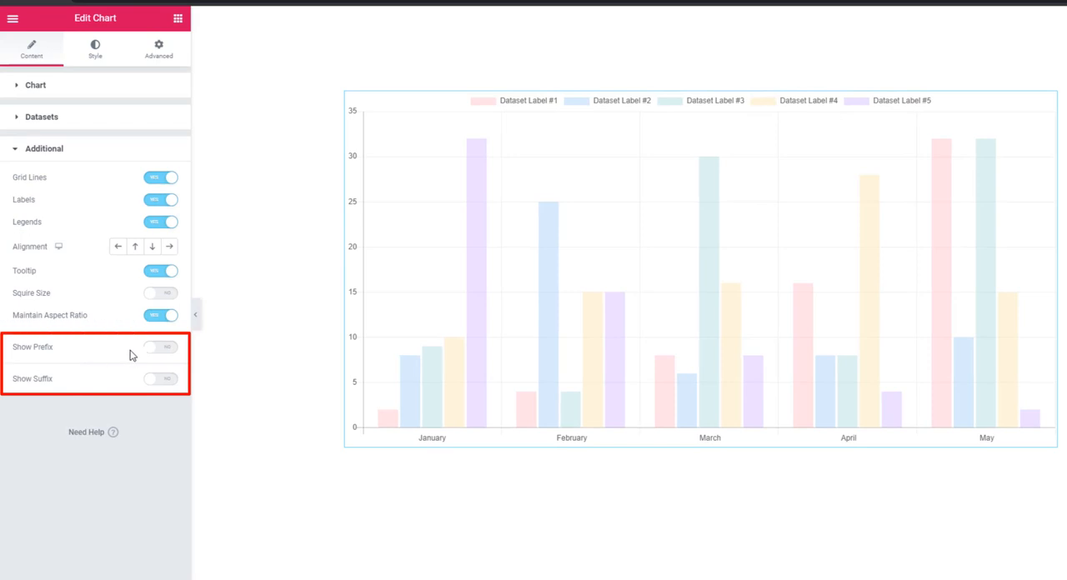
mouse_move(170, 356)
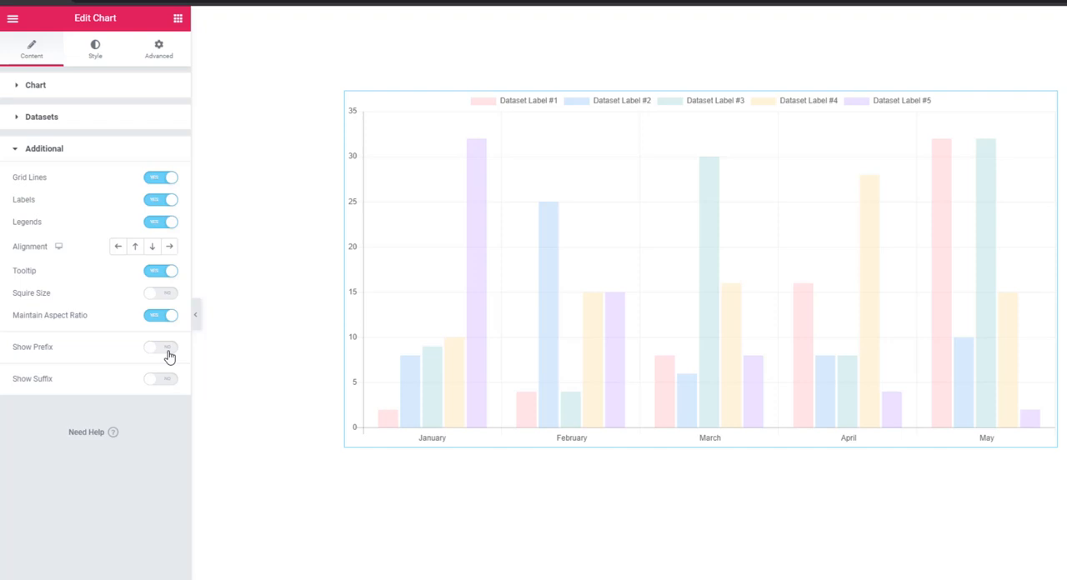
- Turn on Show Prefix so the chart's x and y axis labels carry the $ prefix
left_click(160, 347)
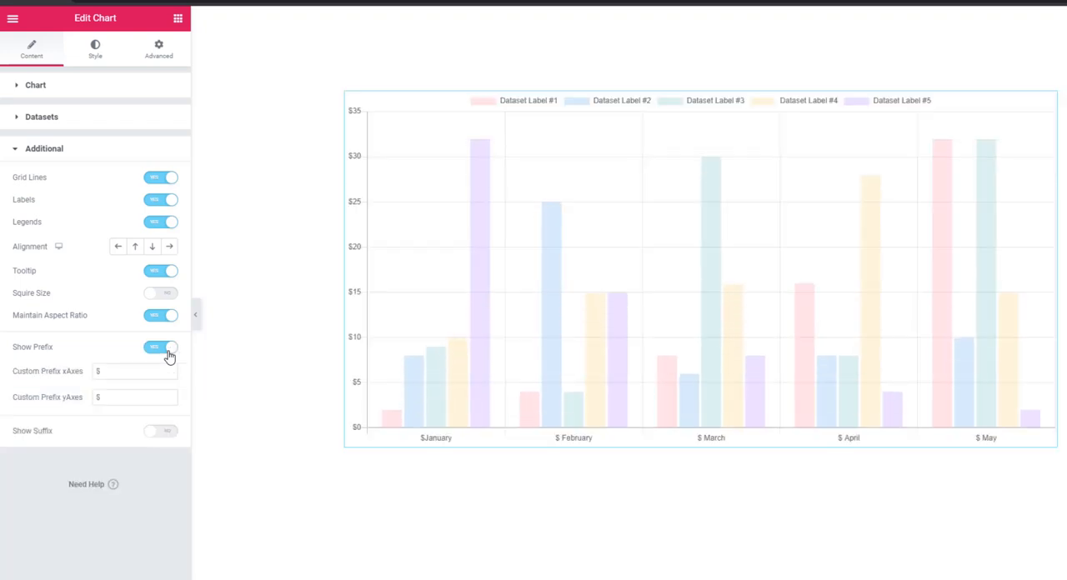
mouse_move(167, 365)
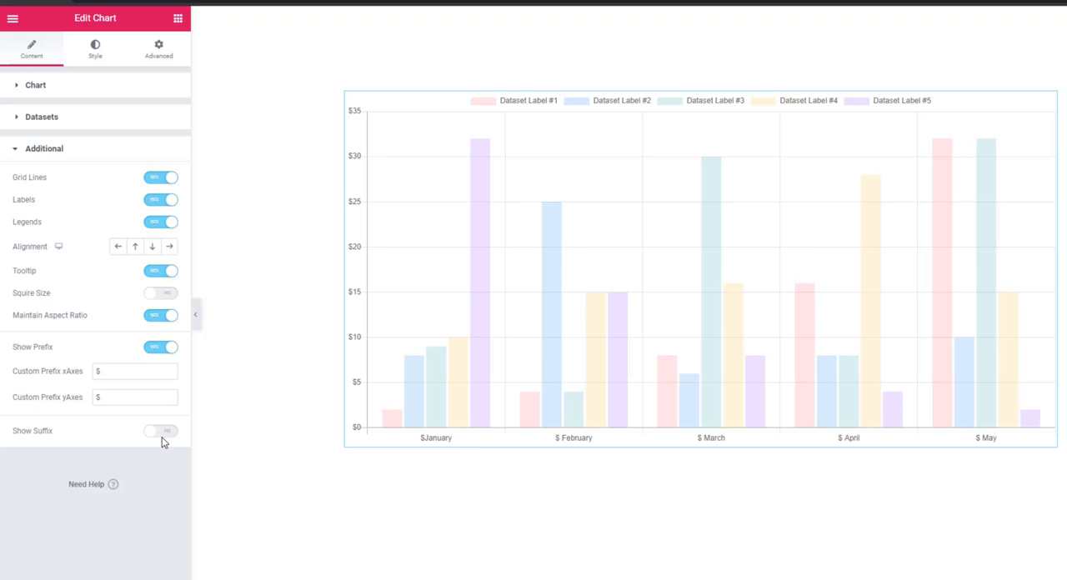
mouse_move(163, 436)
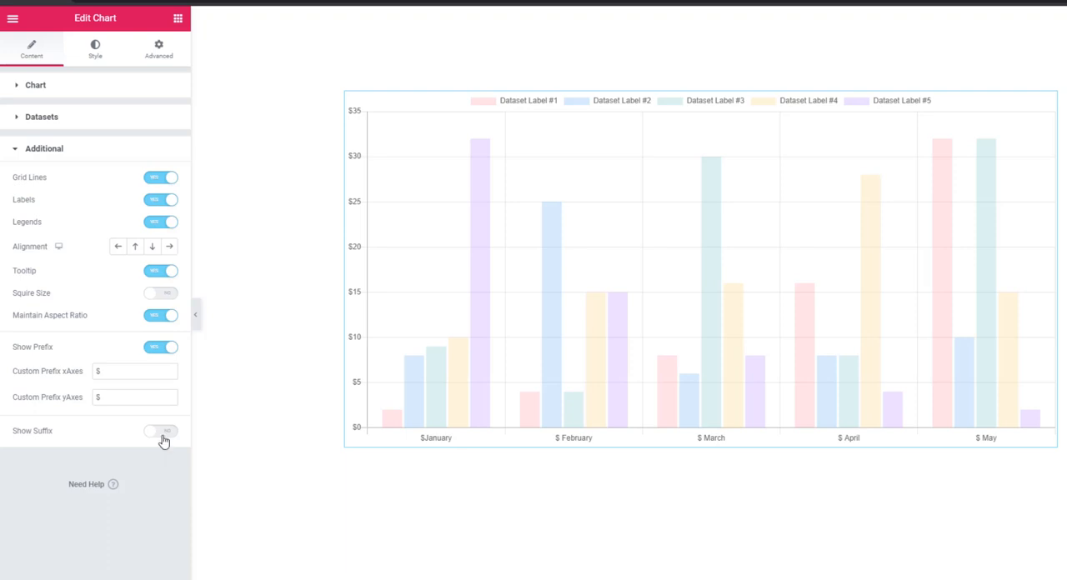
left_click(160, 430)
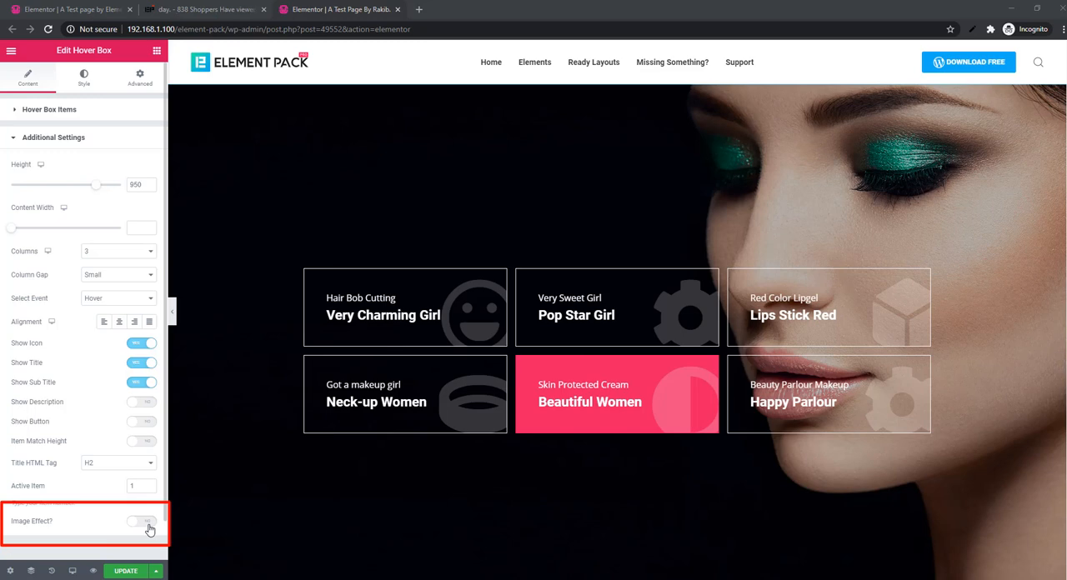
- Enable Image Effect in the Hover Box's Additional Settings
left_click(141, 520)
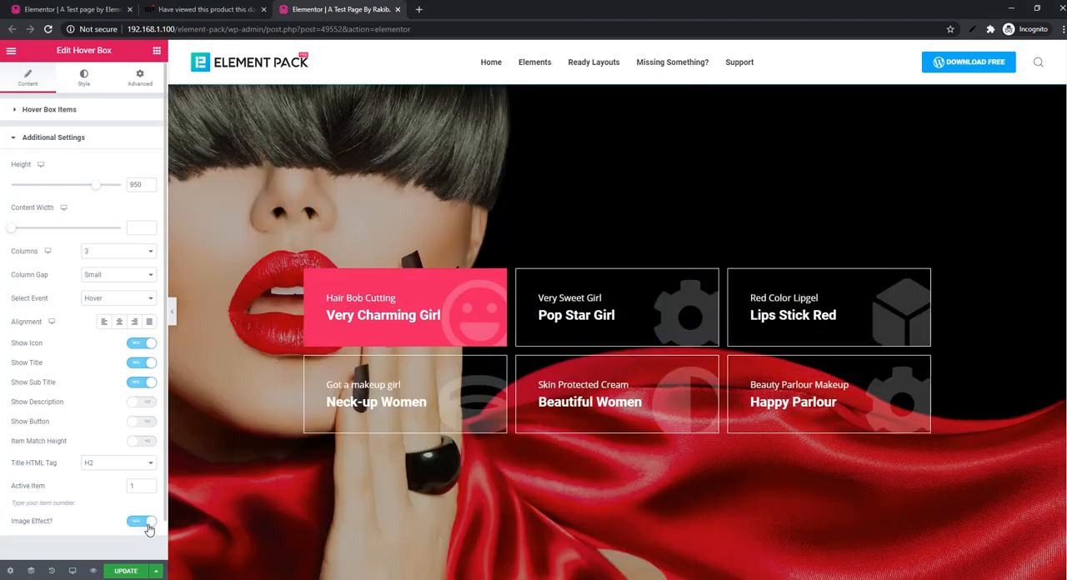
mouse_move(73, 529)
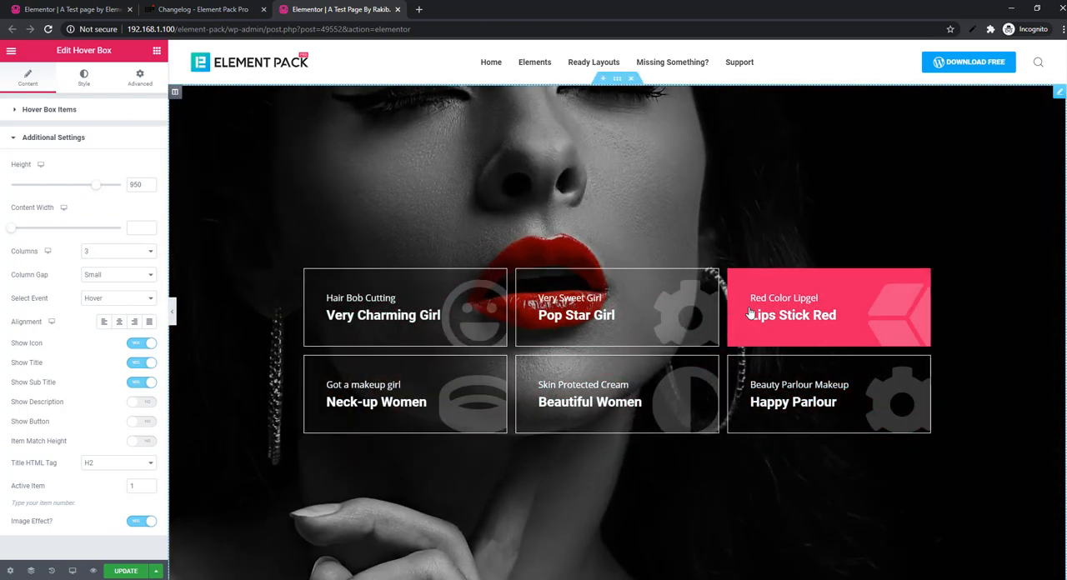
mouse_move(800, 393)
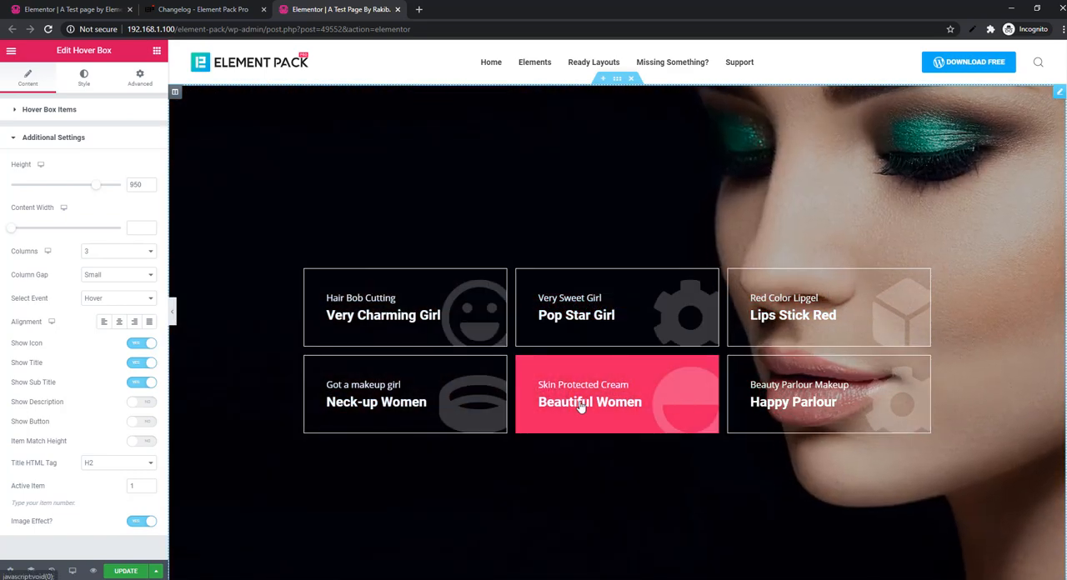
mouse_move(469, 398)
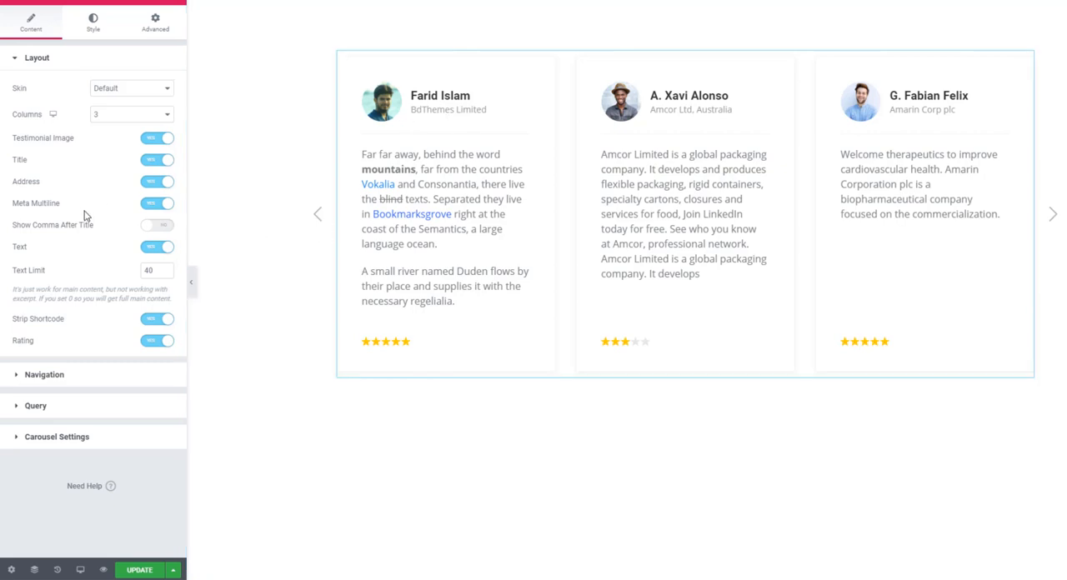
mouse_move(117, 215)
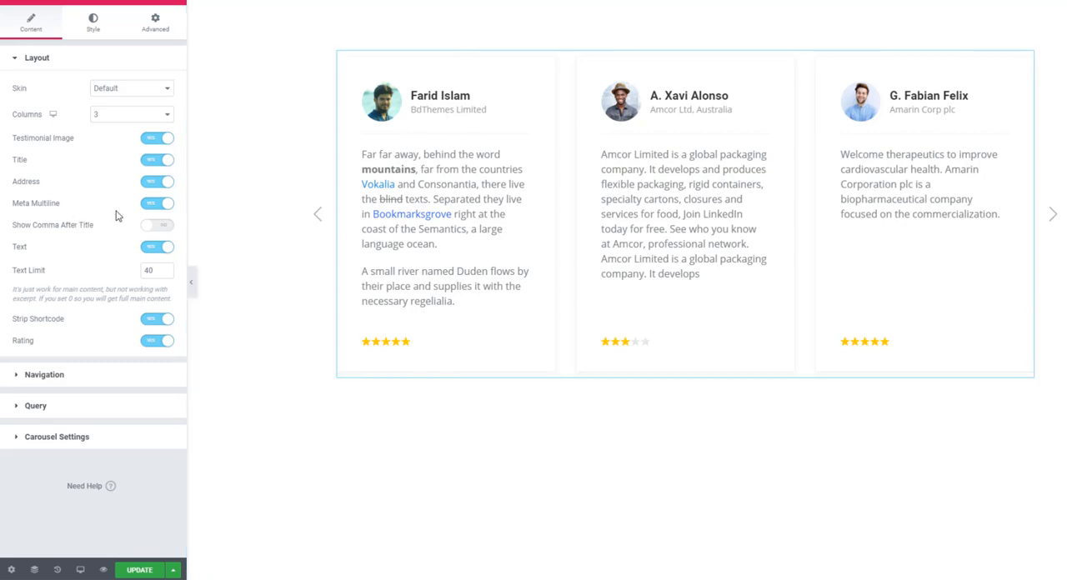
mouse_move(148, 214)
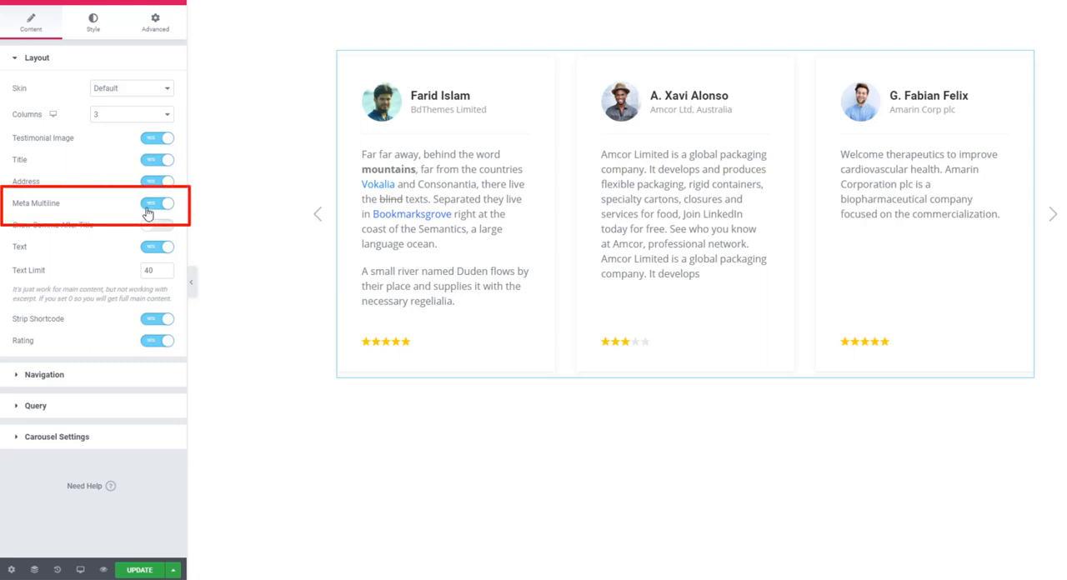
- Switch off Meta Multiline so each testimonial's name and company share one line
left_click(157, 203)
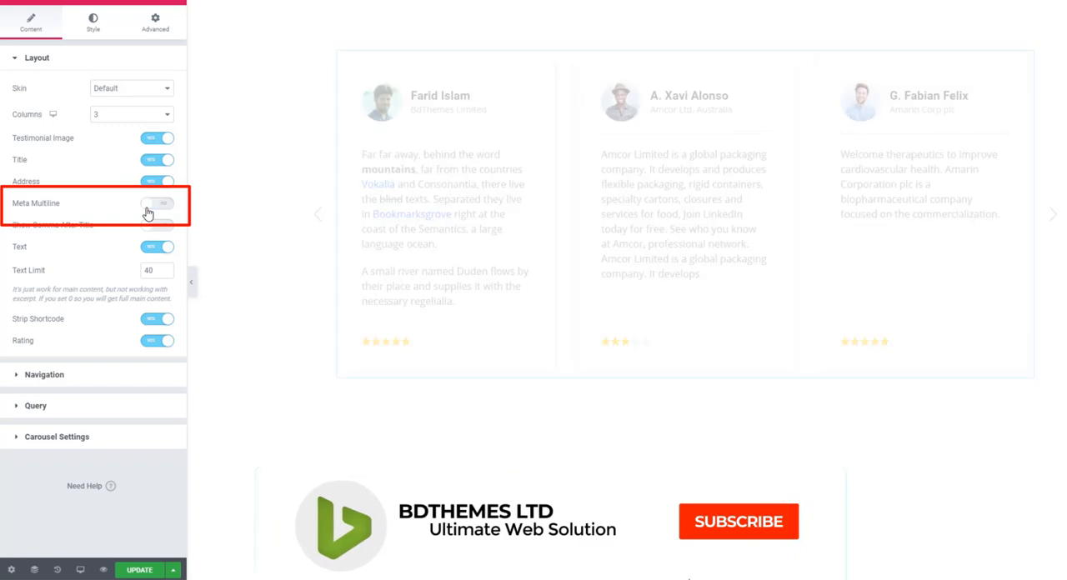
left_click(157, 204)
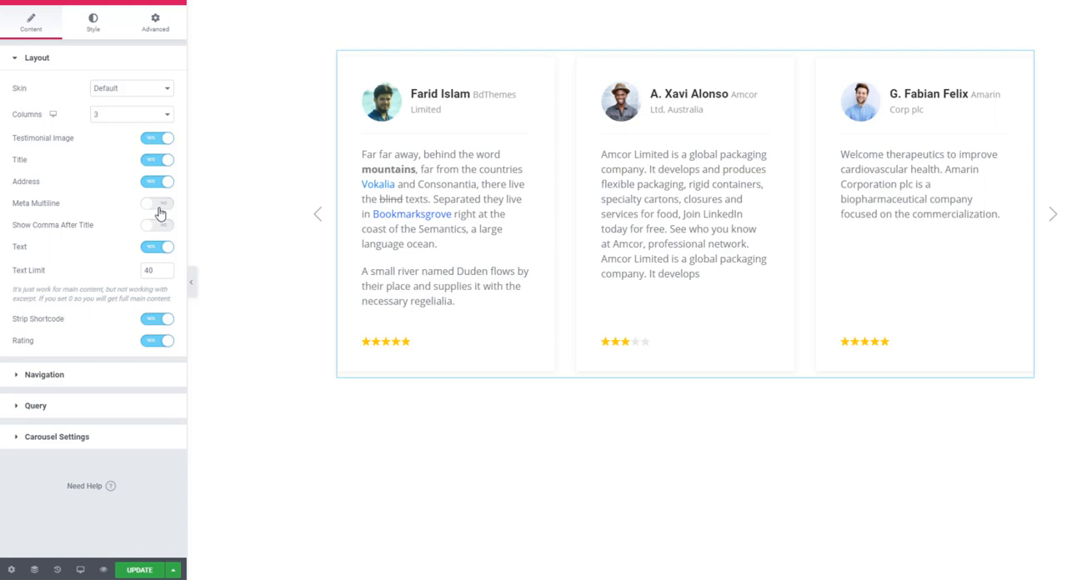
left_click(156, 203)
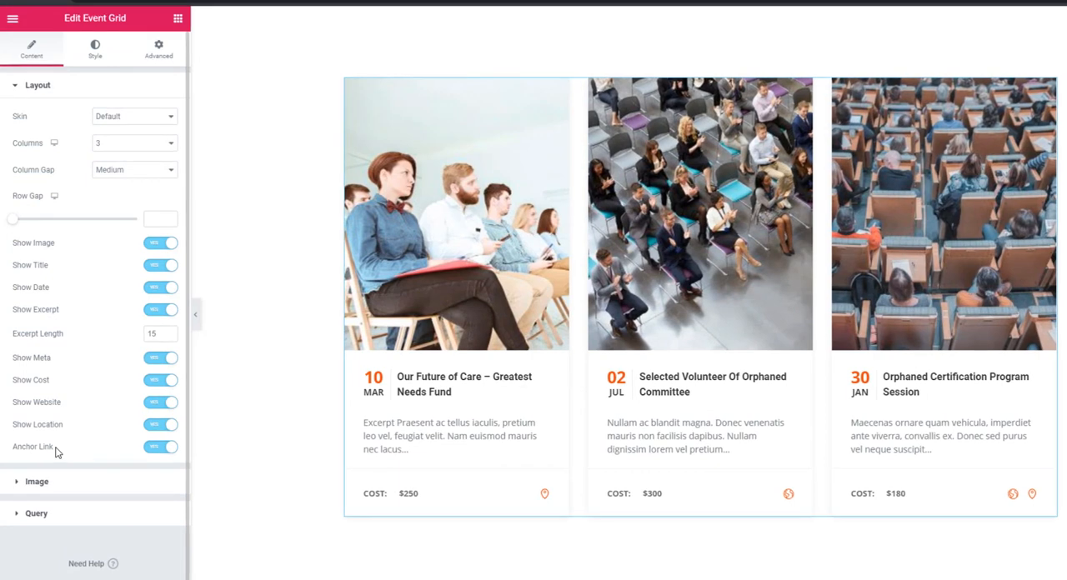
- Toggle the Event Grid's Anchor Link to compare, leaving it enabled
left_click(160, 447)
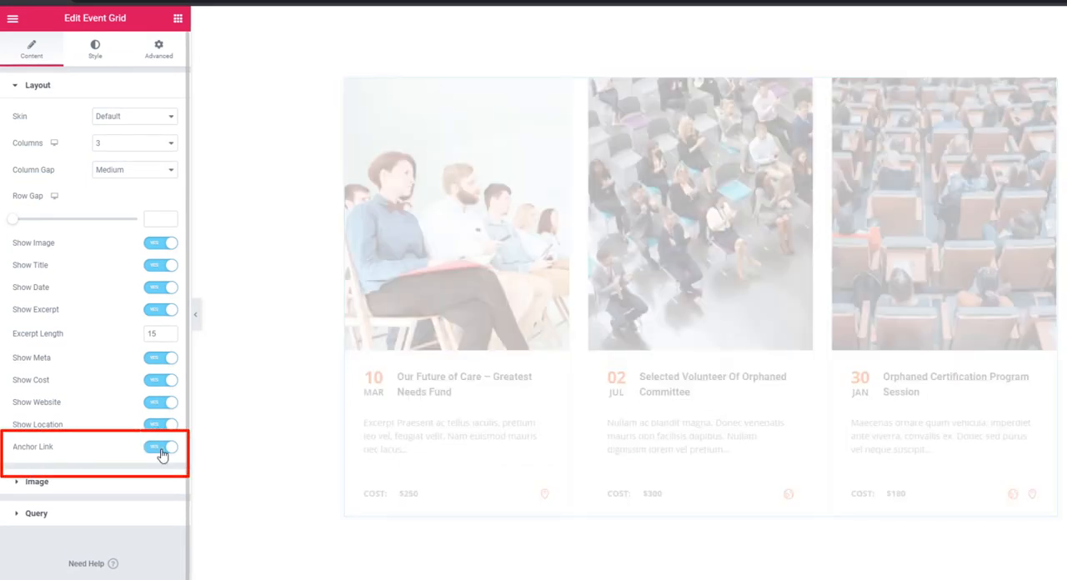
left_click(160, 446)
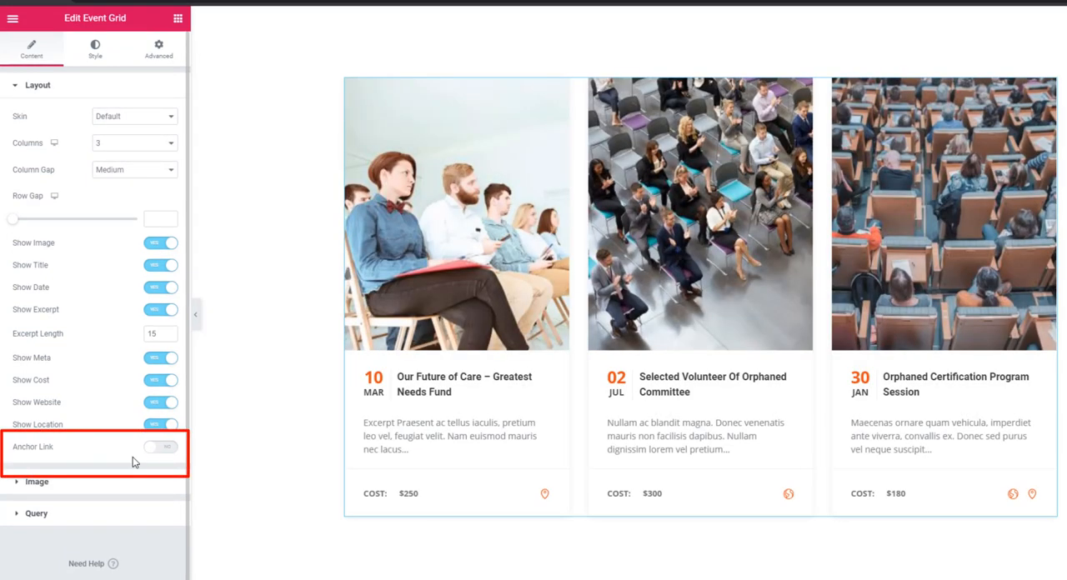
left_click(160, 447)
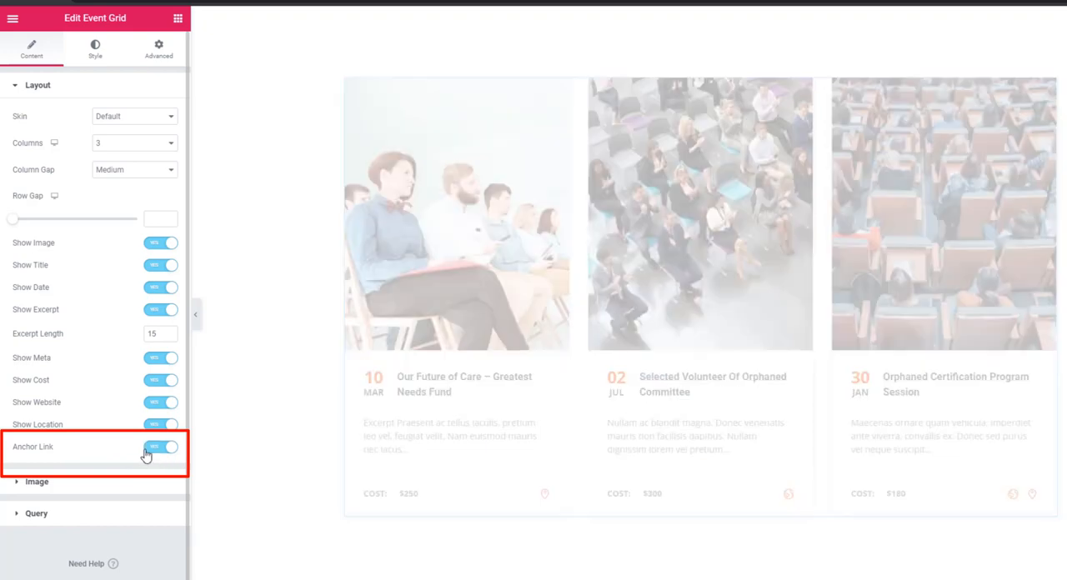
left_click(160, 447)
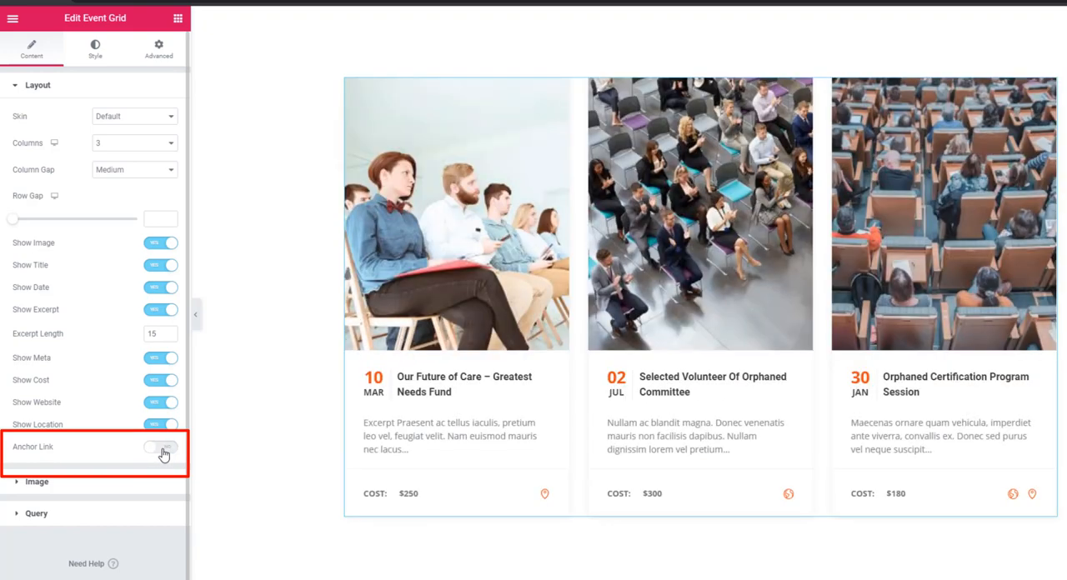
left_click(160, 447)
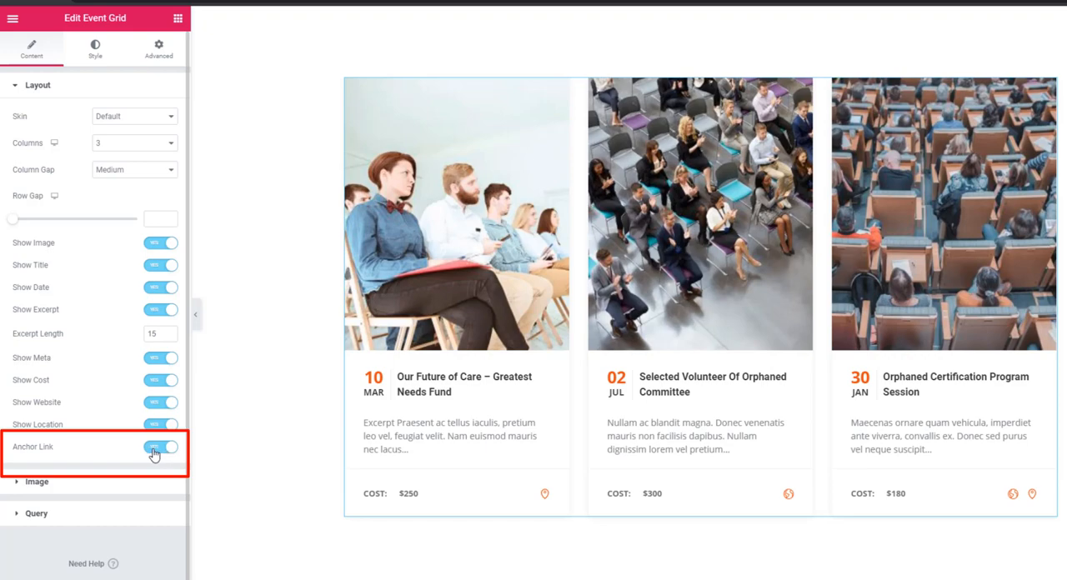
left_click(160, 447)
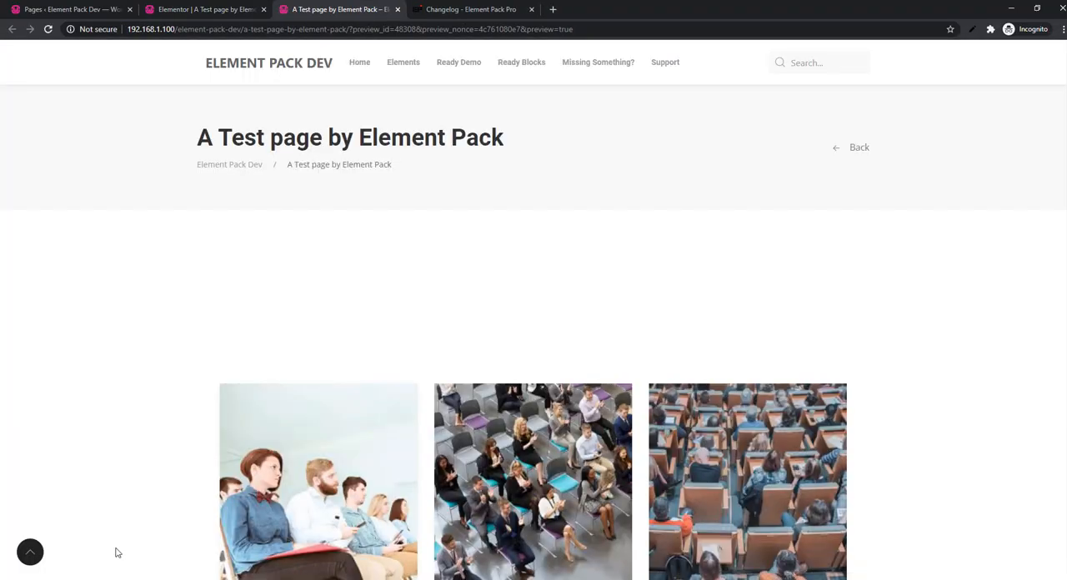
- From the previewed event grid, visit the Our Future of Care event page and review its details
scroll("down", 3)
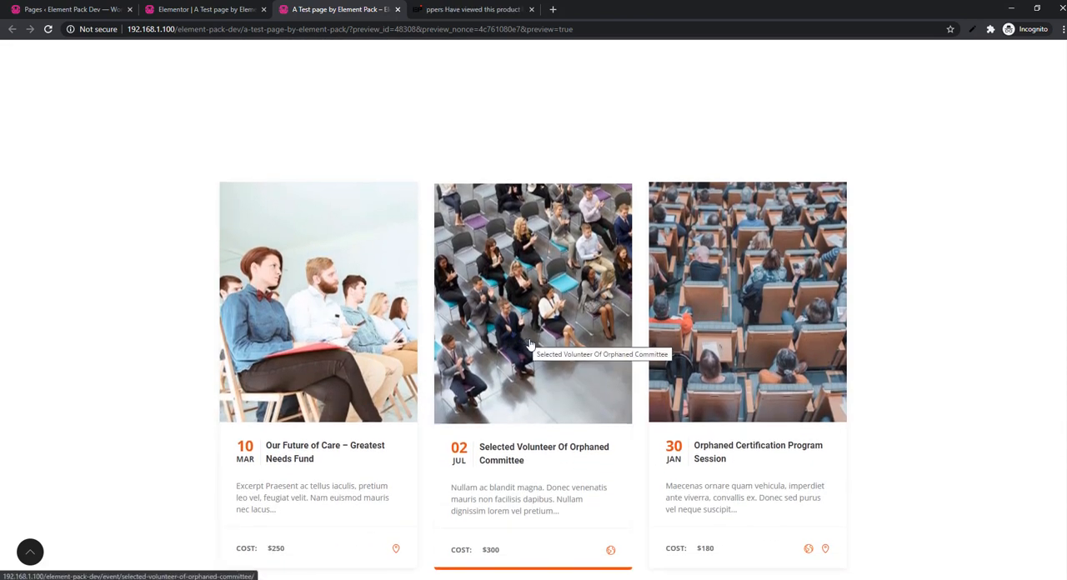
scroll("down", 3)
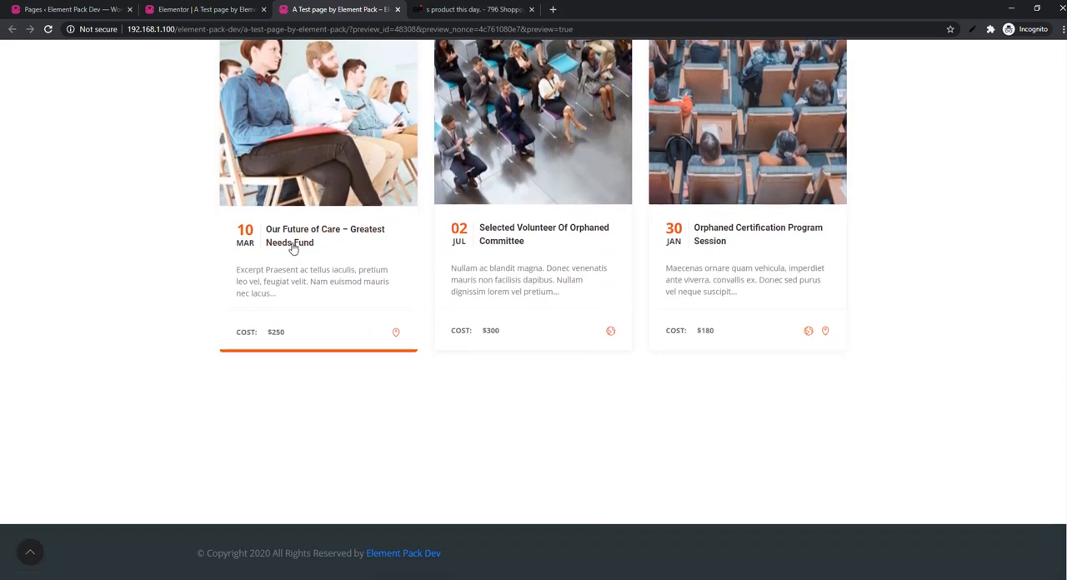
left_click(325, 230)
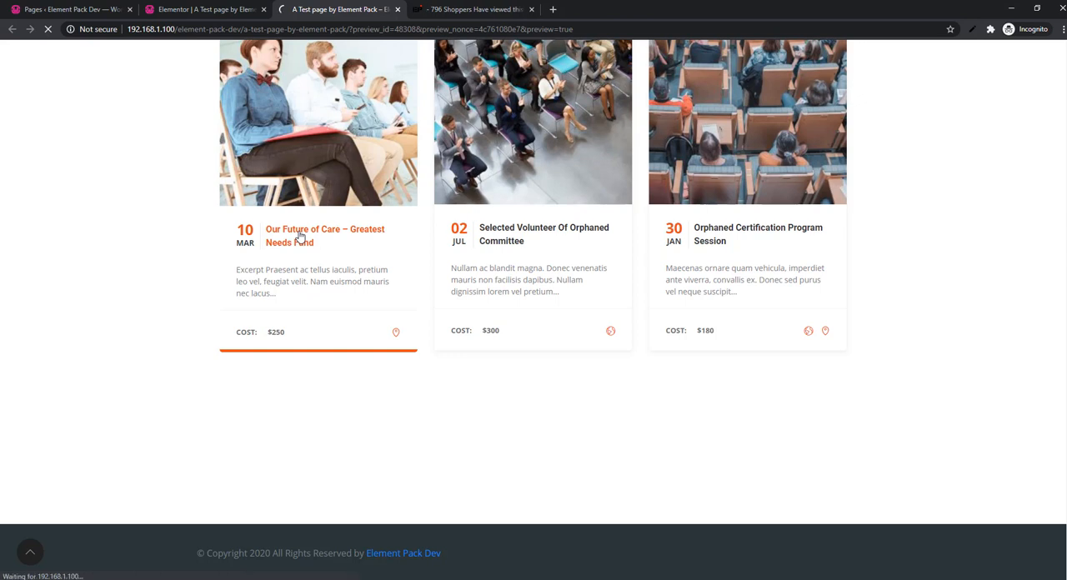
left_click(323, 237)
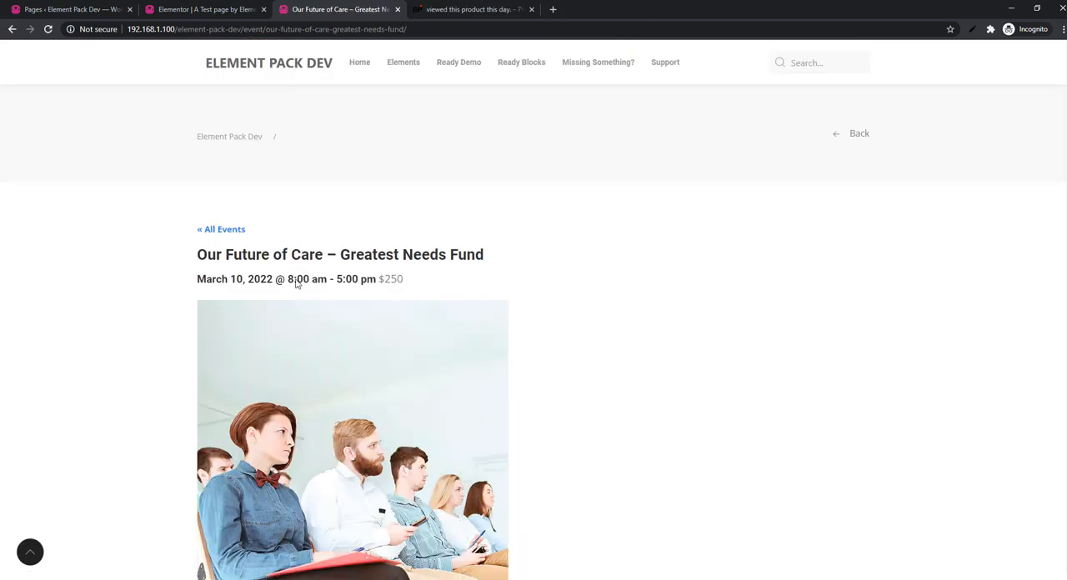
scroll("down", 3)
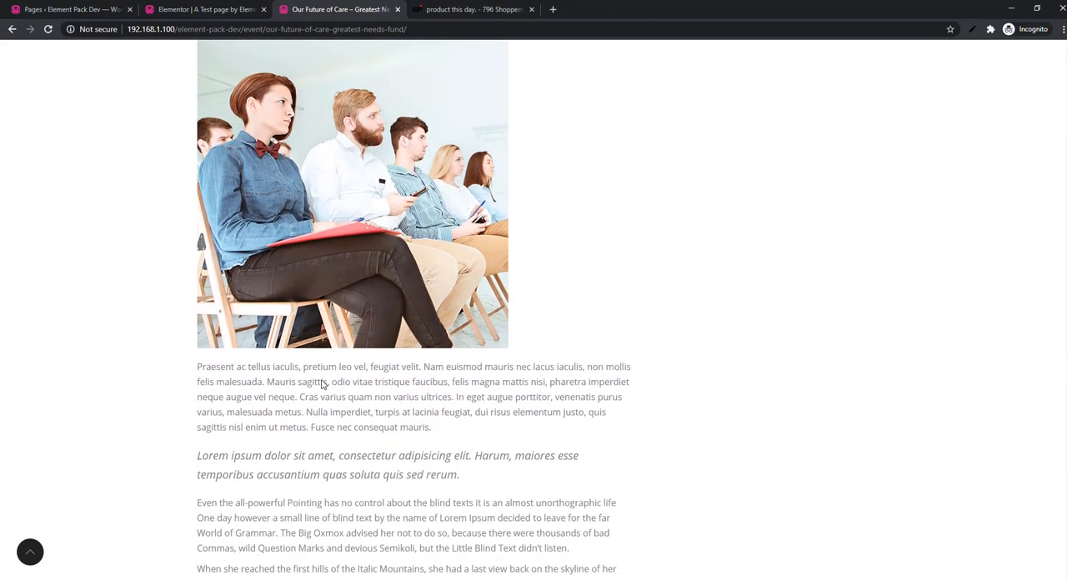
scroll("down", 3)
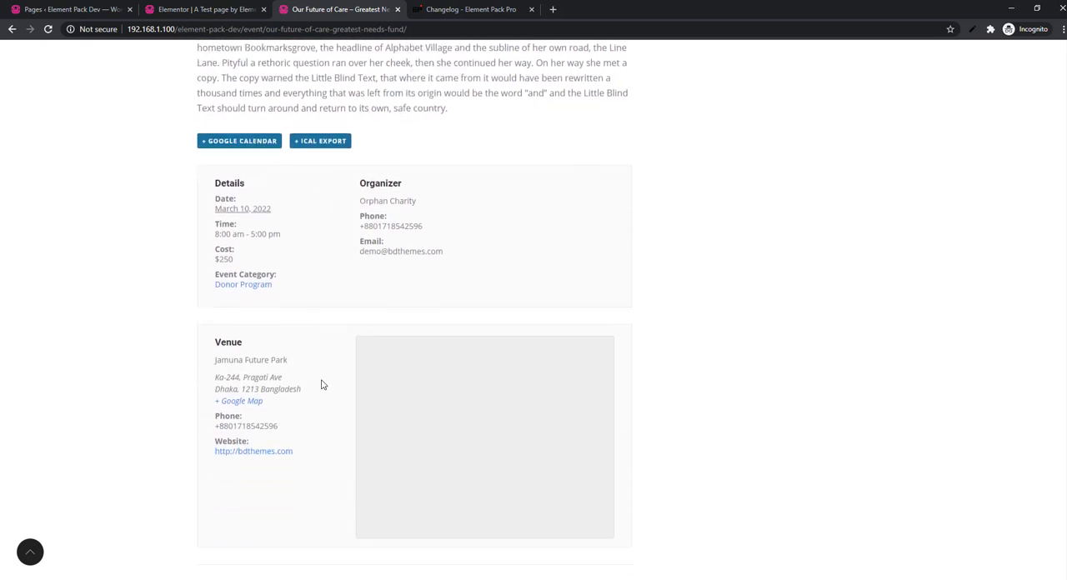
left_click(206, 10)
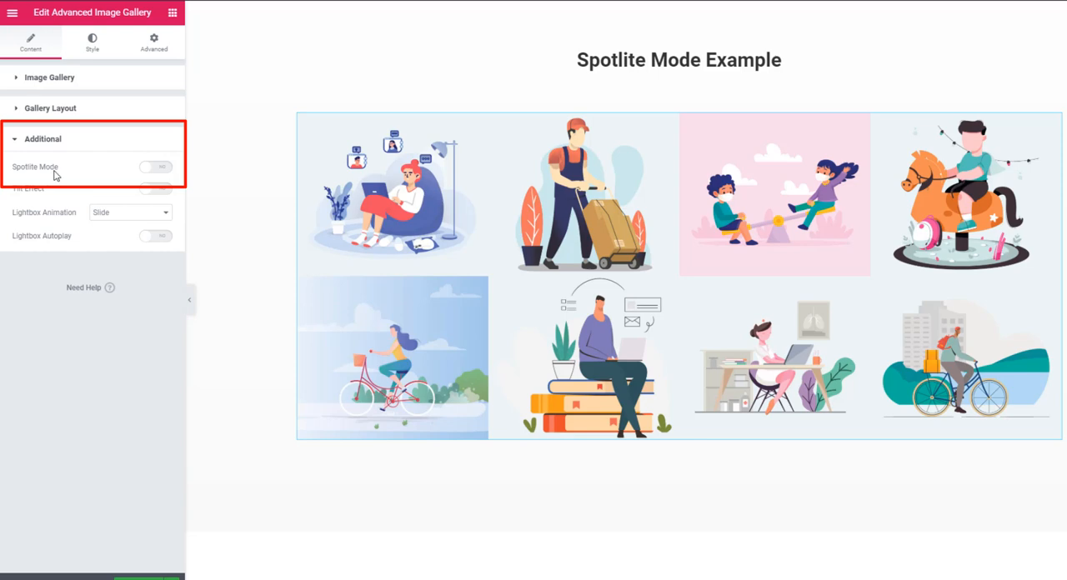
- Enable Spotlite Mode in the Advanced Image Gallery's Additional settings
left_click(155, 167)
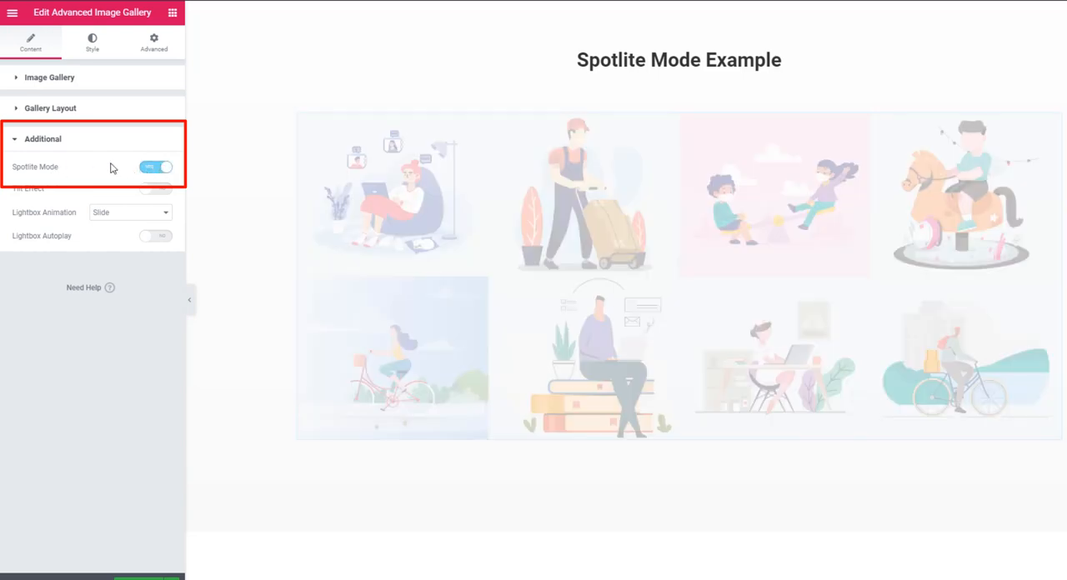
left_click(154, 166)
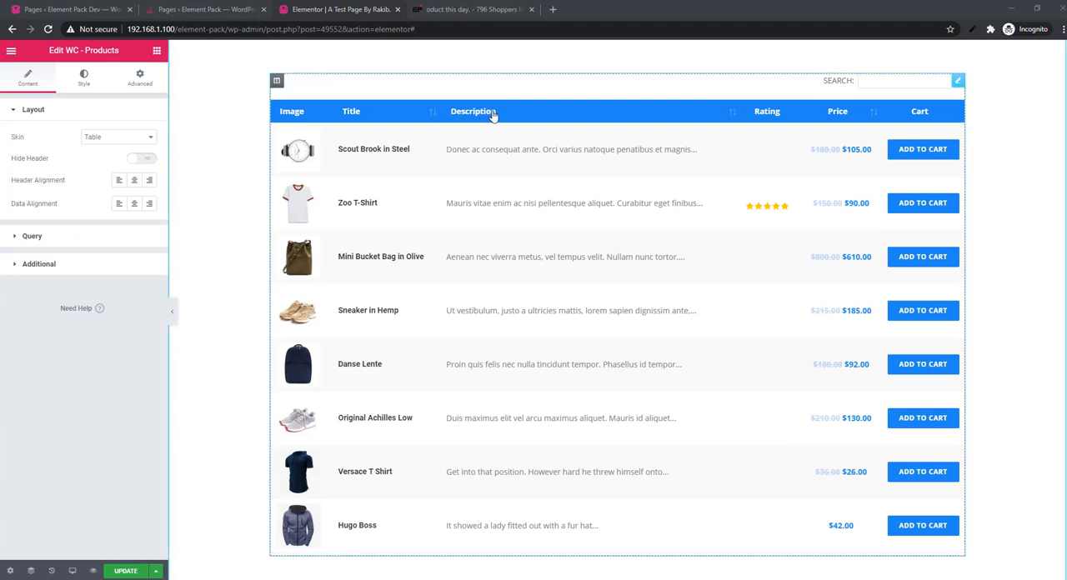
- Hide the products table header and enable Pagination under Query so Previous/Next links appear
scroll("down", 3)
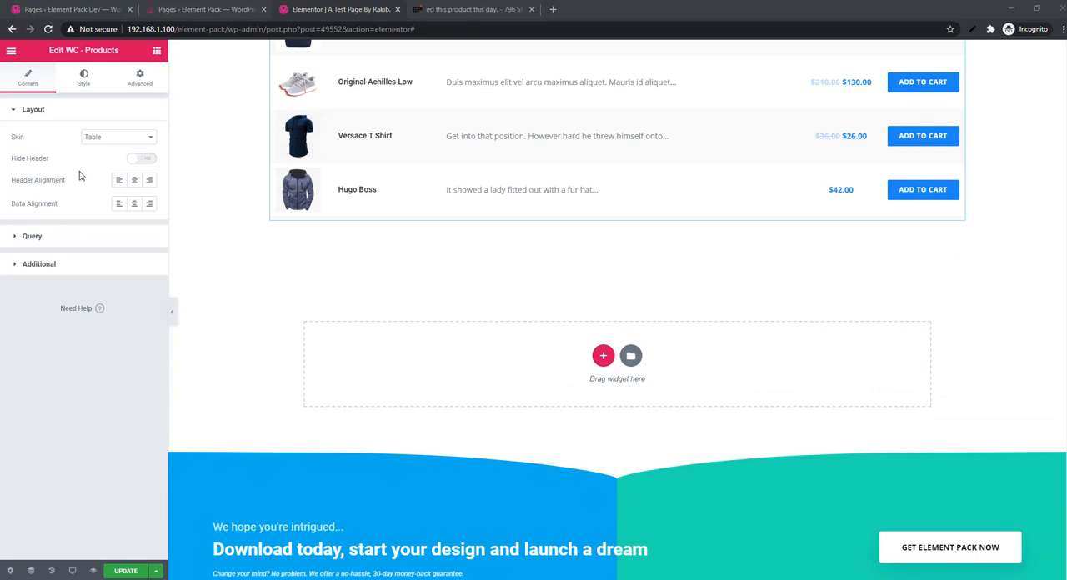
scroll("up", 3)
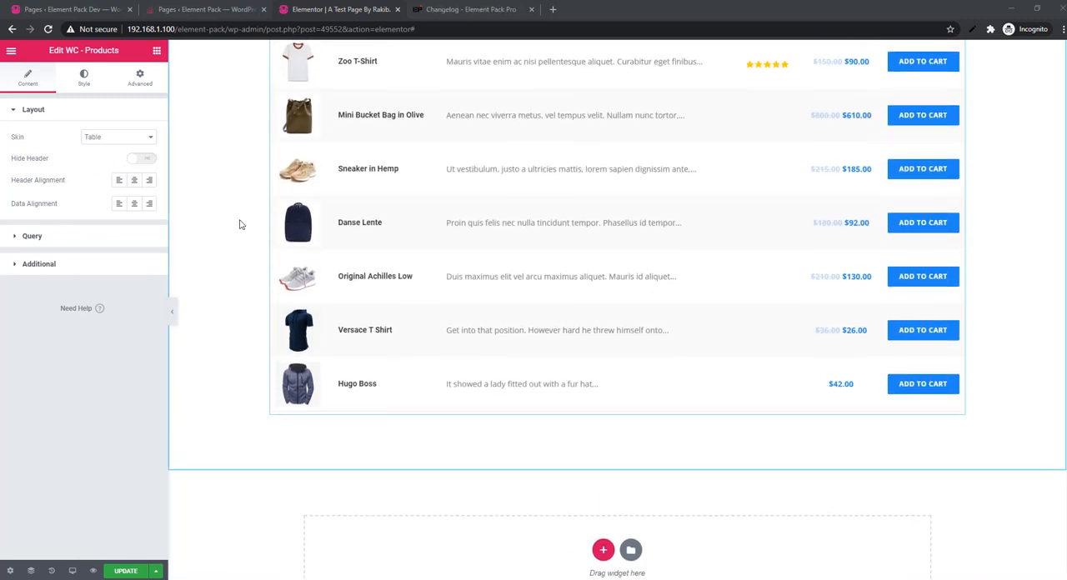
left_click(141, 158)
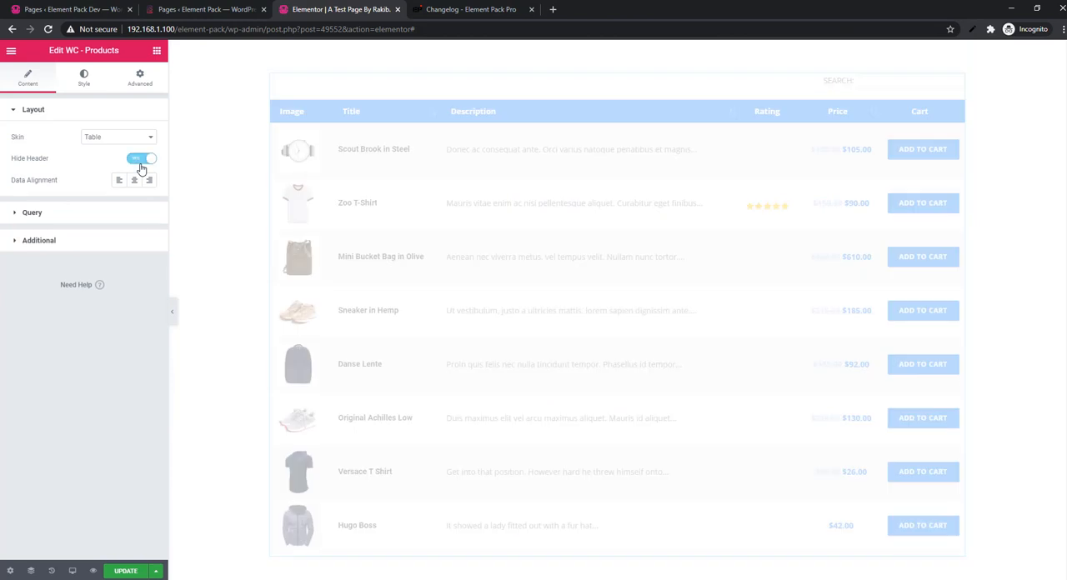
left_click(142, 158)
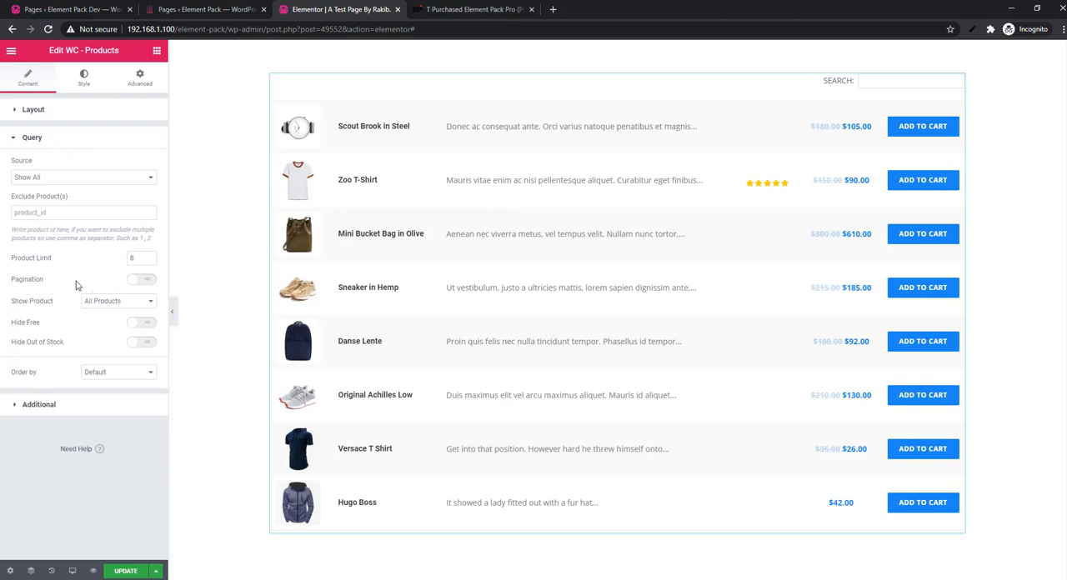
mouse_move(144, 280)
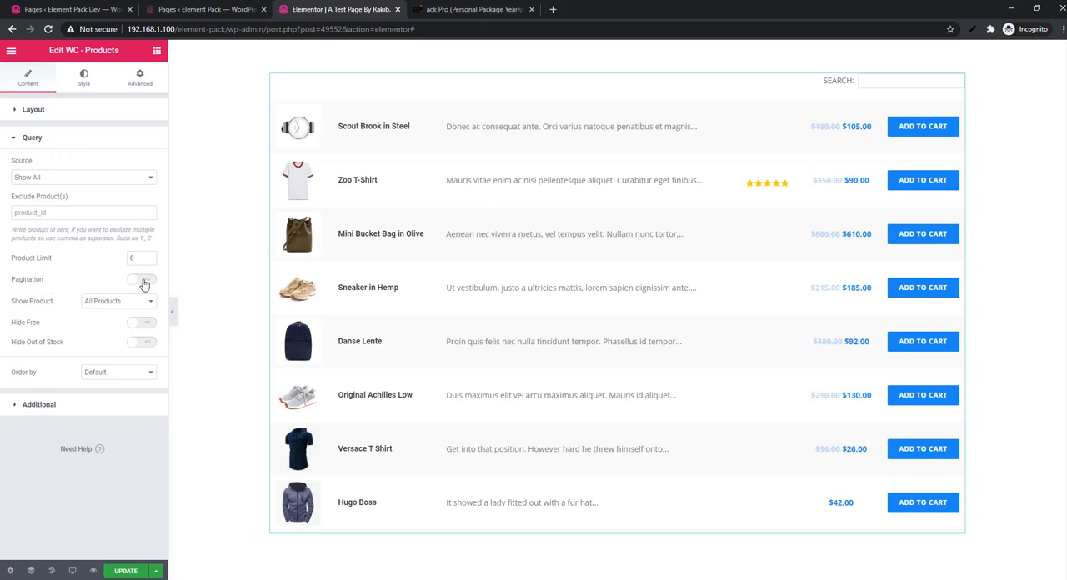
left_click(141, 280)
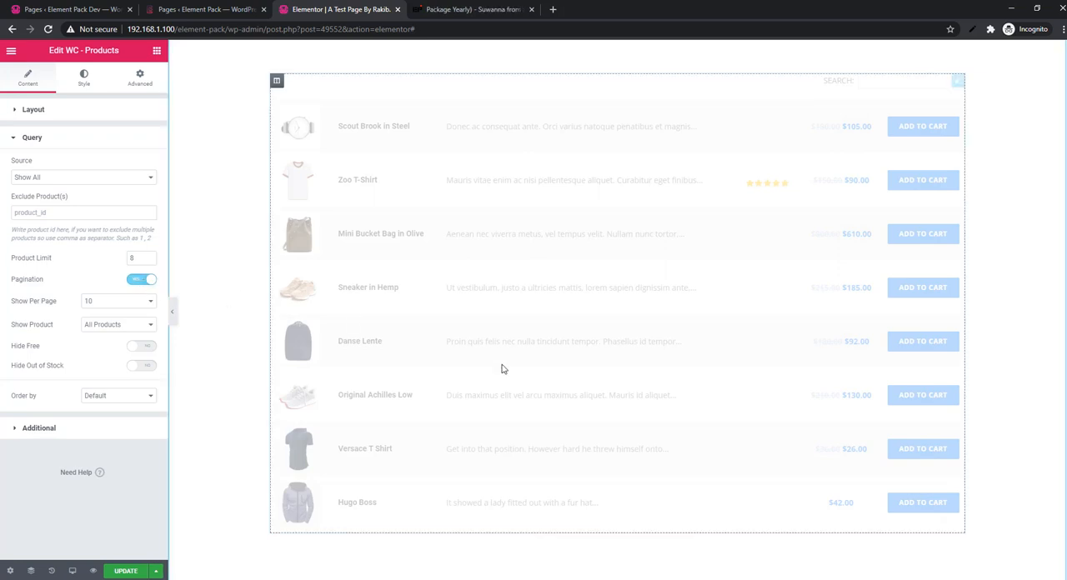
- Review the Show Per Page choices, then show the table header row again in Layout
scroll("down", 3)
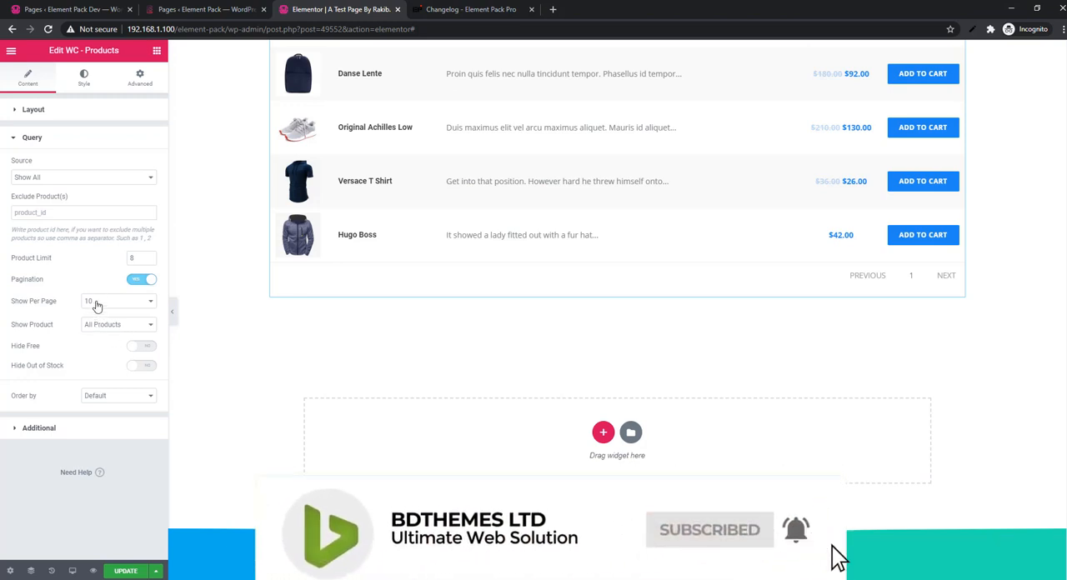
left_click(117, 300)
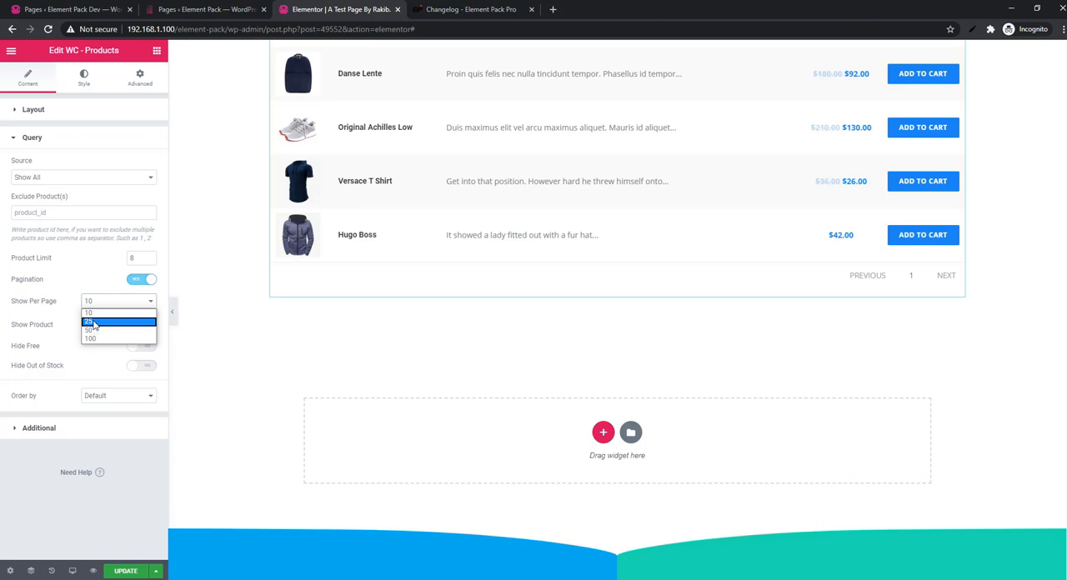
left_click(33, 110)
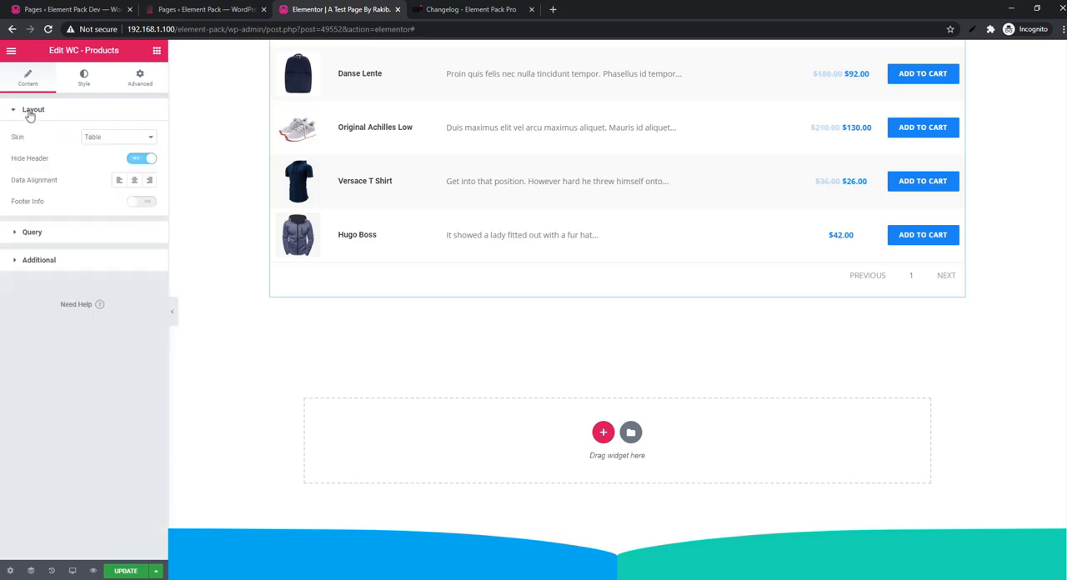
mouse_move(63, 170)
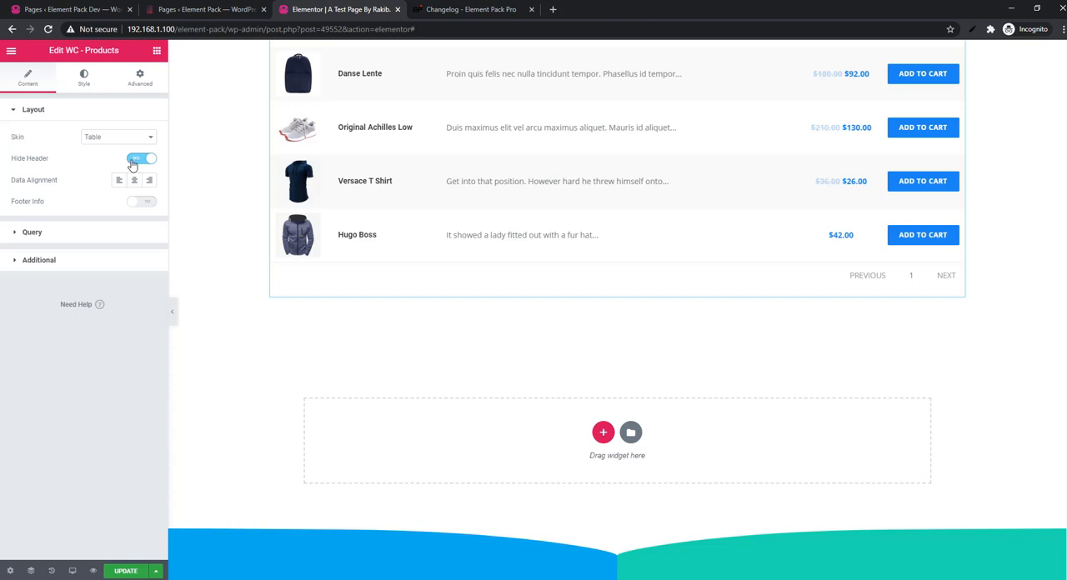
left_click(142, 158)
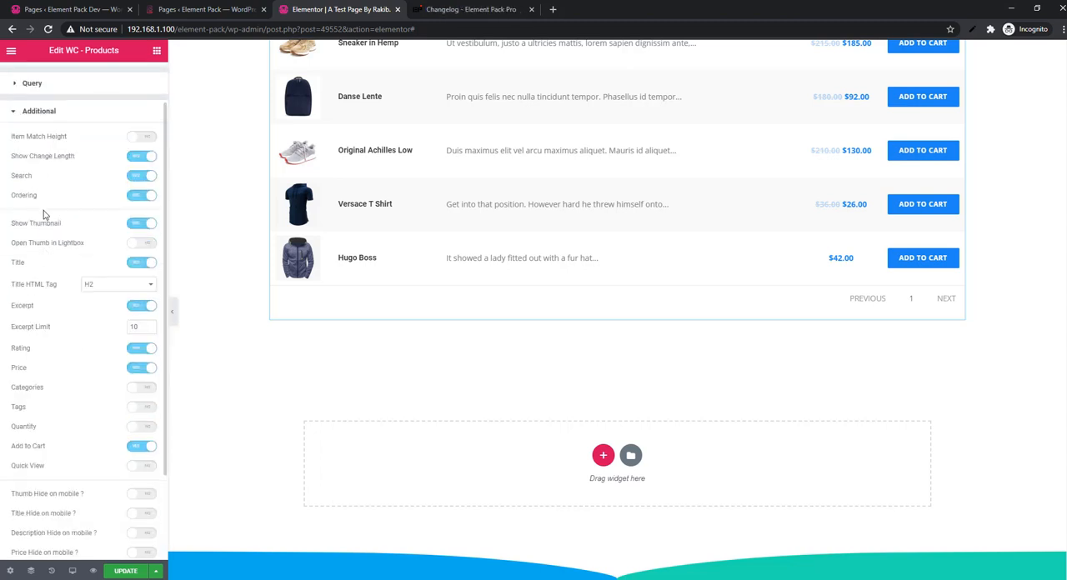
mouse_move(257, 254)
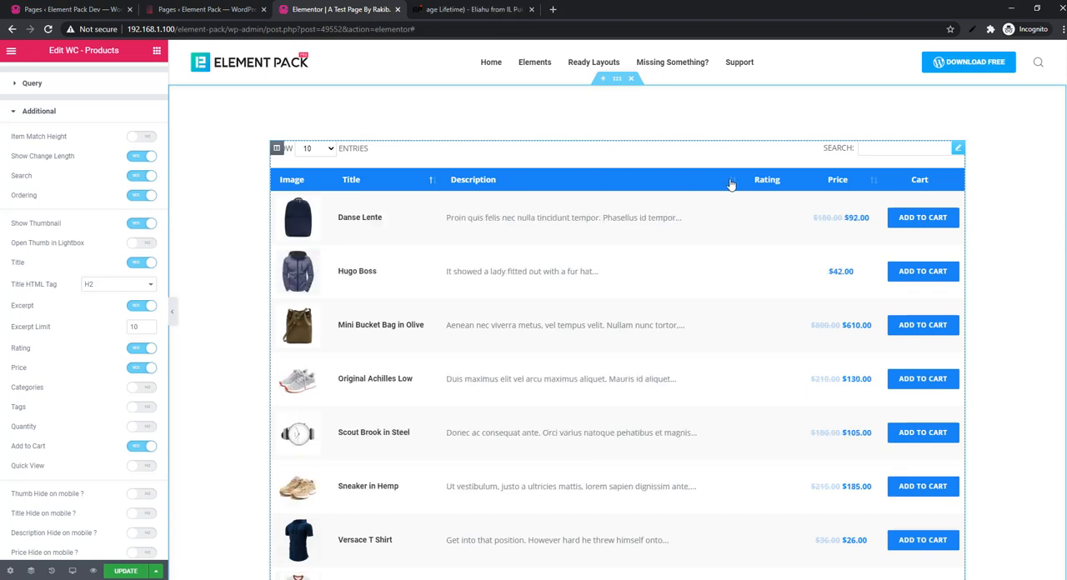
- Sort the product rows by the price column, lowest first, keeping search and length controls on
left_click(873, 181)
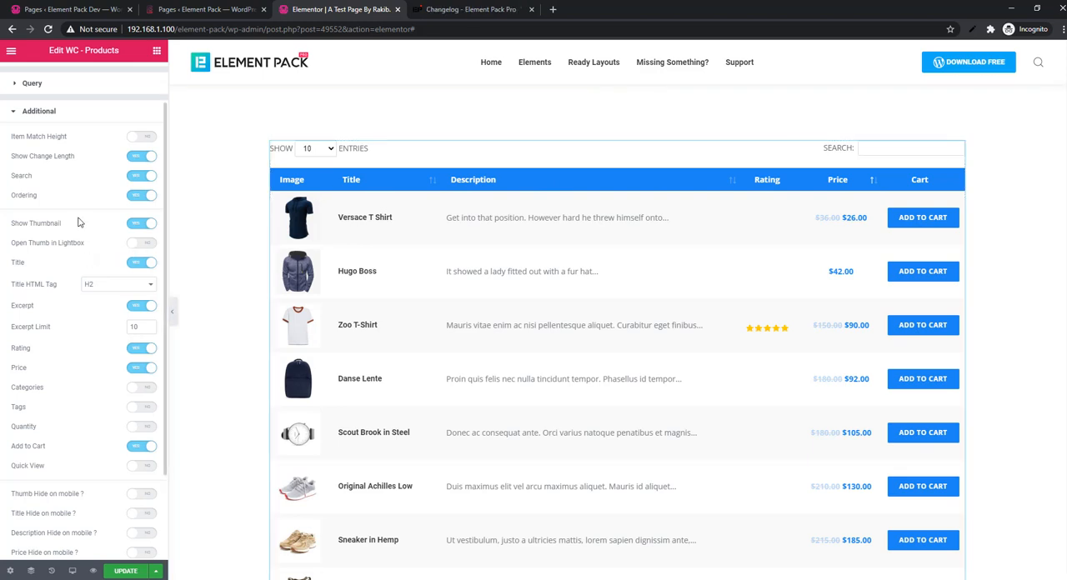
left_click(141, 196)
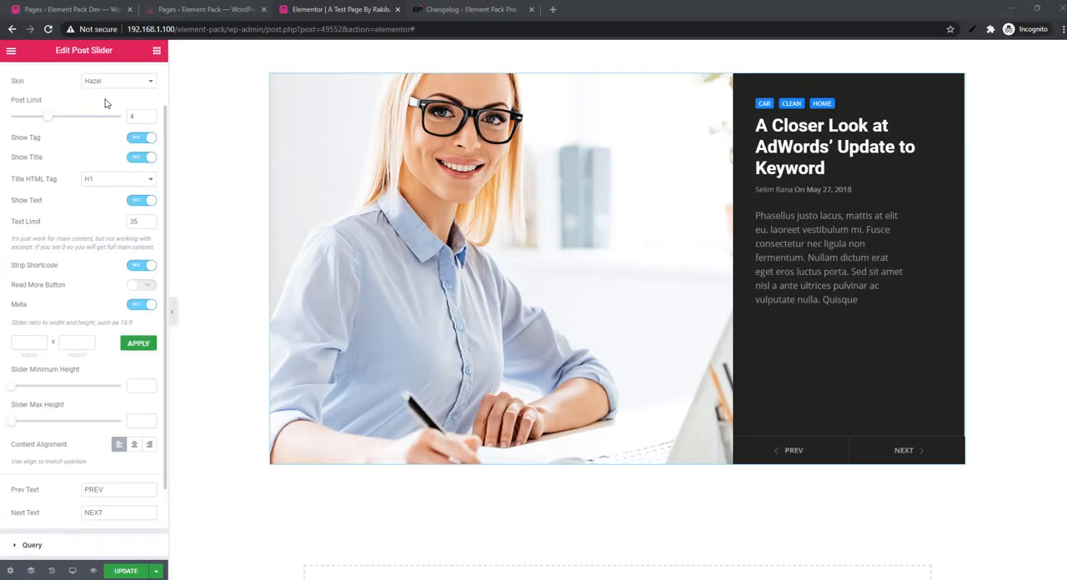
mouse_move(74, 90)
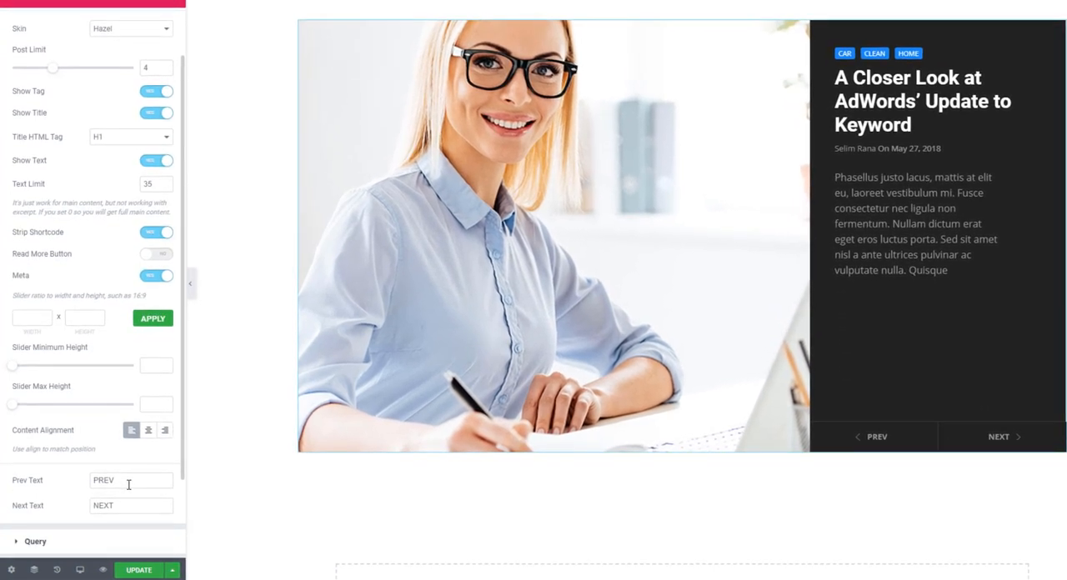
mouse_move(742, 480)
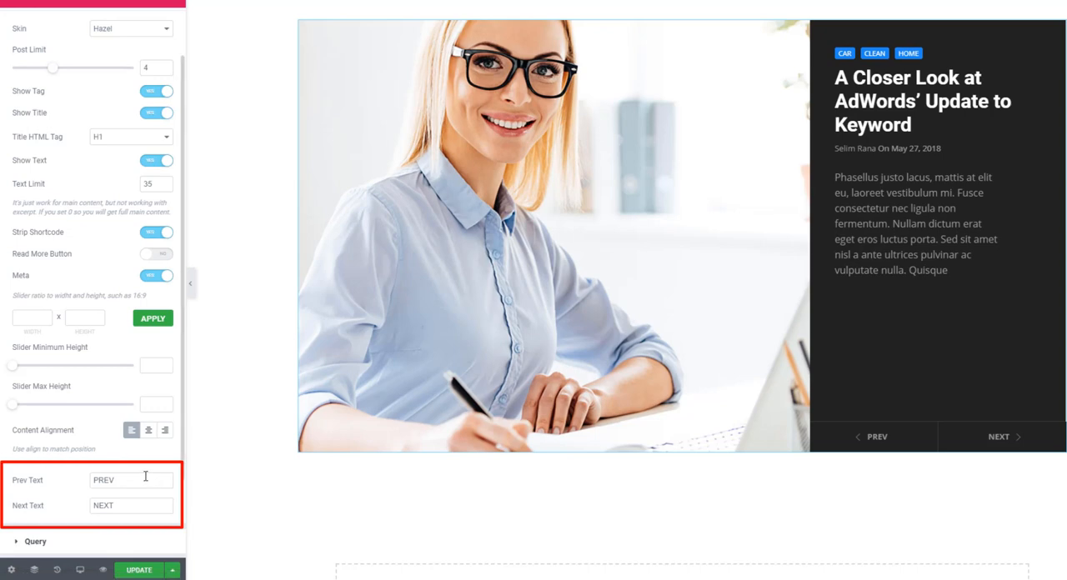
- Replace the Post Slider's Prev Text with 'before' and Next Text with 'after'
double_click(103, 480)
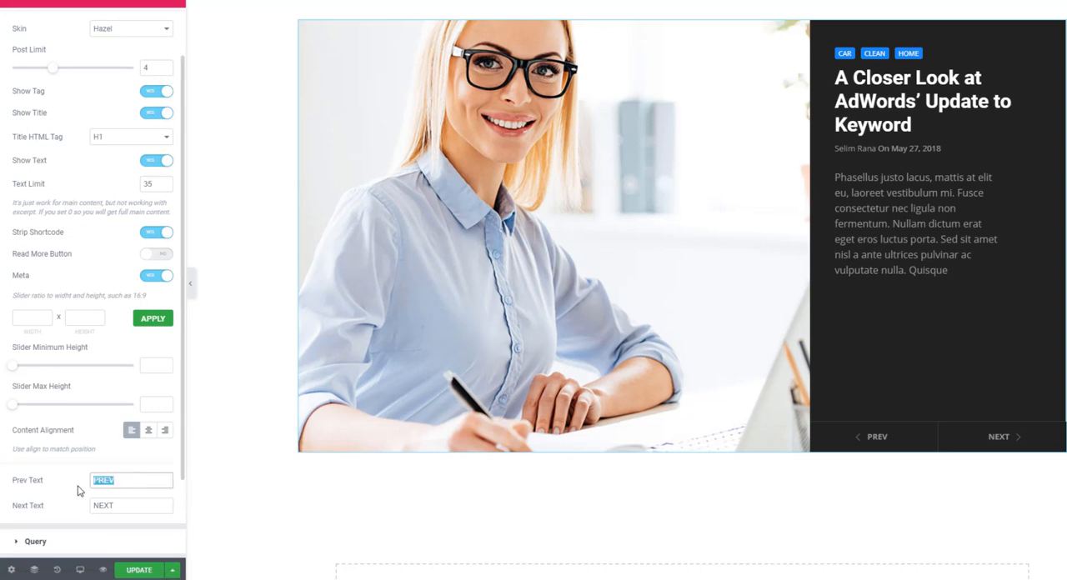
type("before")
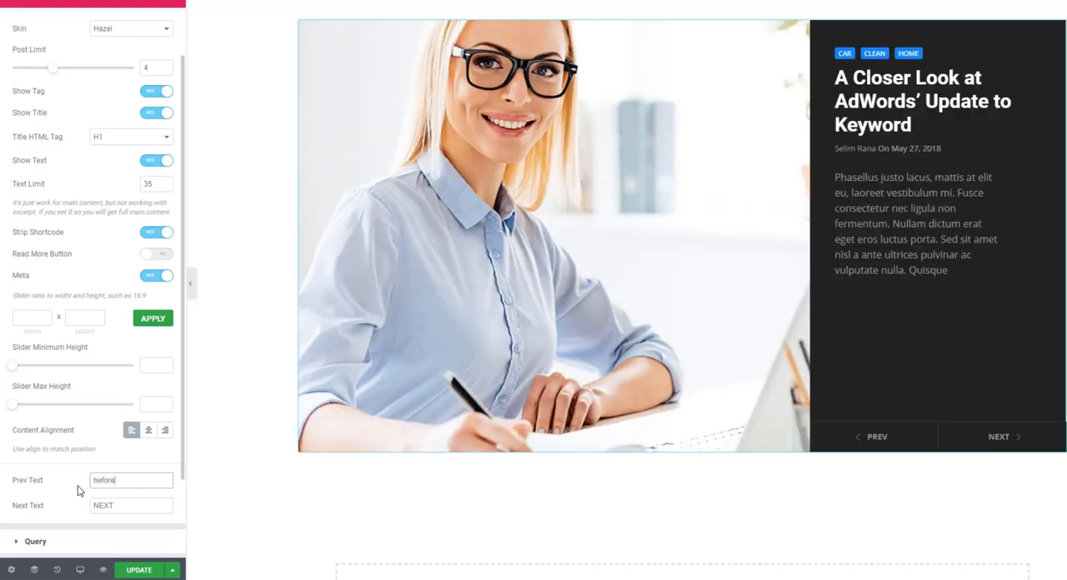
left_click(130, 507)
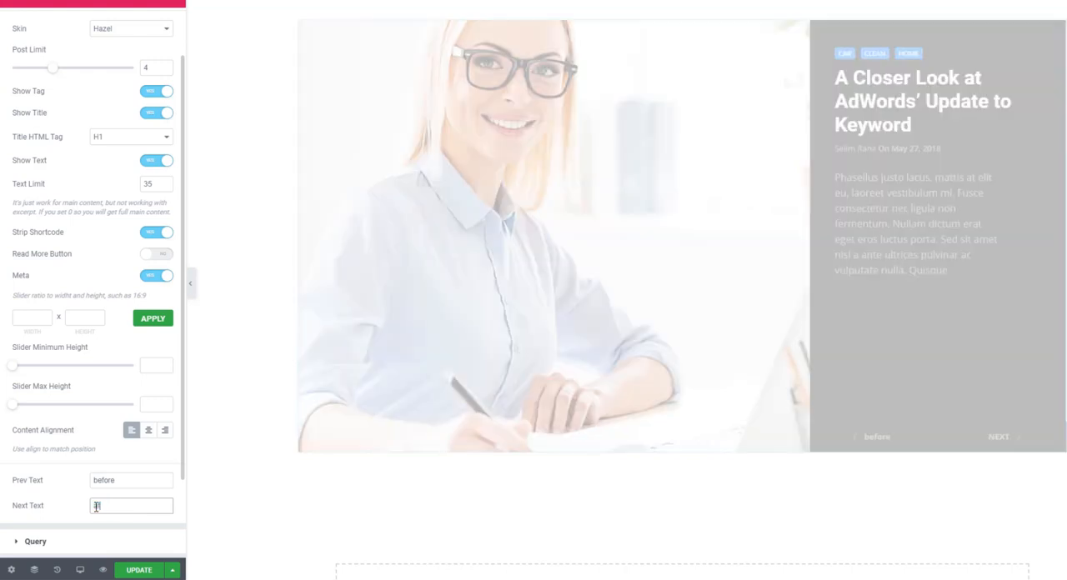
type("Next")
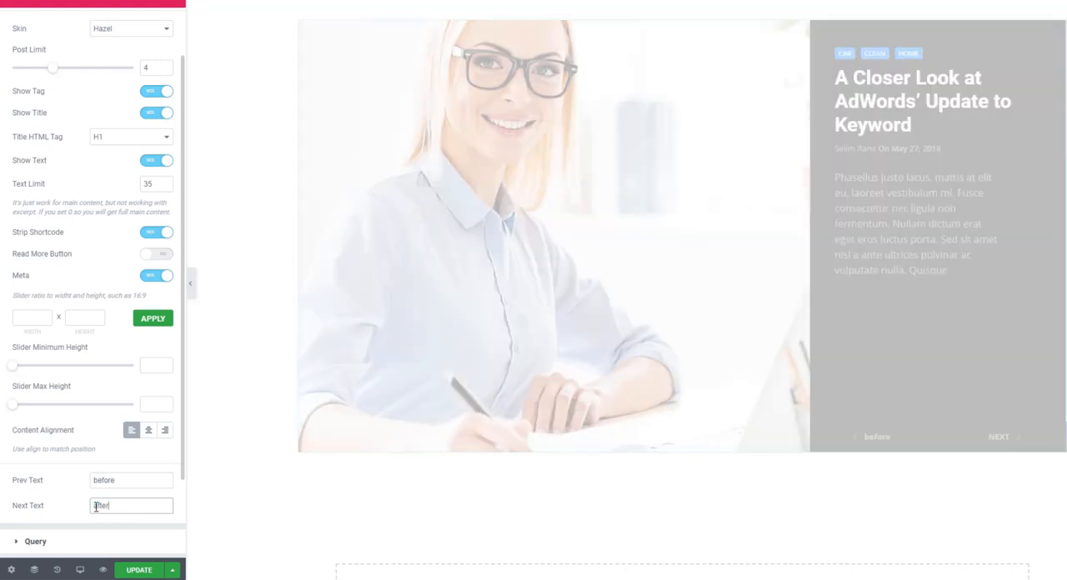
type("after")
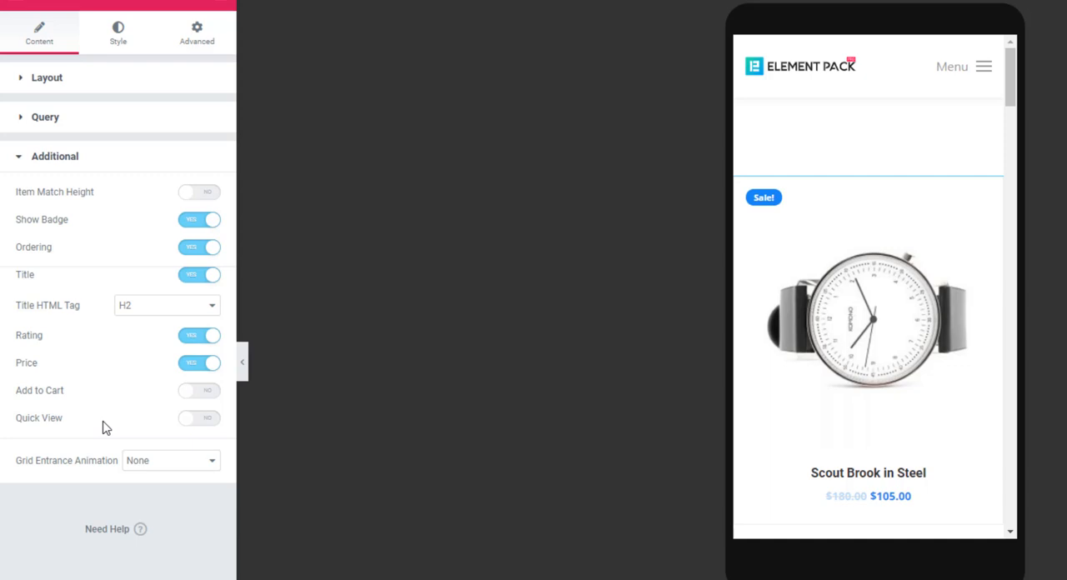
- Switch on Add to Cart for the product grid and hide the cart button on mobile
left_click(200, 390)
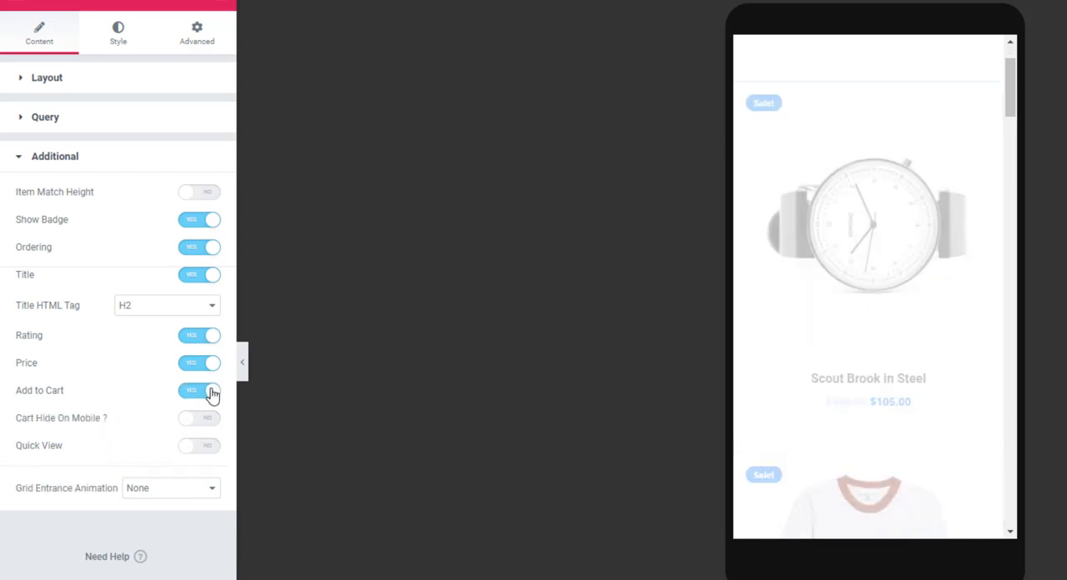
left_click(199, 390)
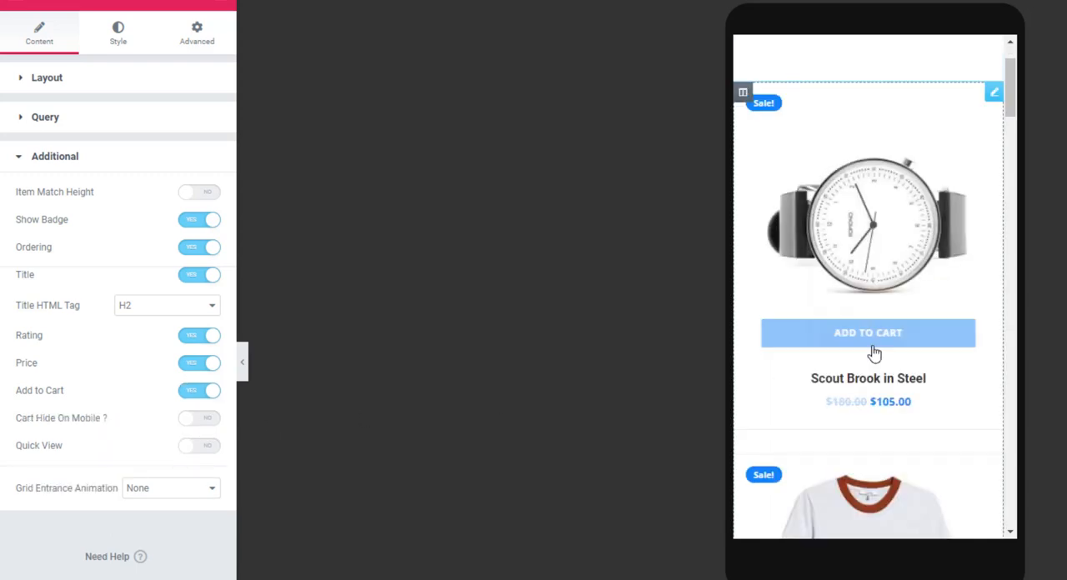
left_click(198, 416)
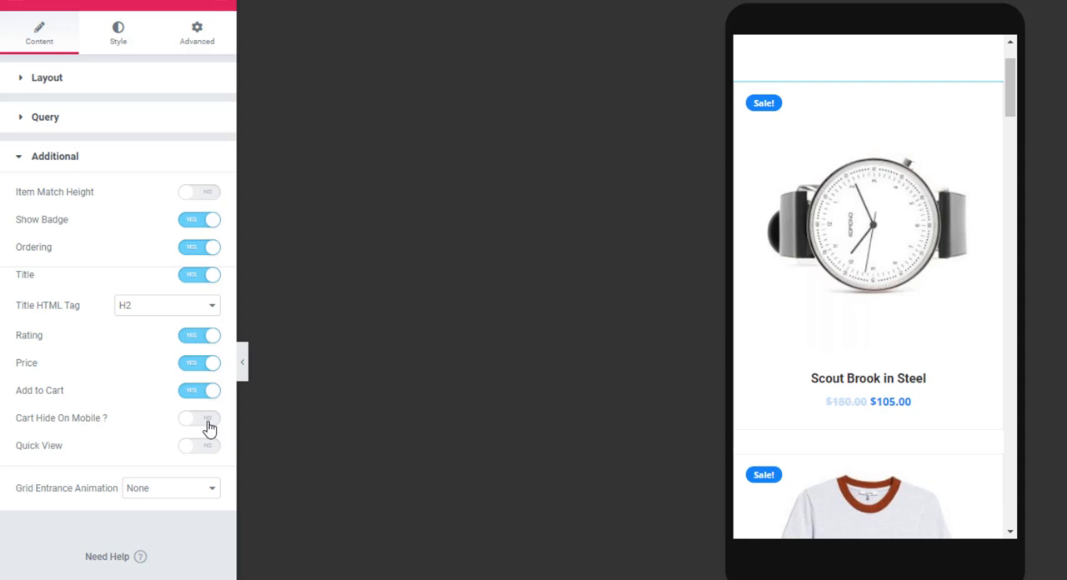
left_click(200, 416)
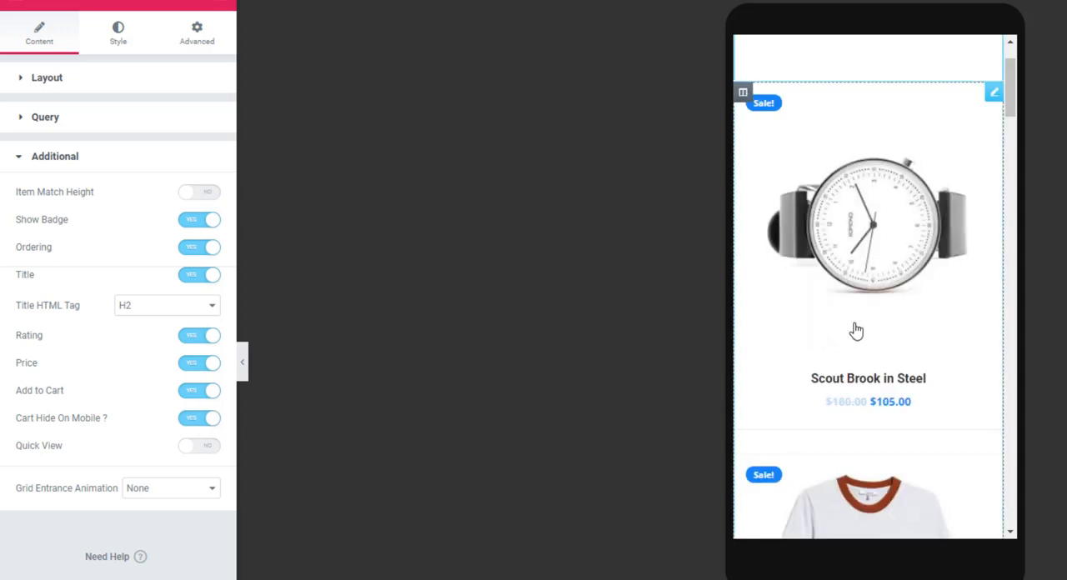
- Enable Quick View for the products in the grid
scroll("down", 3)
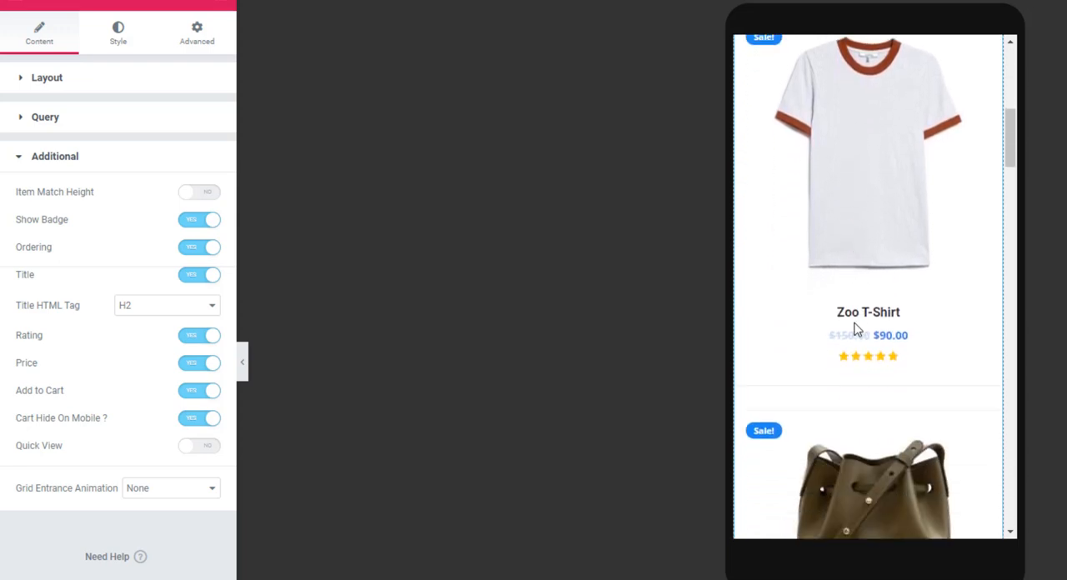
scroll("down", 3)
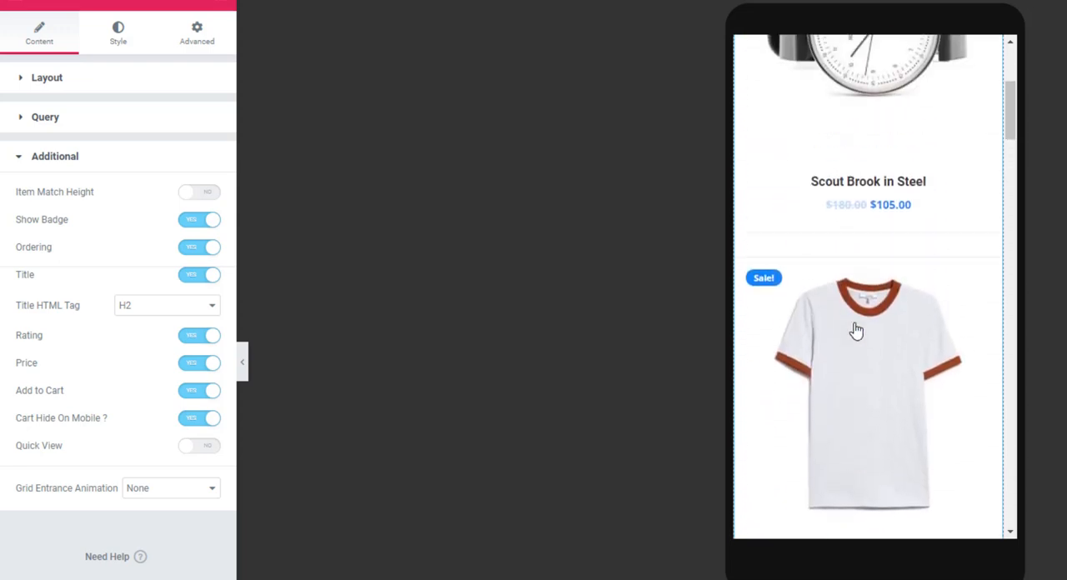
scroll("down", 3)
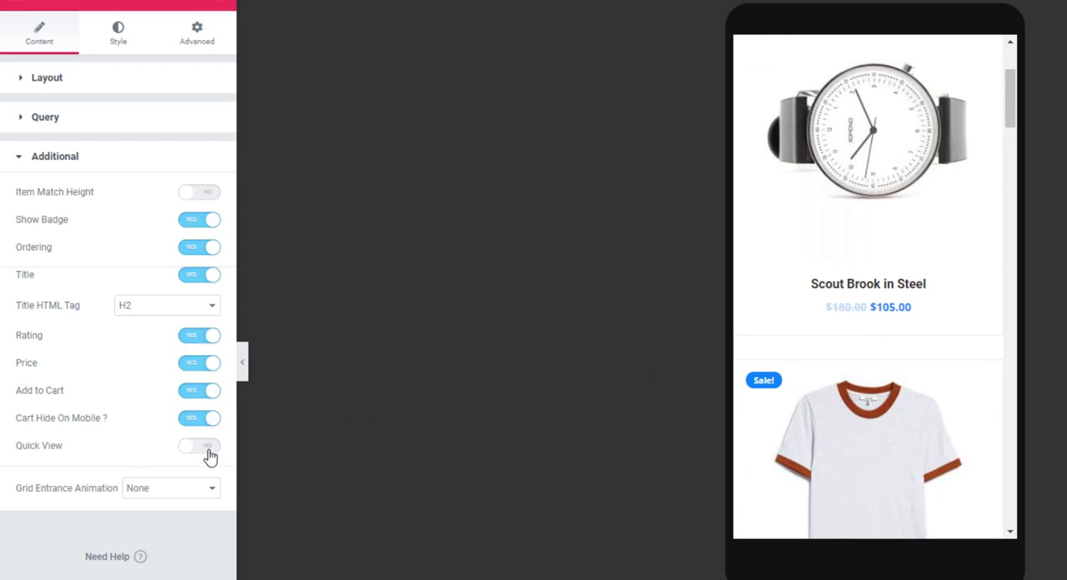
left_click(200, 445)
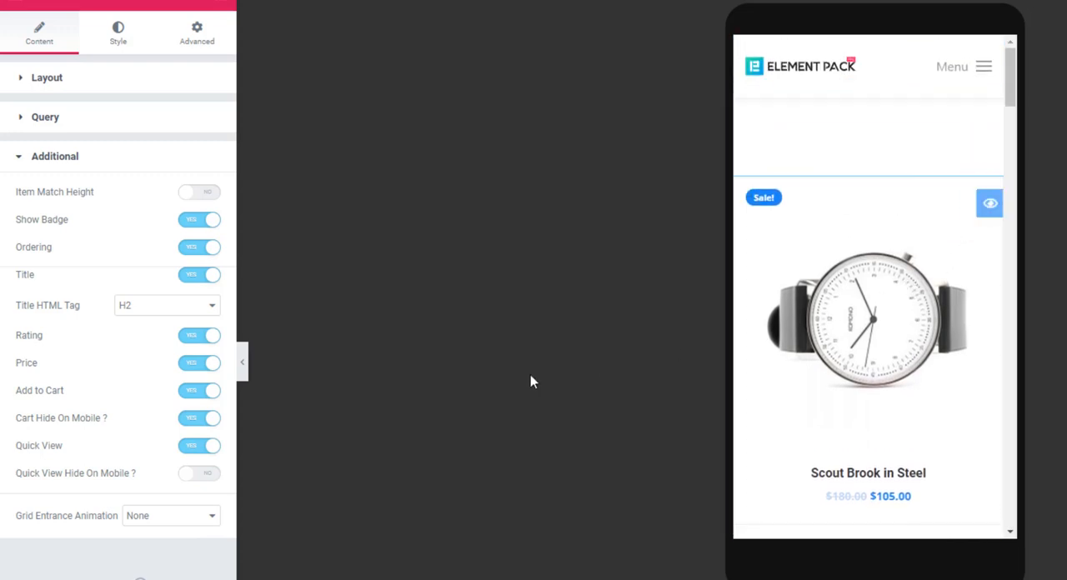
left_click(200, 473)
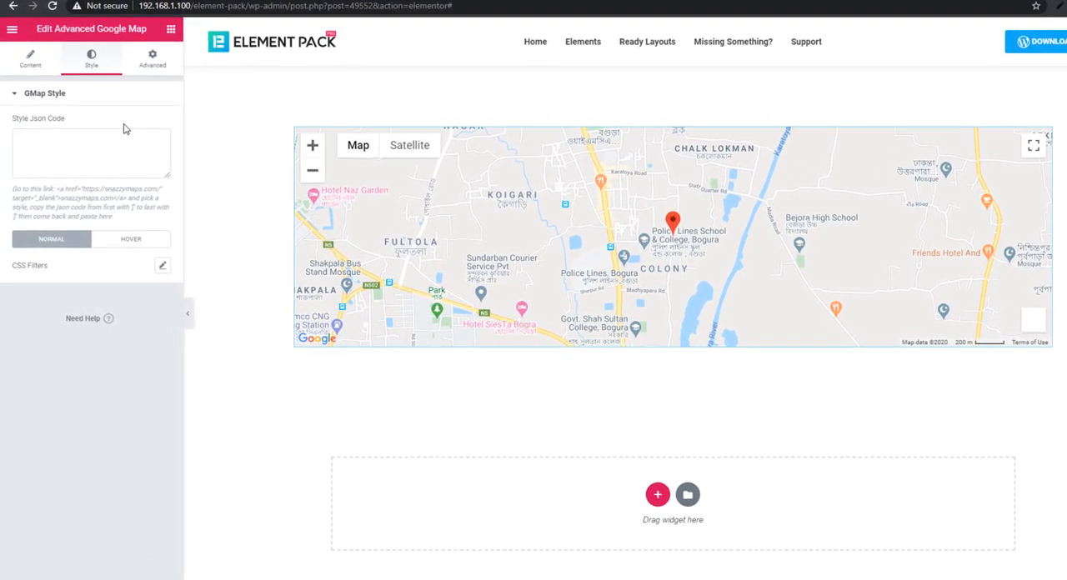
- Show the Google map's CSS Filters popup and lower its Saturation slider
left_click(130, 240)
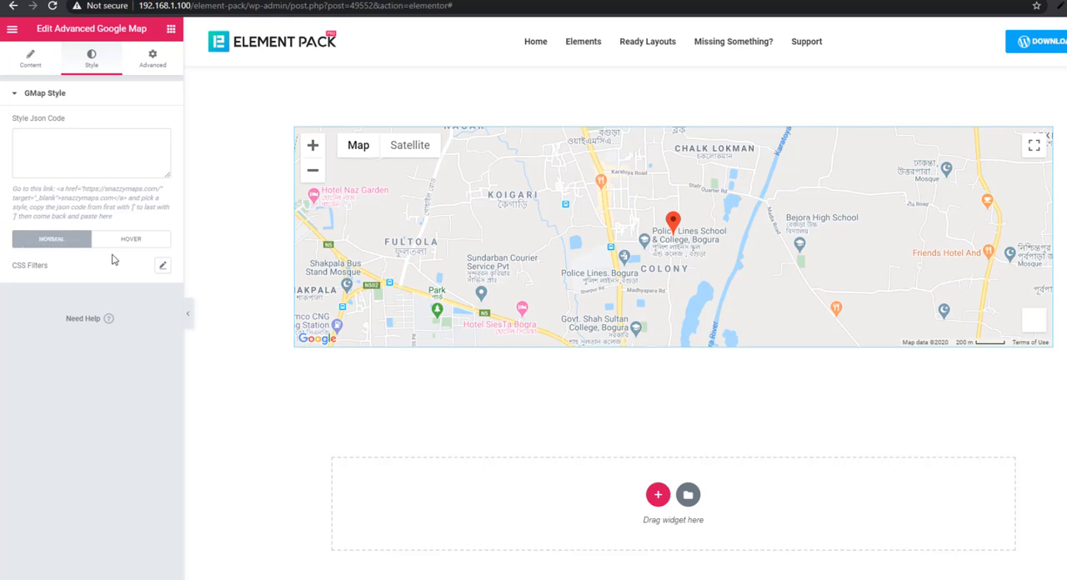
left_click(163, 265)
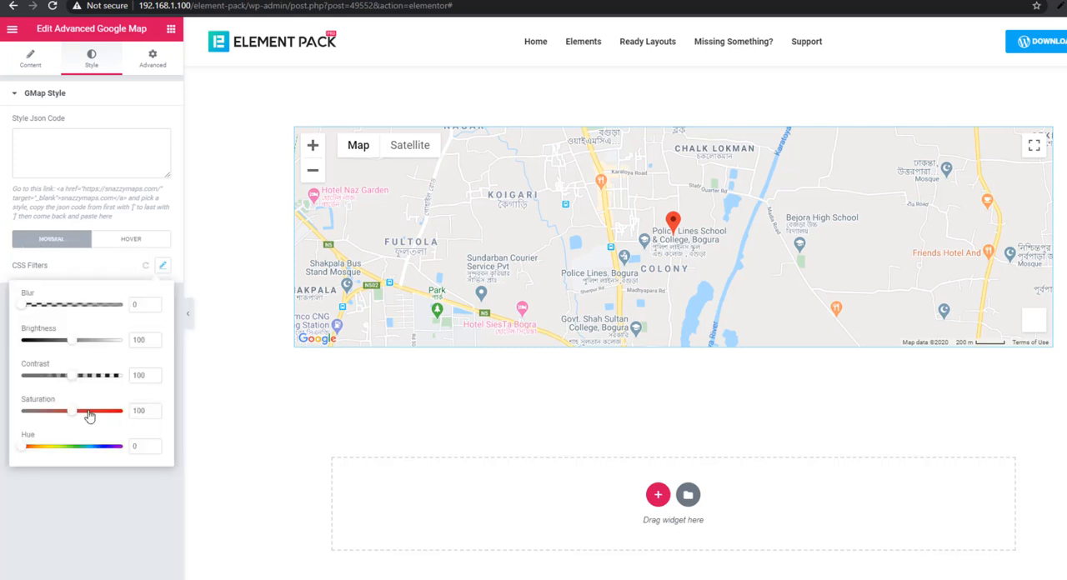
left_click_drag(90, 410, 40, 410)
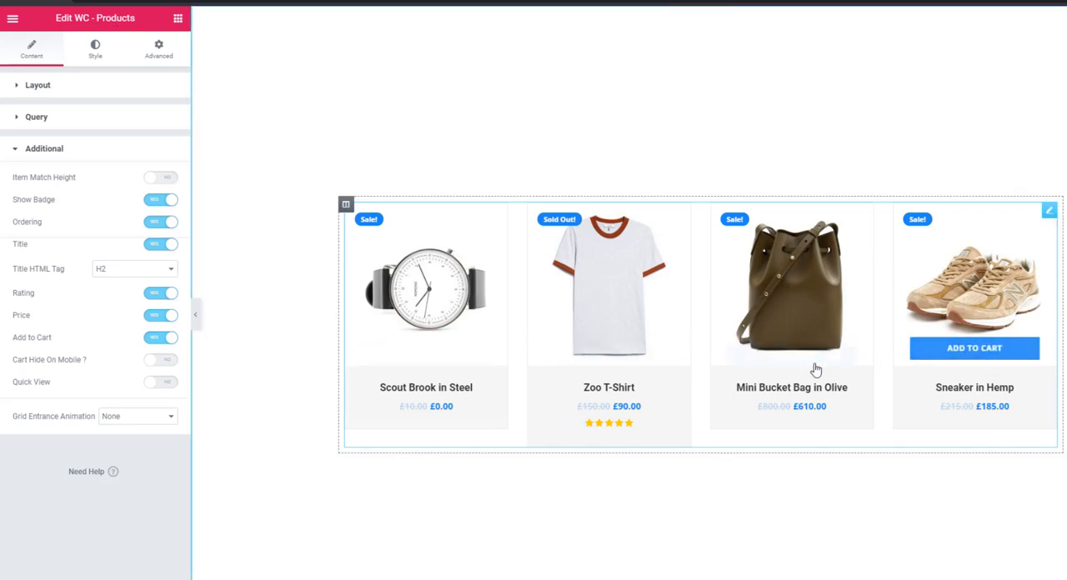
mouse_move(587, 267)
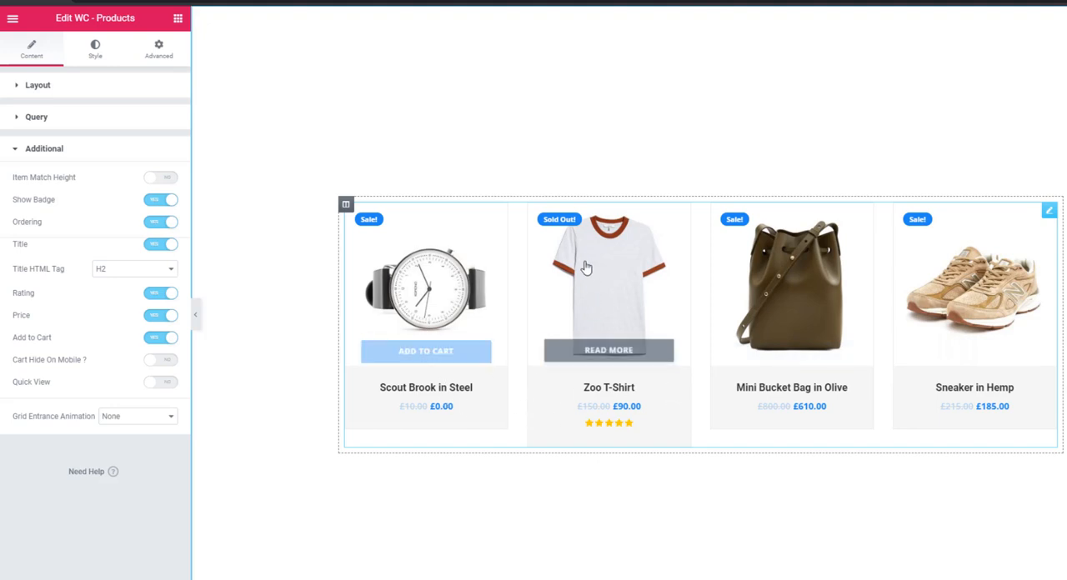
mouse_move(713, 420)
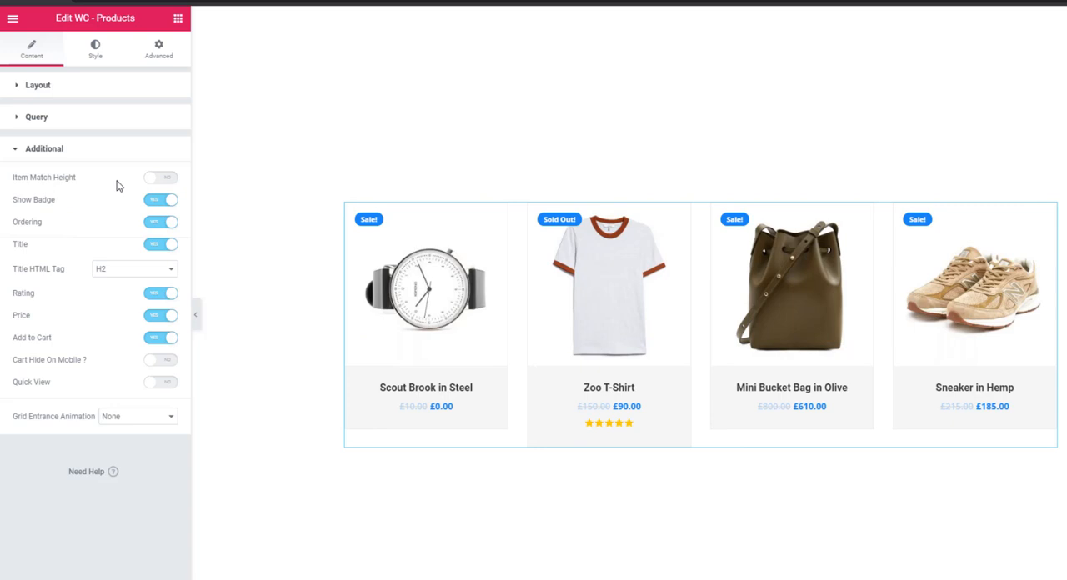
mouse_move(43, 182)
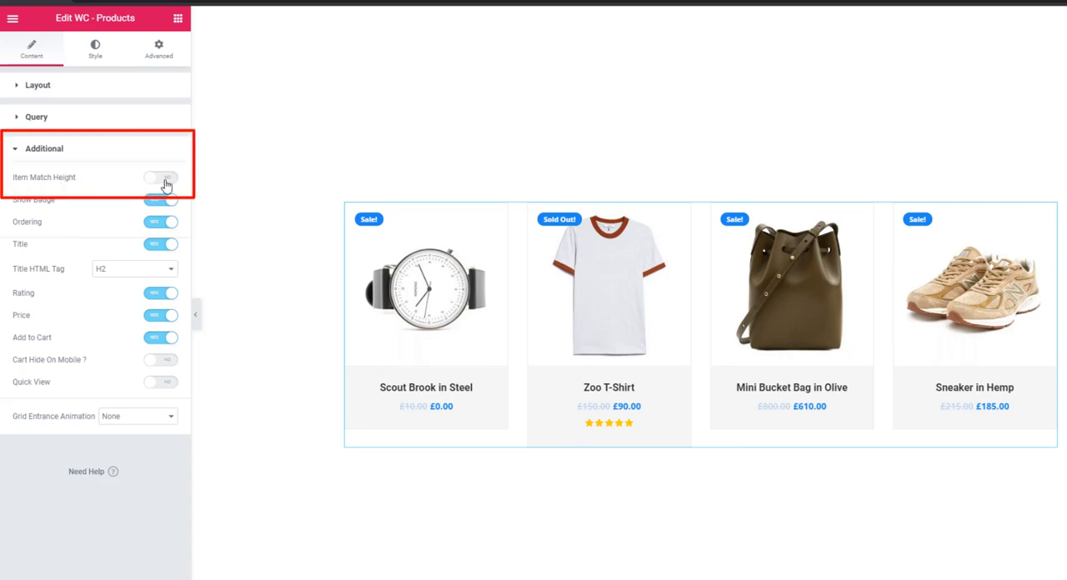
- Switch on Item Match Height so all product cards share the same height
left_click(160, 176)
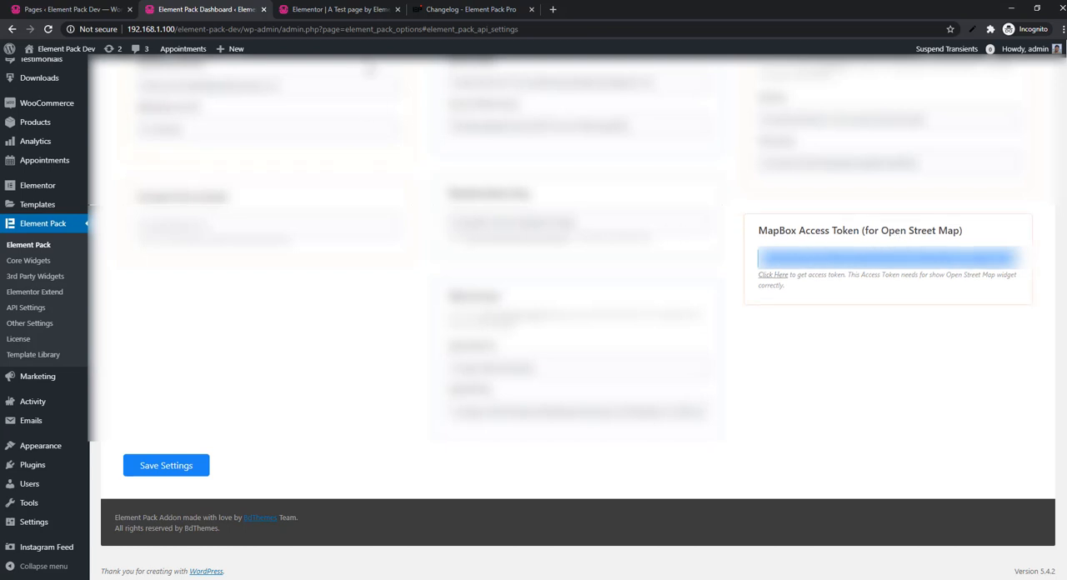
- Save the Element Pack API settings with the MapBox Access Token entered
left_click(337, 10)
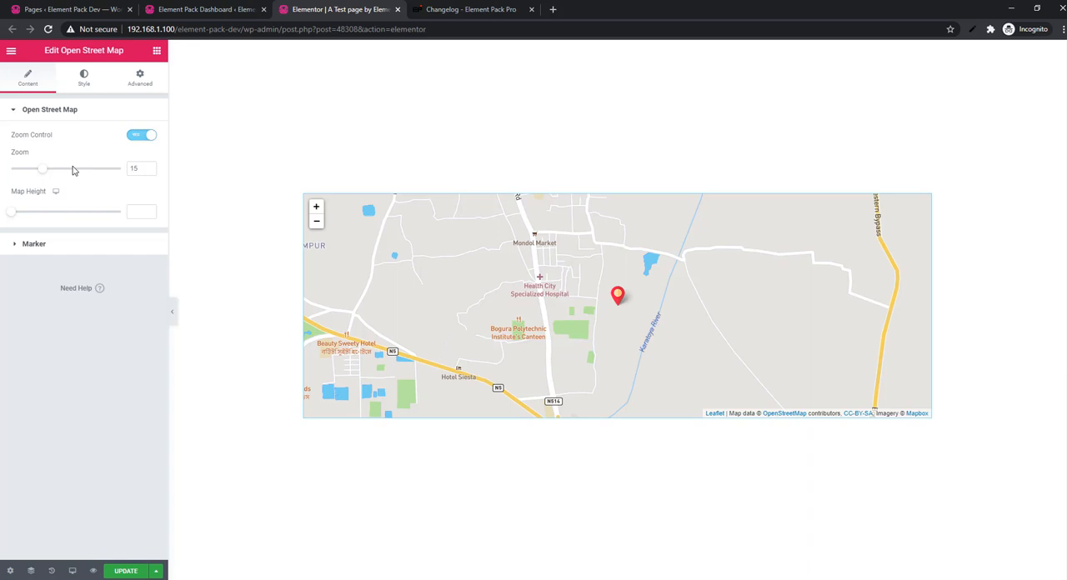
mouse_move(43, 173)
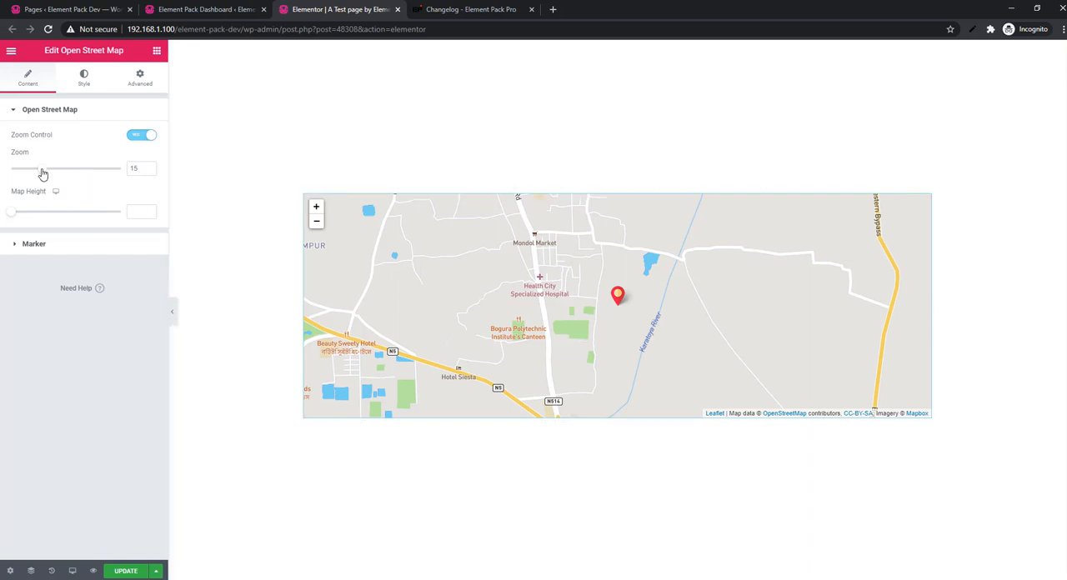
- Raise the Open Street Map's Zoom slider to zoom the map in further
left_click_drag(13, 168, 67, 168)
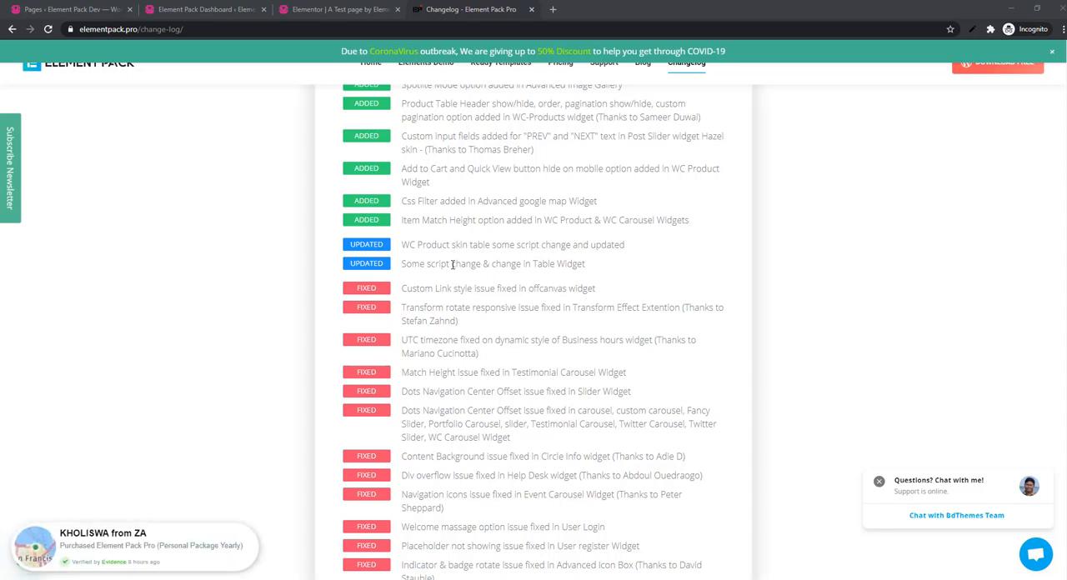
mouse_move(550, 258)
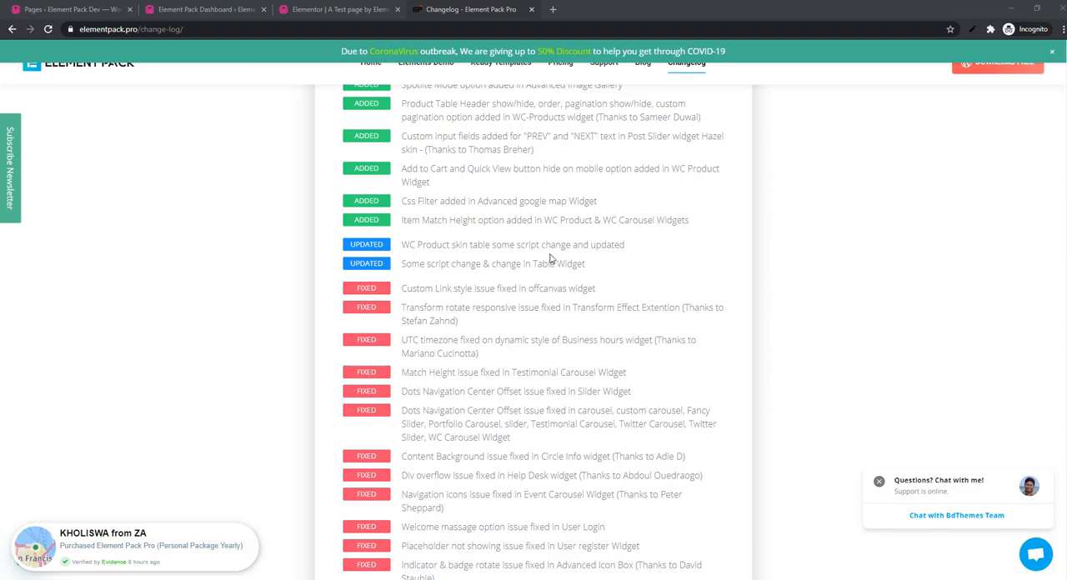